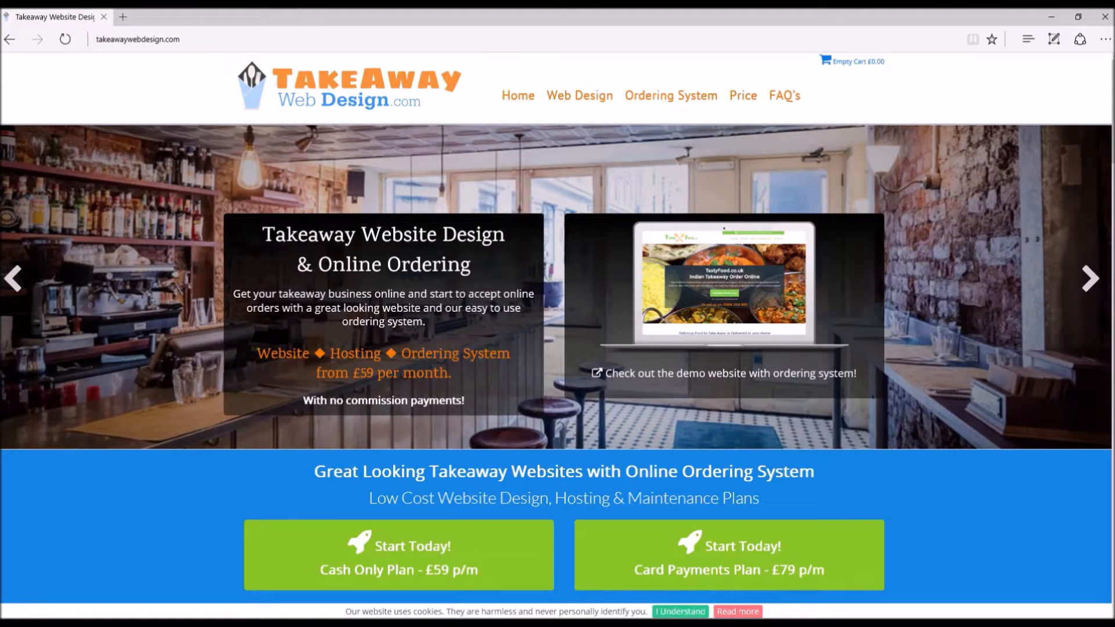
mouse_move(613, 357)
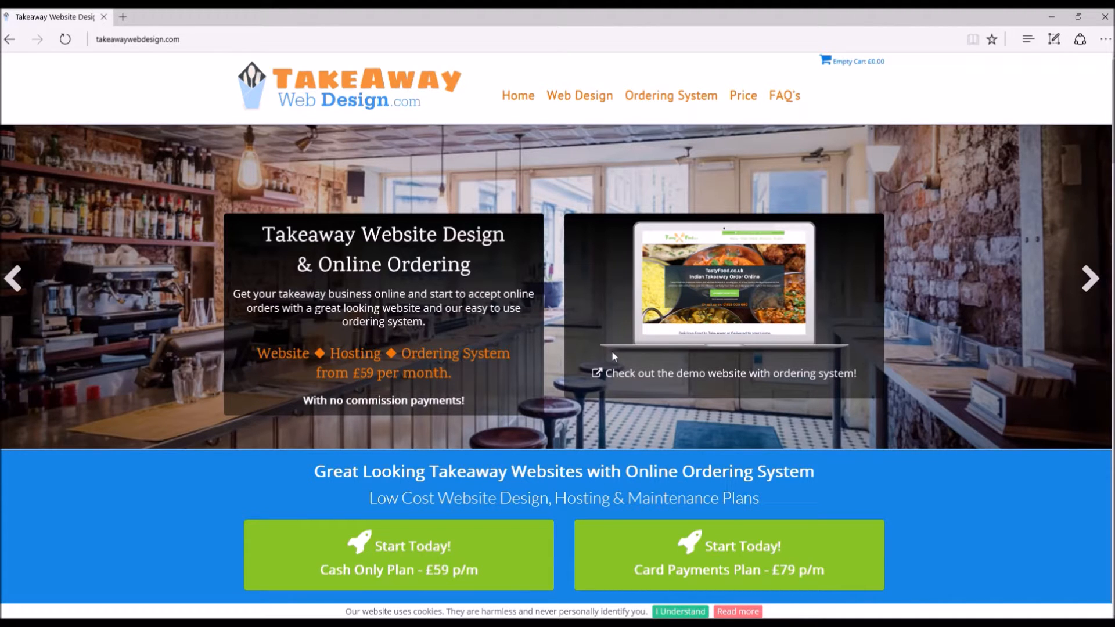
mouse_move(499, 405)
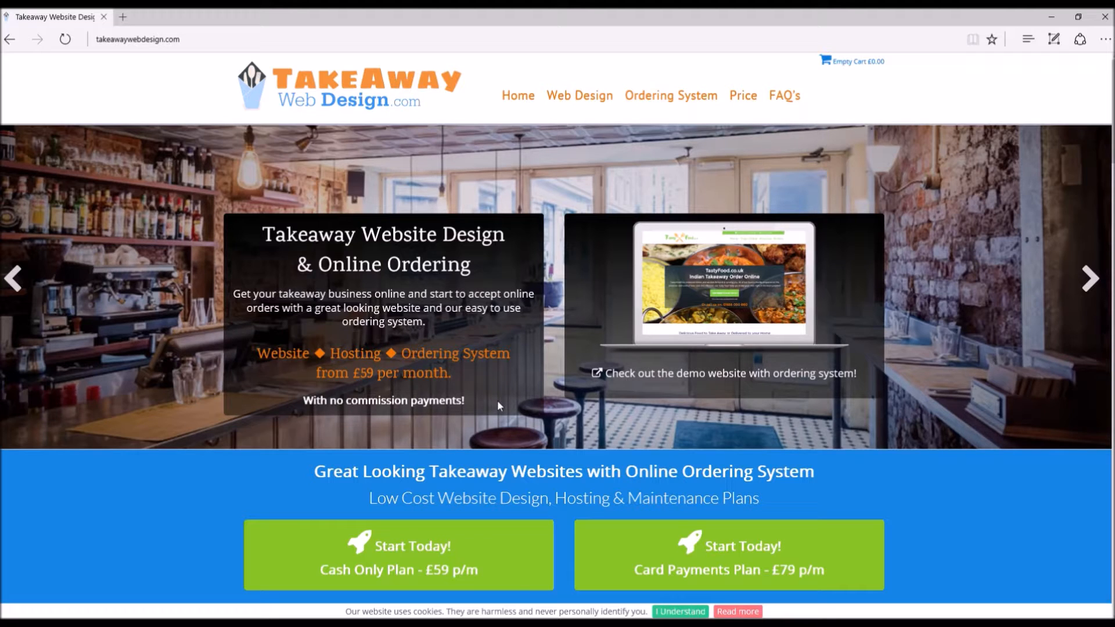
mouse_move(537, 471)
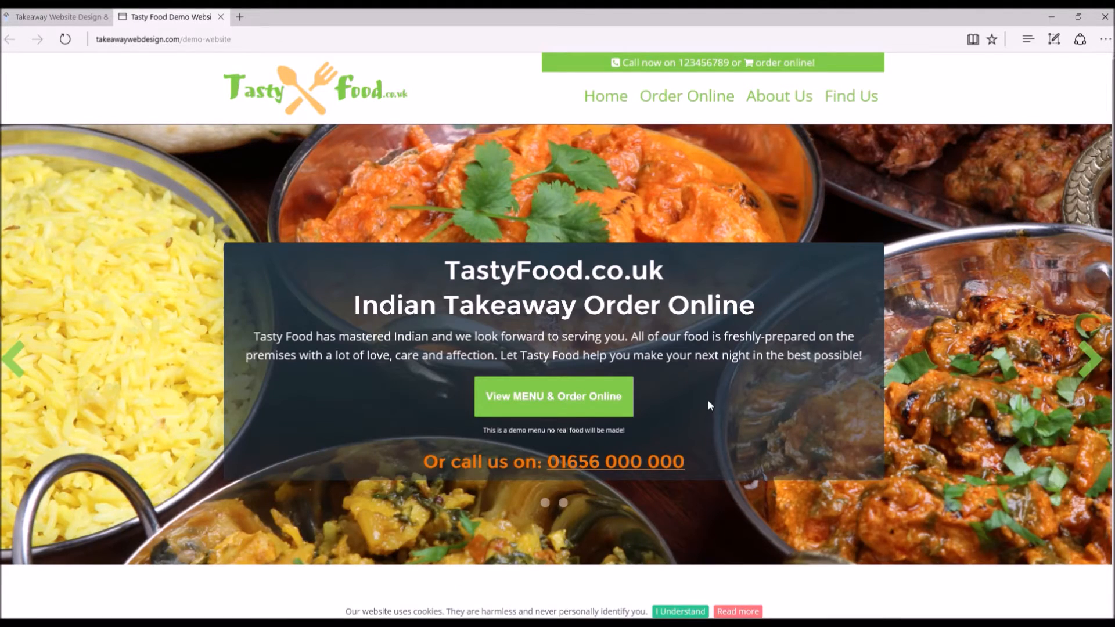
- Open the 'View MENU & Order Online' popup listing the starter dishes with prices
scroll(down, 3)
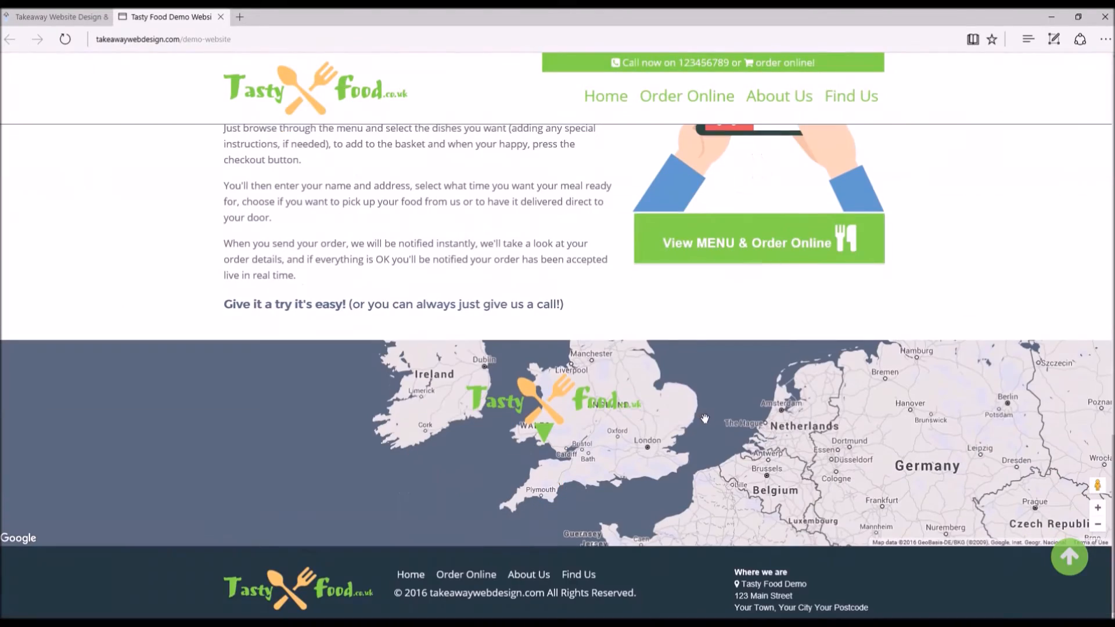
scroll(up, 3)
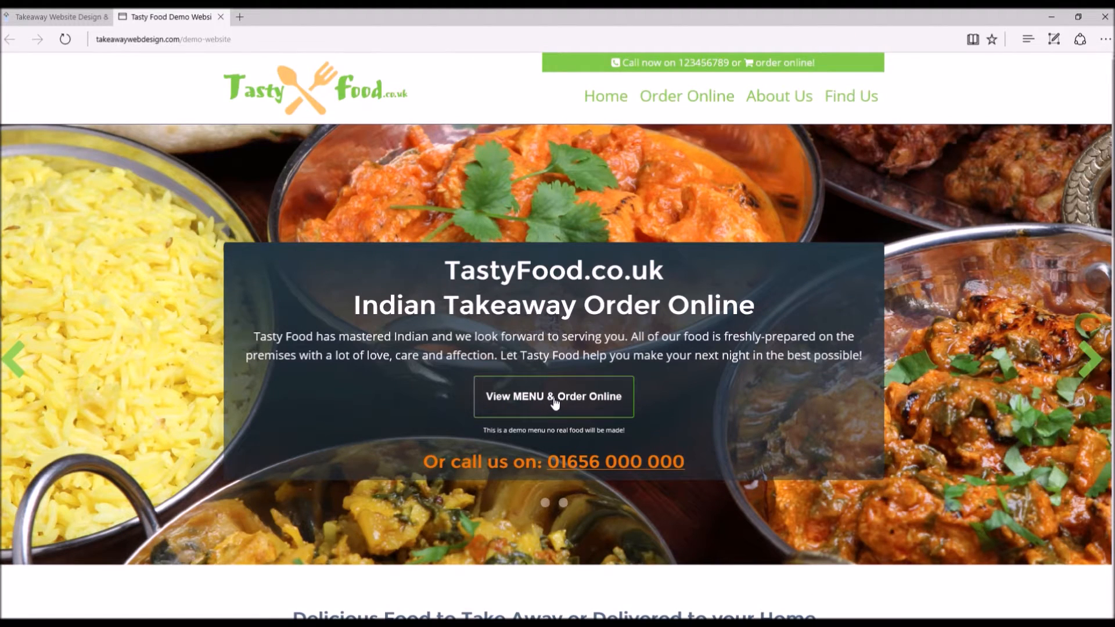
click(553, 396)
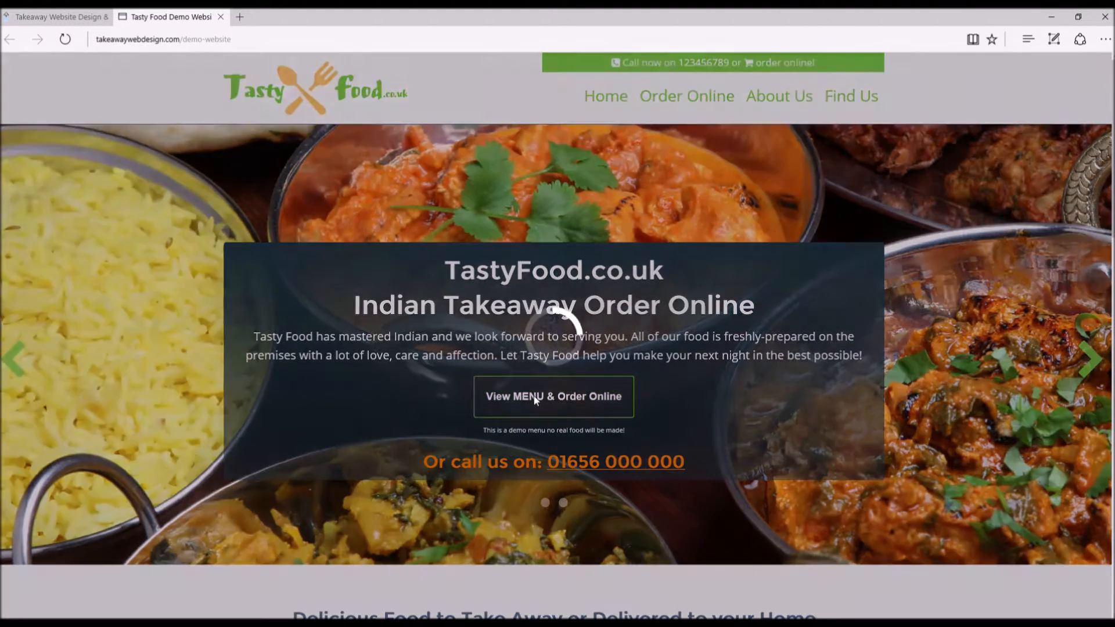
click(553, 396)
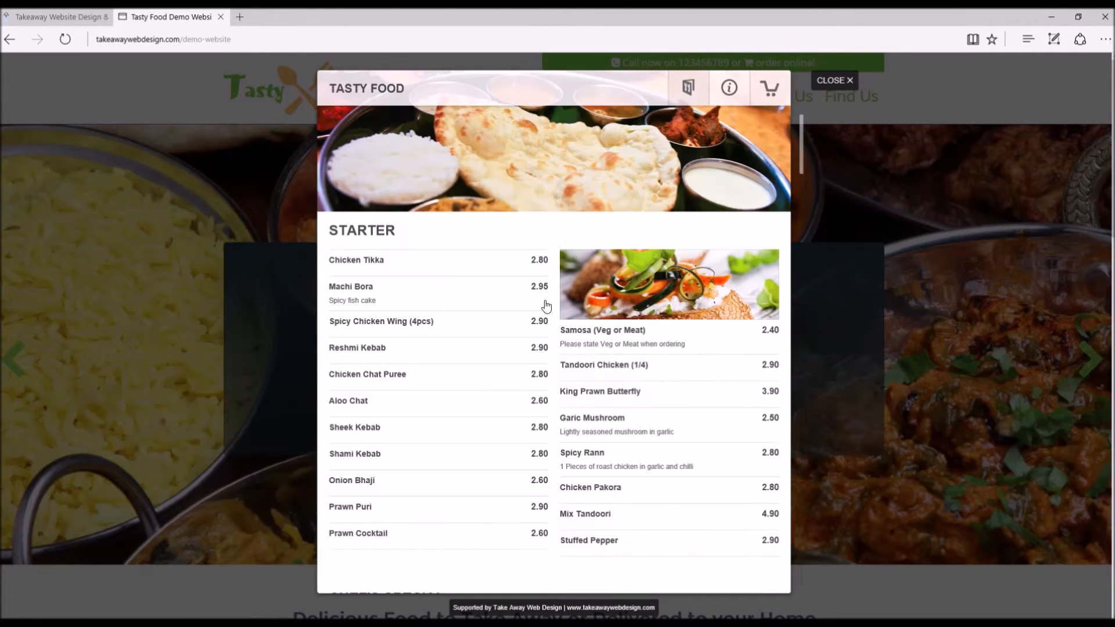
scroll(down, 3)
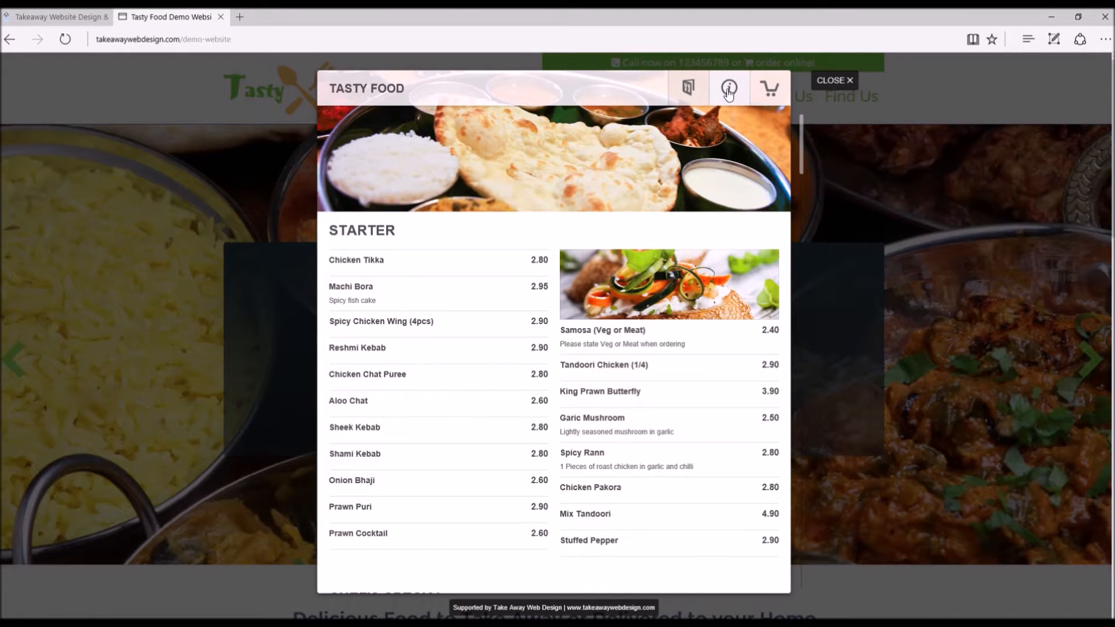
- Show the restaurant info panel with opening hours, delivery fees, payment, address and map
click(728, 88)
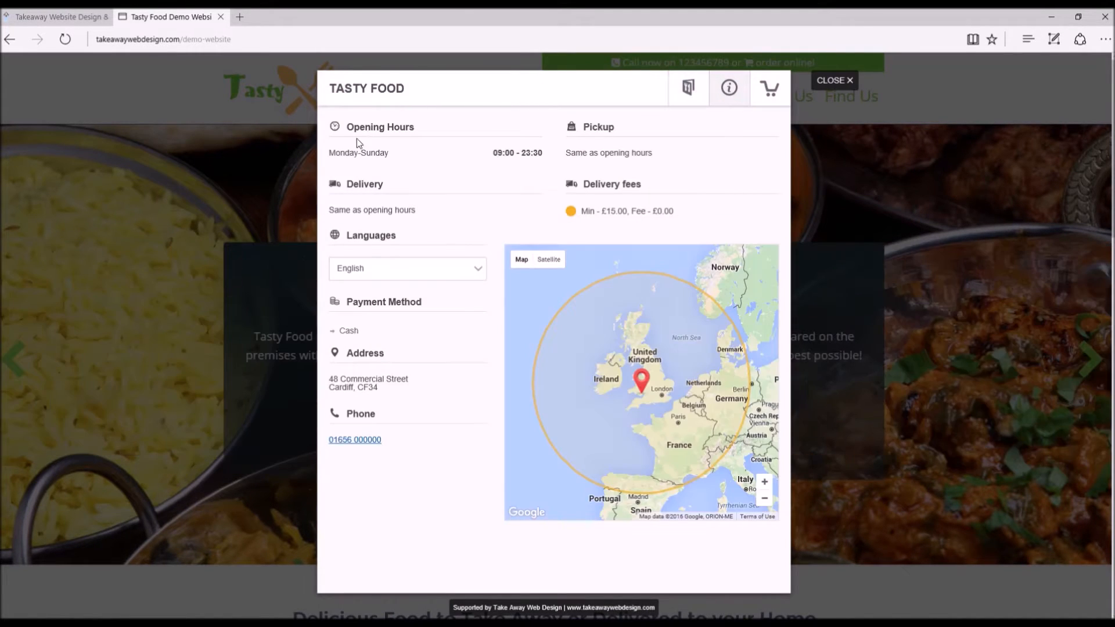
mouse_move(489, 164)
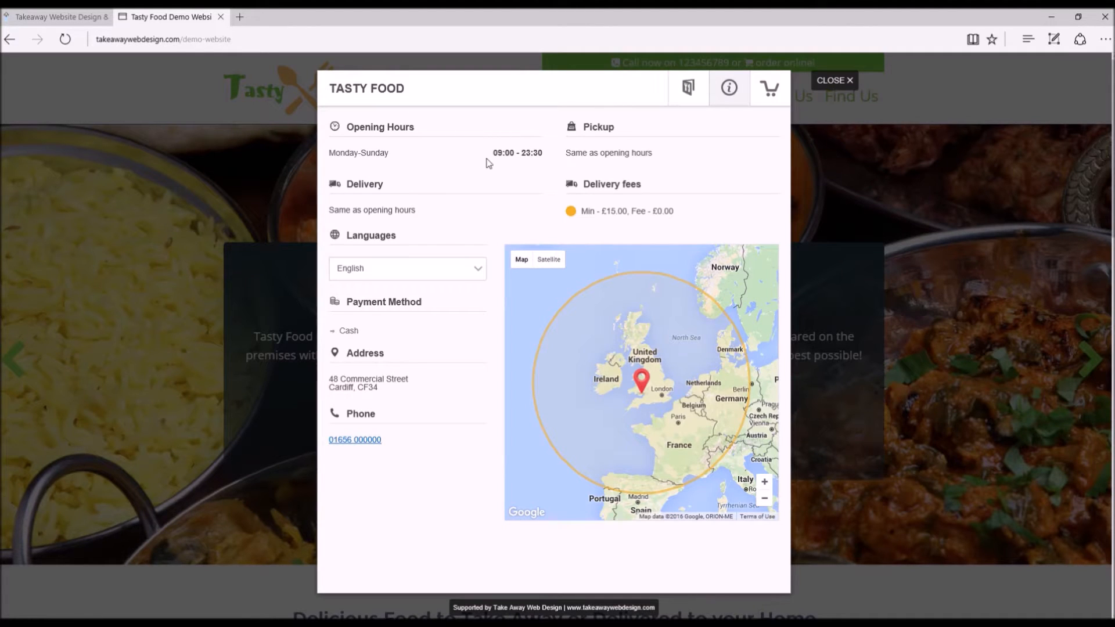
mouse_move(583, 205)
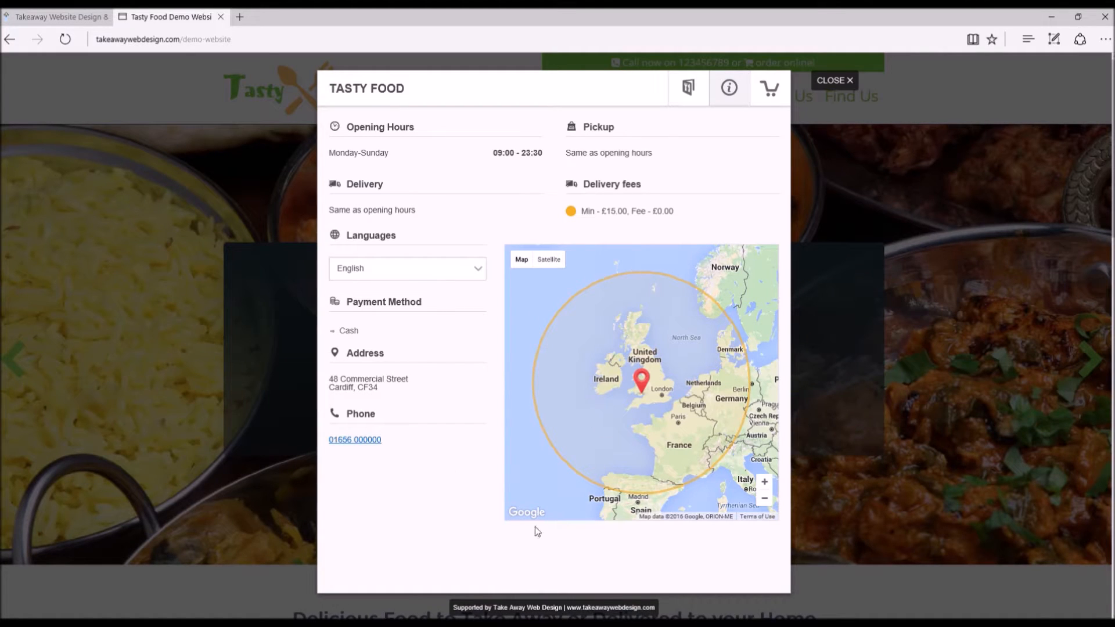
mouse_move(742, 420)
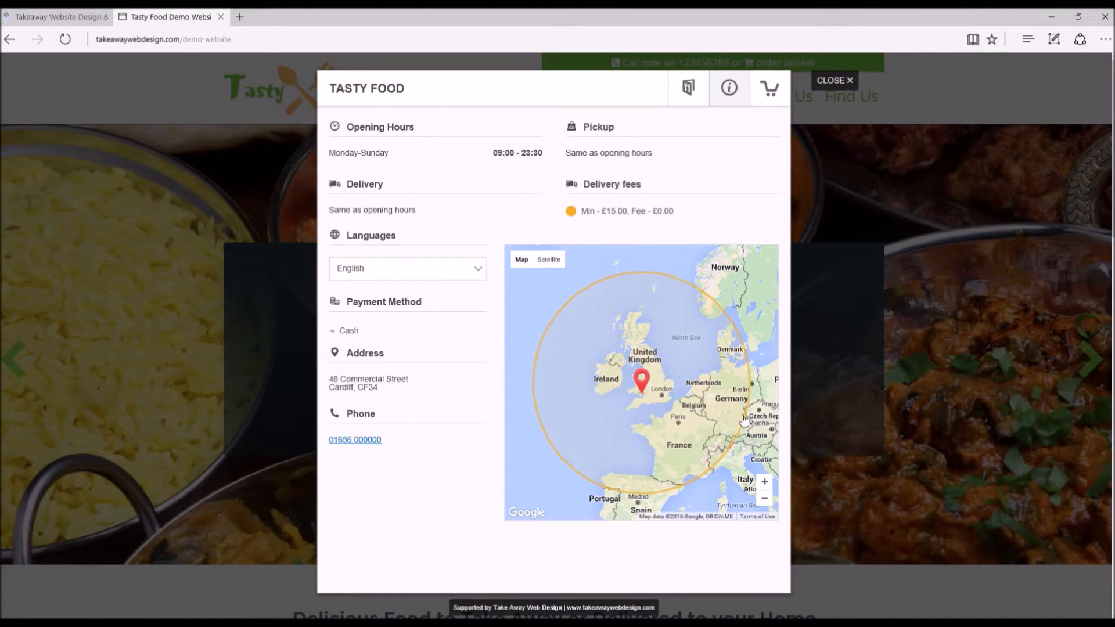
mouse_move(679, 471)
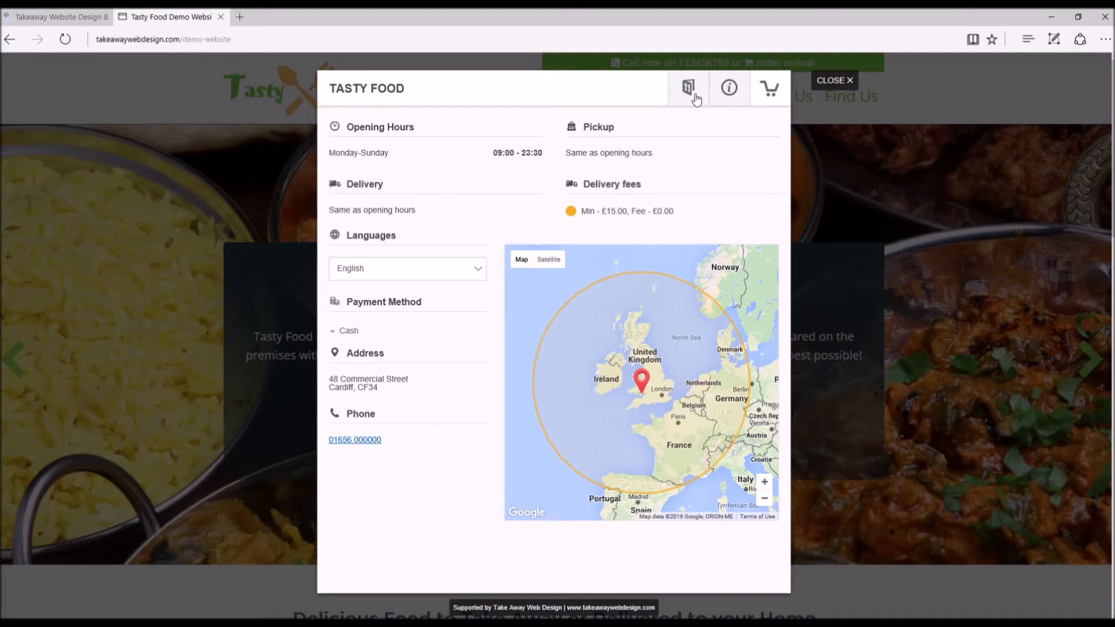
- Return to the menu and add three Garlic Mushroom starters to the cart
click(686, 87)
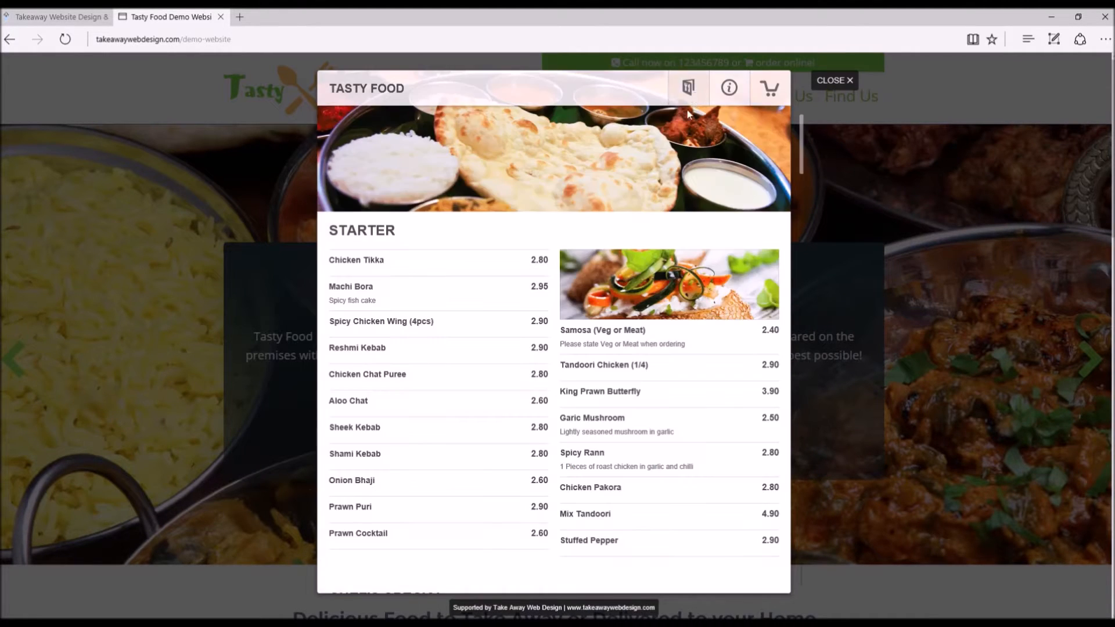
mouse_move(461, 459)
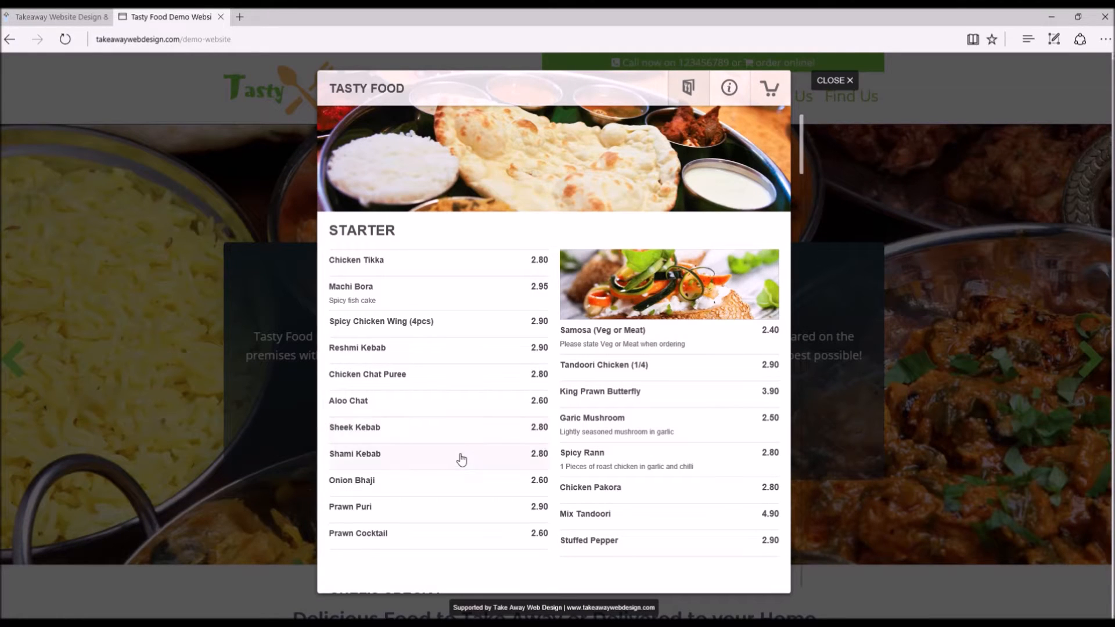
scroll(down, 3)
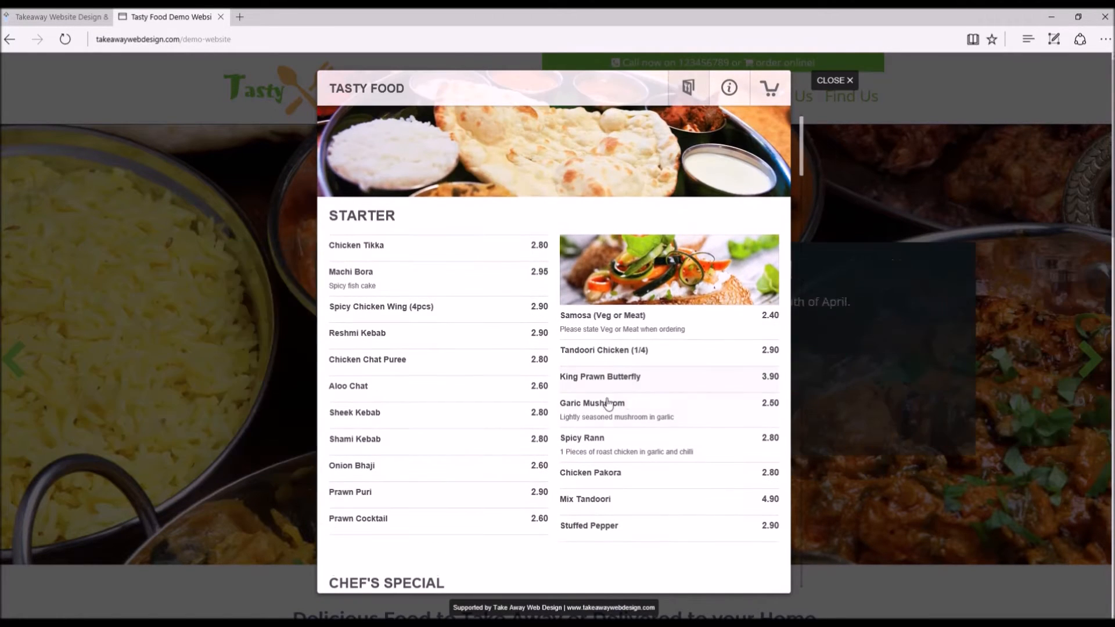
click(592, 403)
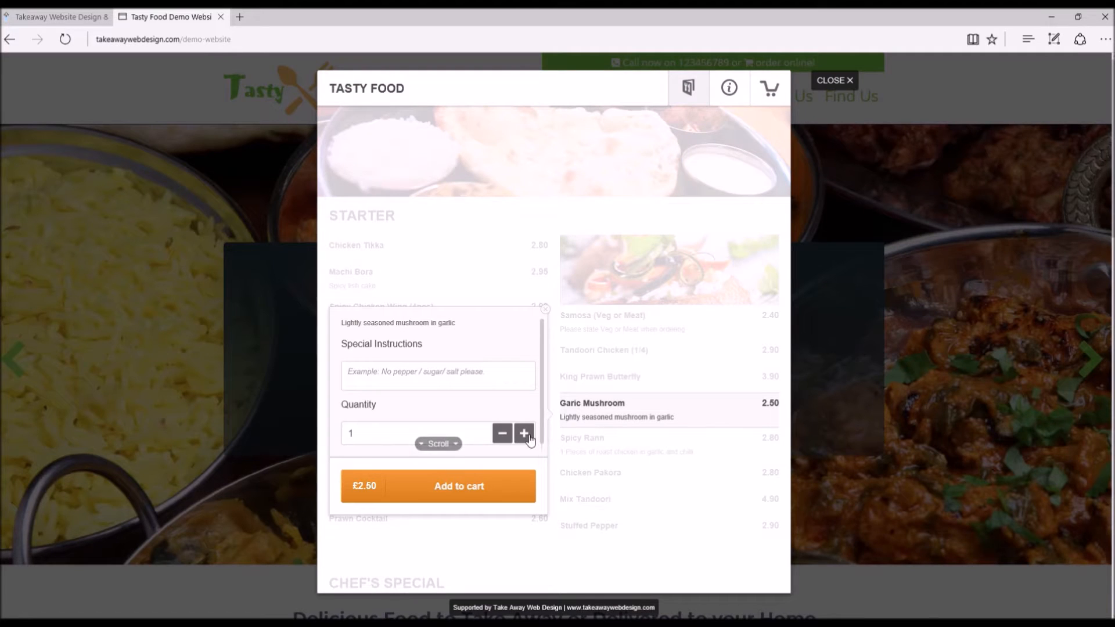
click(523, 434)
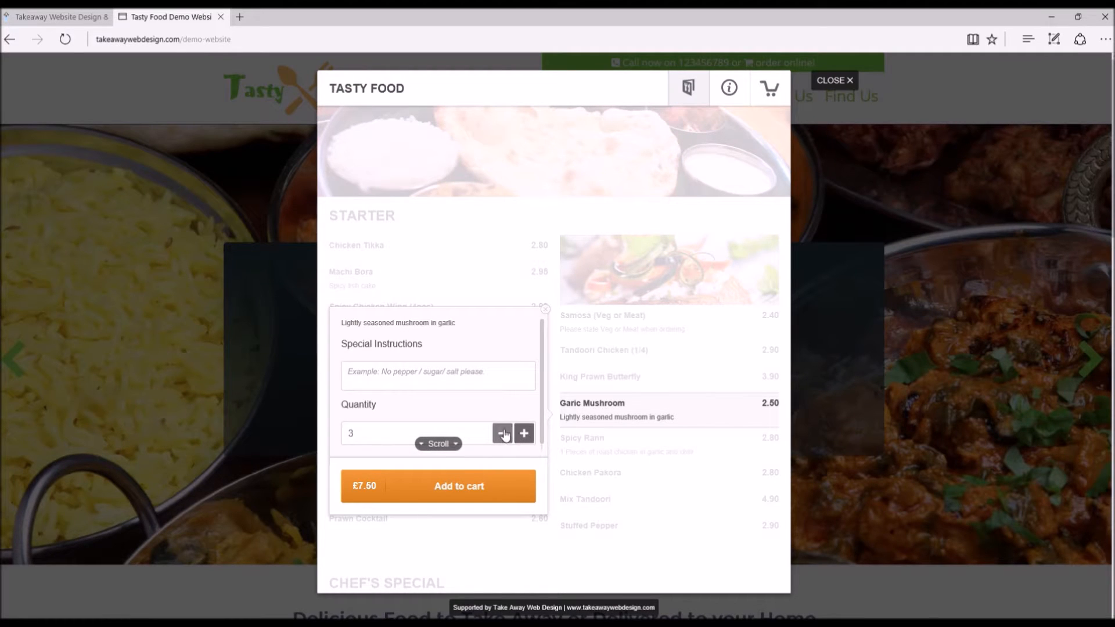
click(458, 487)
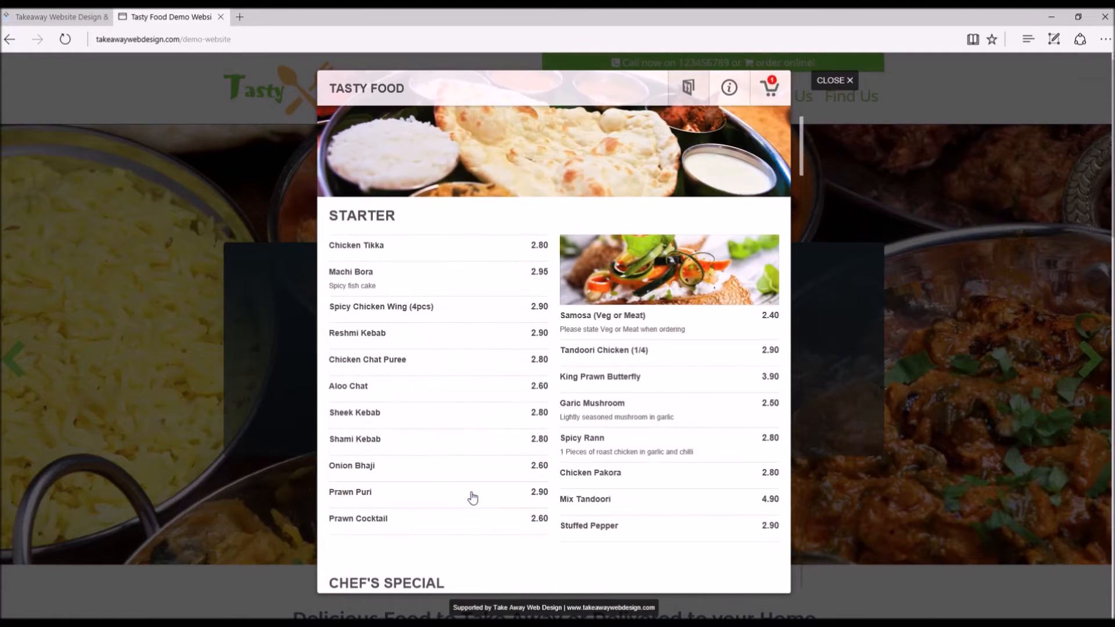
- Add two Chicken Chilli Masala portions to the cart
scroll(down, 3)
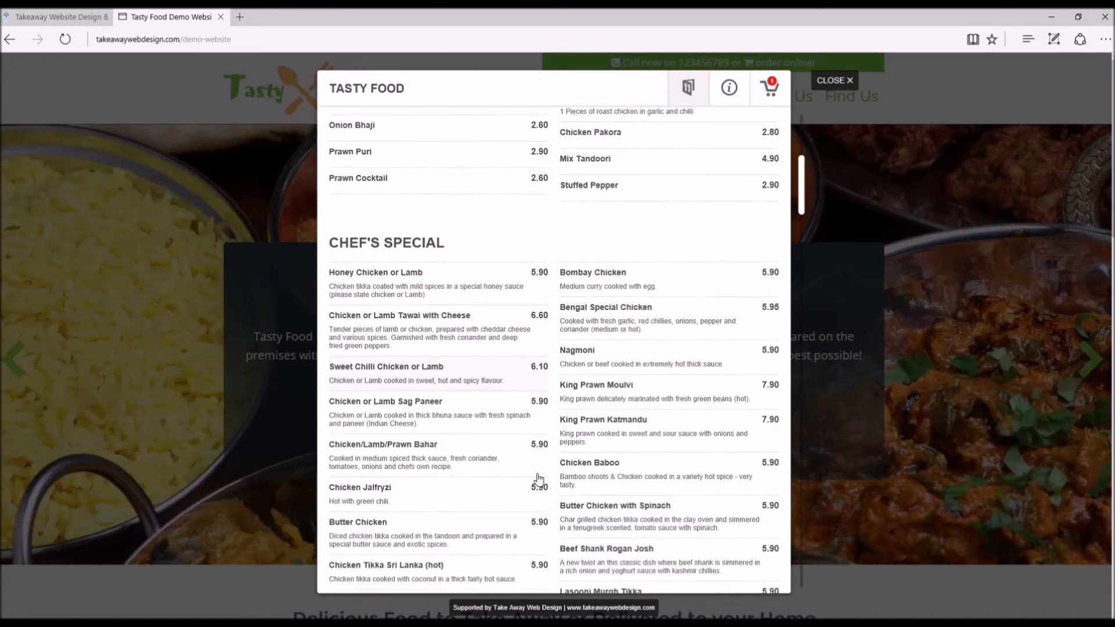
scroll(down, 3)
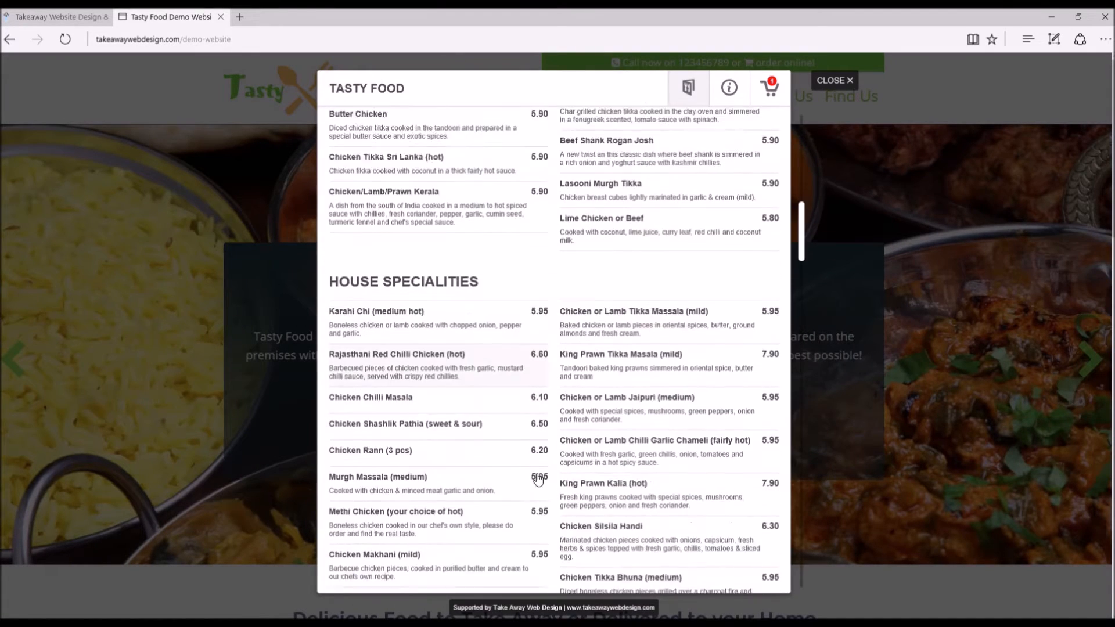
scroll(down, 3)
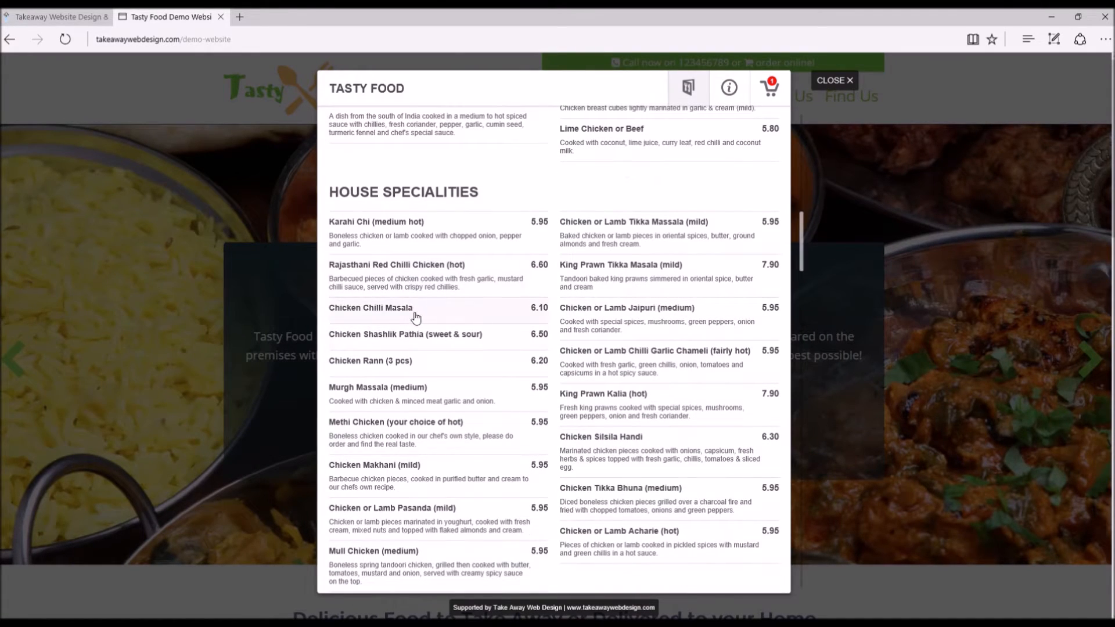
click(370, 307)
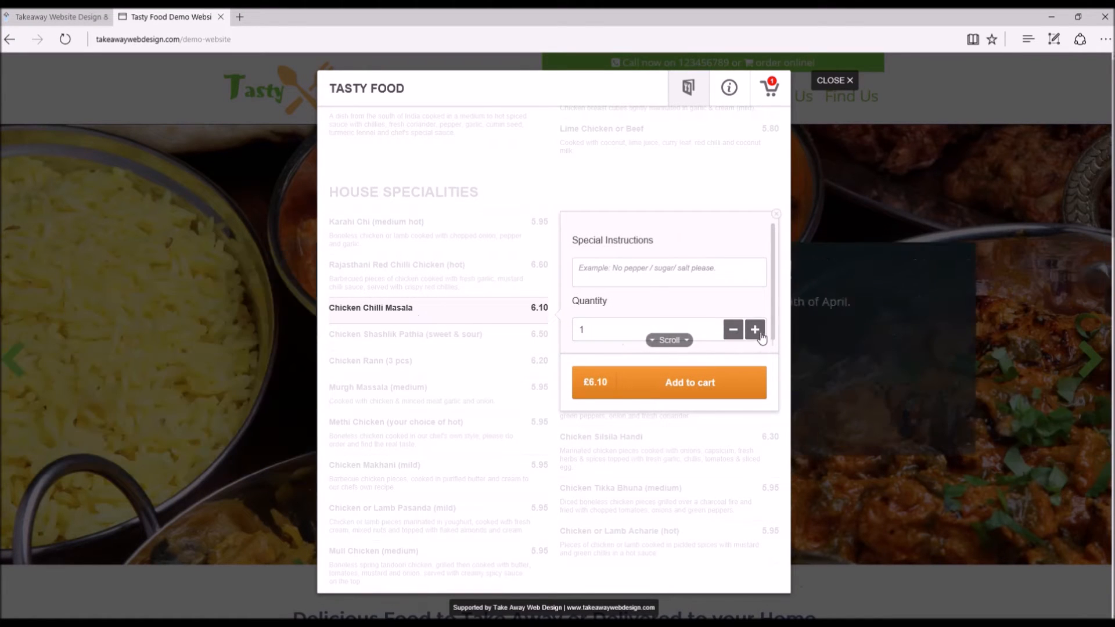
click(755, 329)
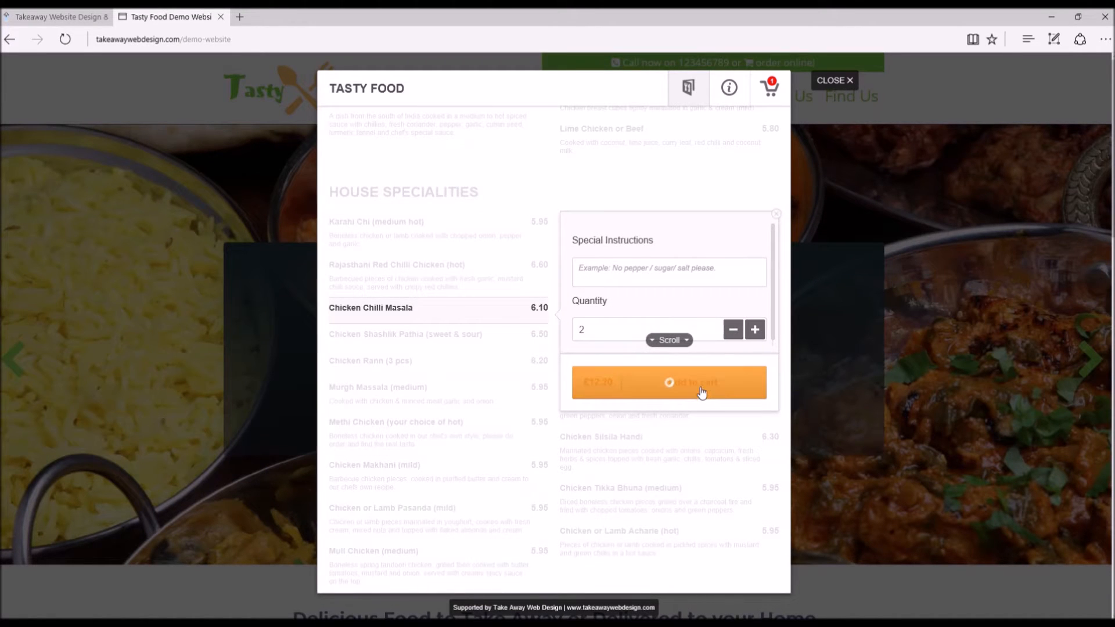
click(669, 382)
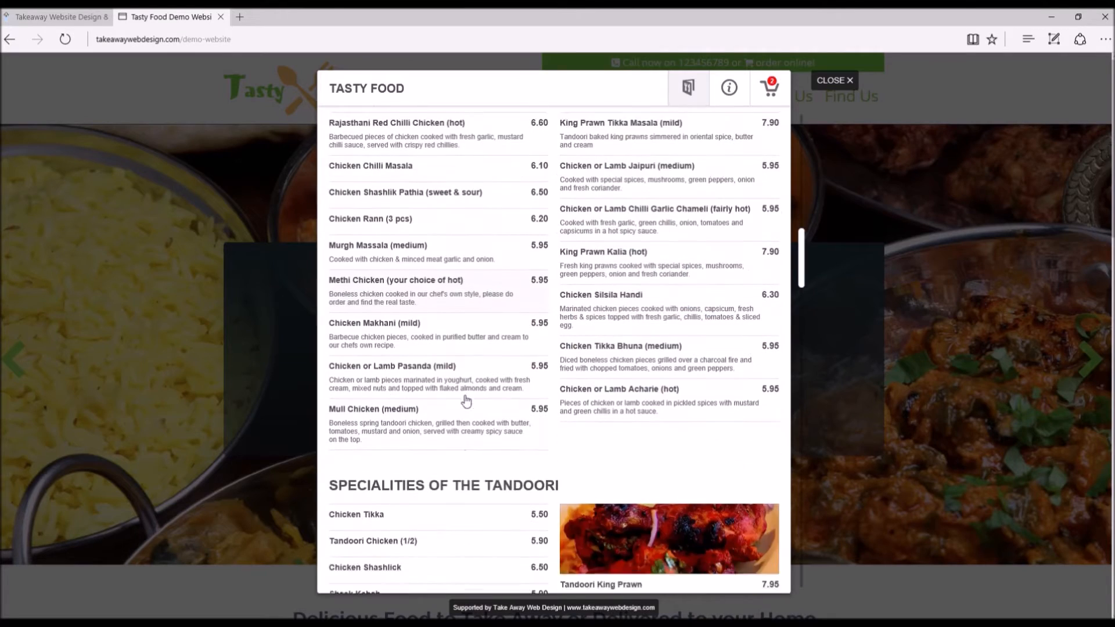
- Add two portions of Chips to the cart
scroll(down, 3)
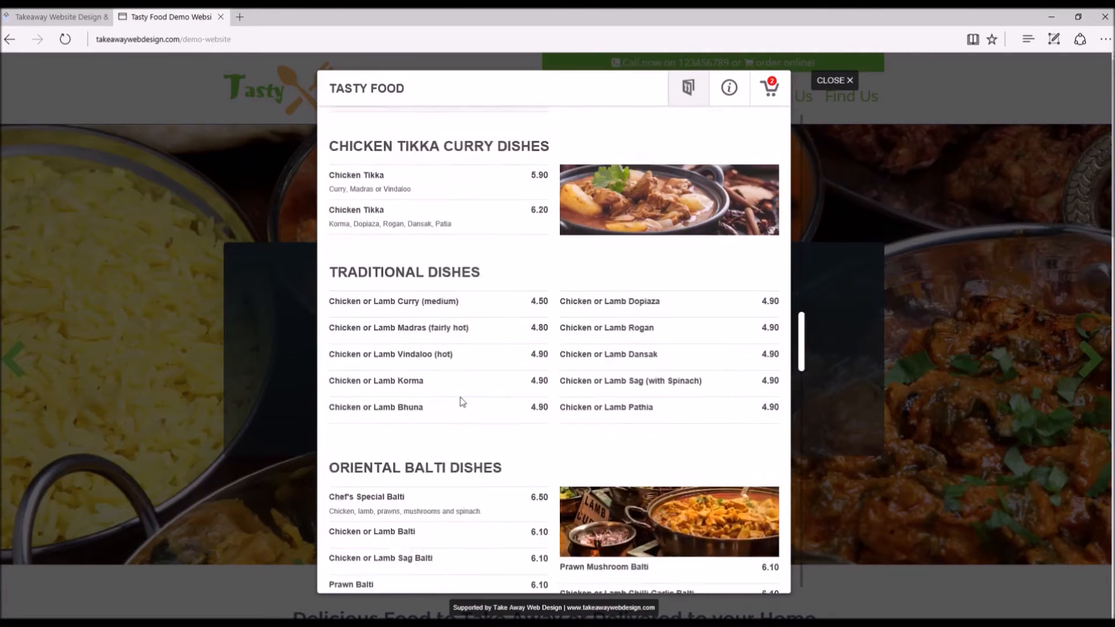
scroll(down, 3)
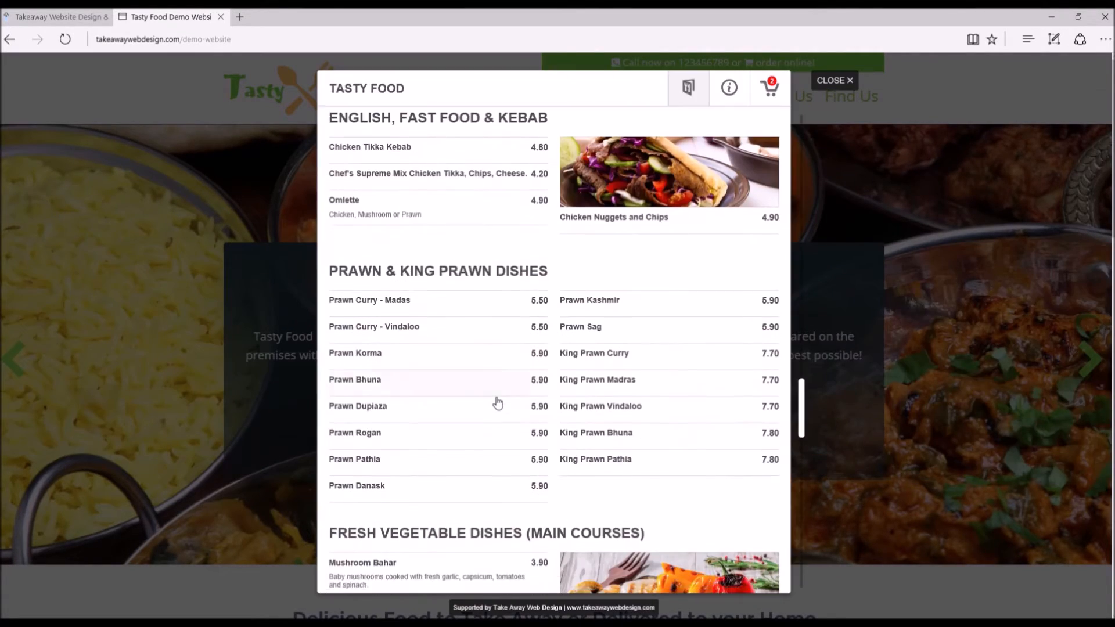
scroll(down, 3)
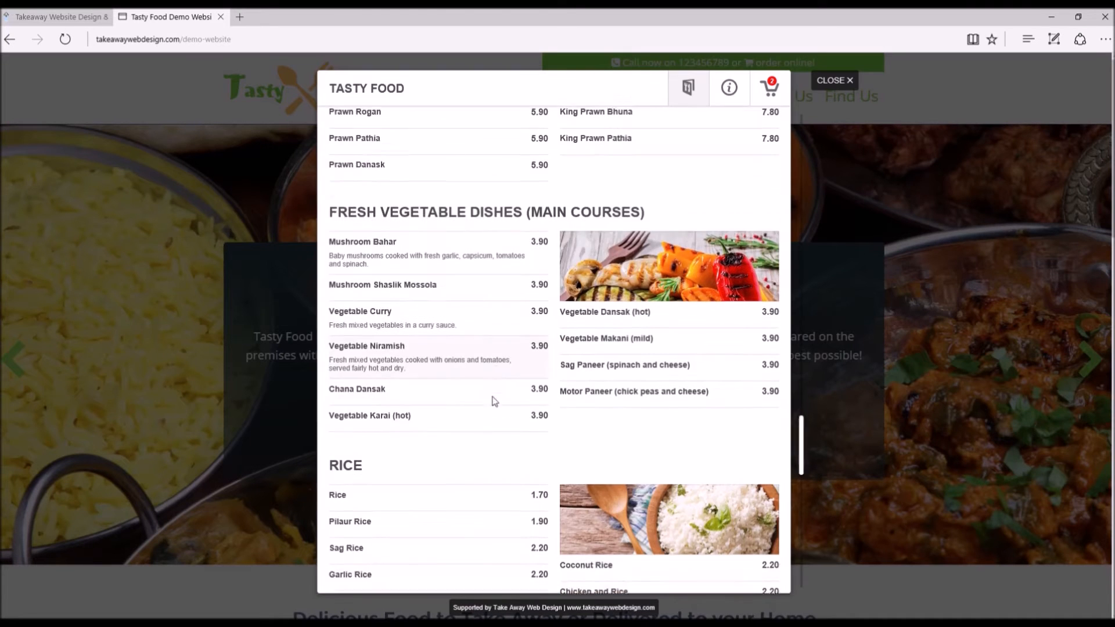
scroll(down, 3)
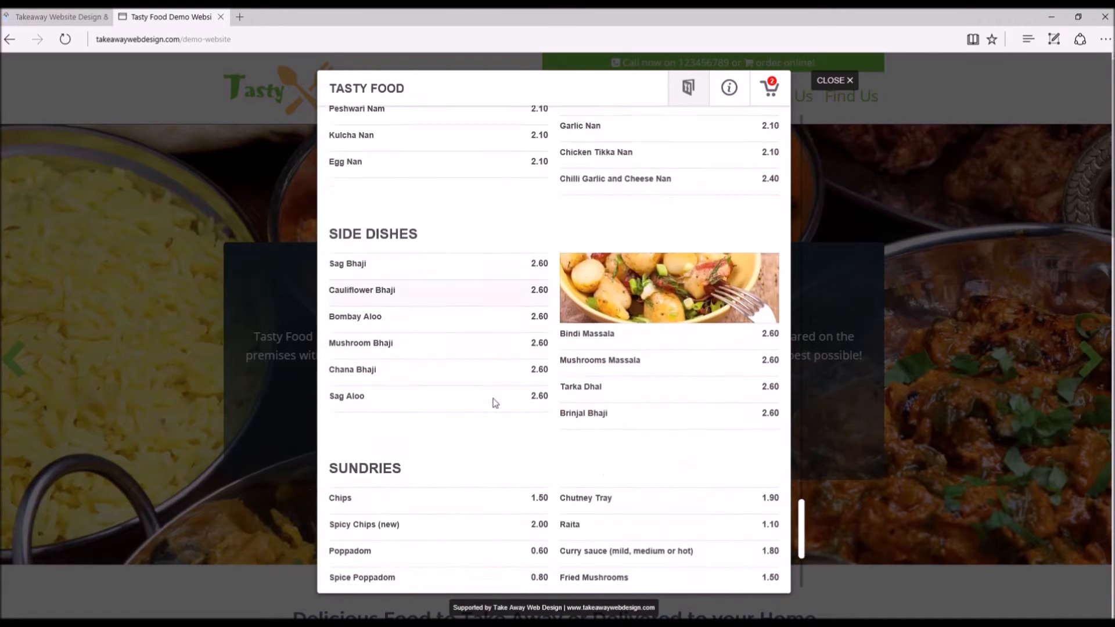
scroll(down, 3)
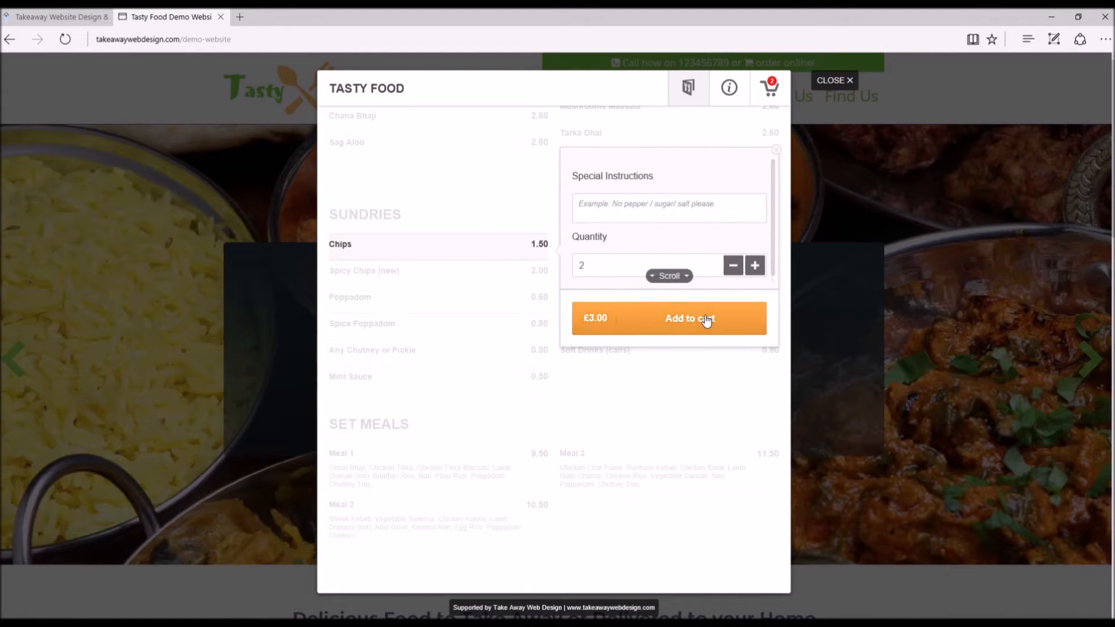
click(686, 318)
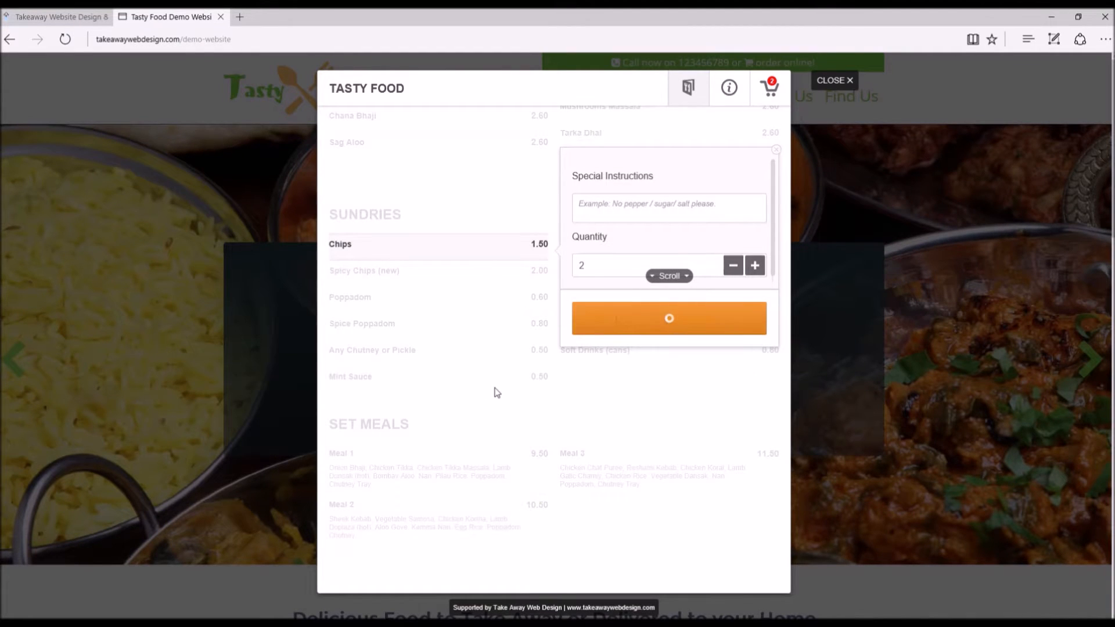
click(668, 318)
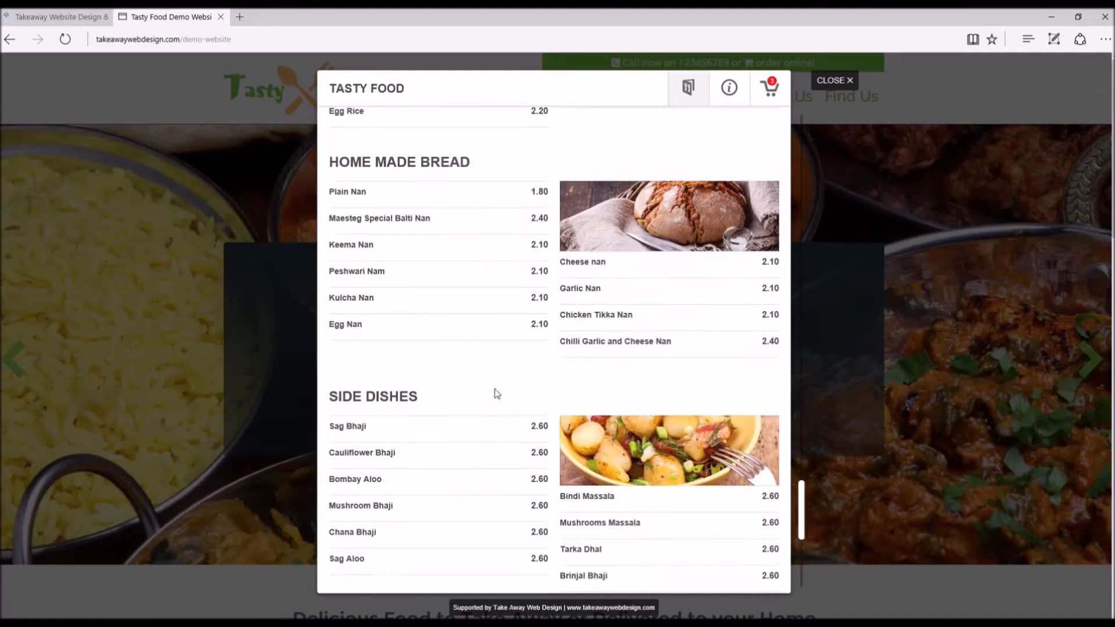
- Add two Keema Nan from the Home Made Bread section to the cart
scroll(up, 3)
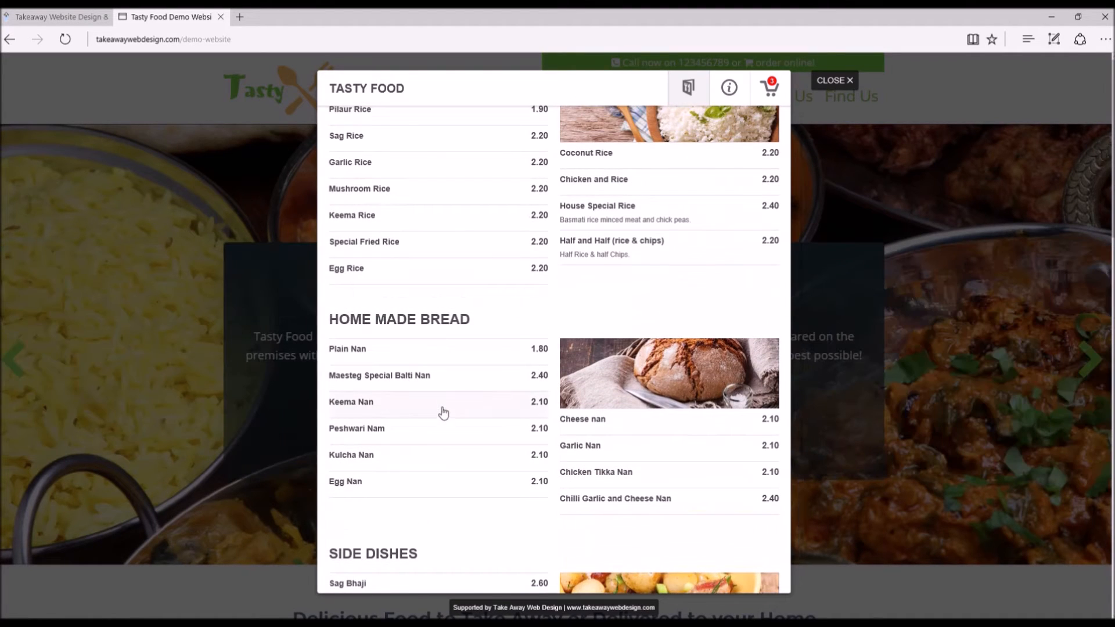
click(350, 402)
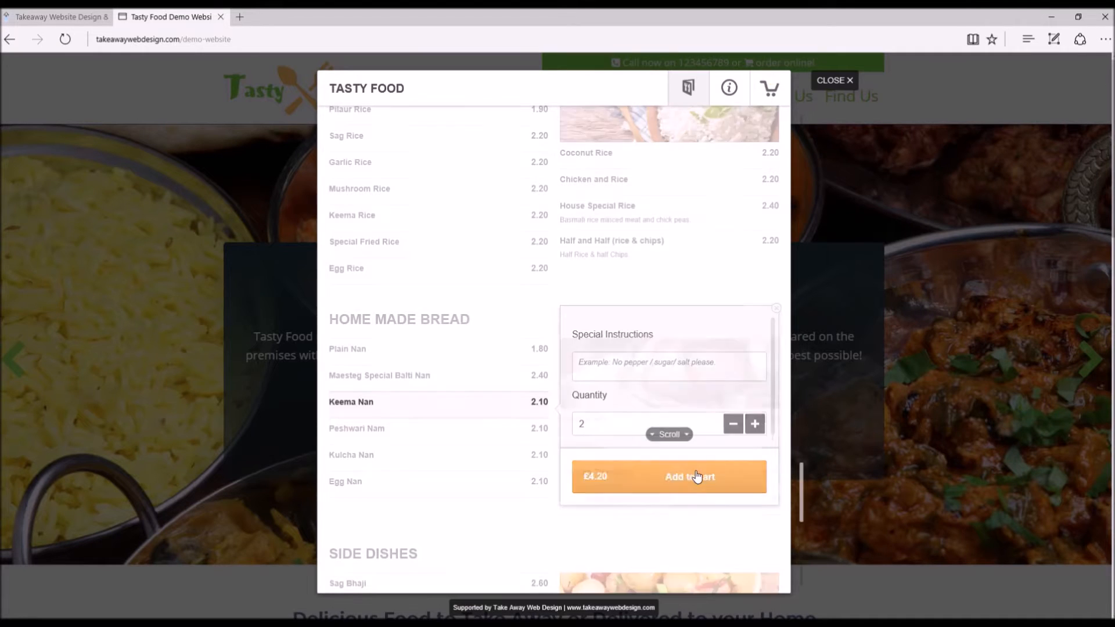
click(667, 477)
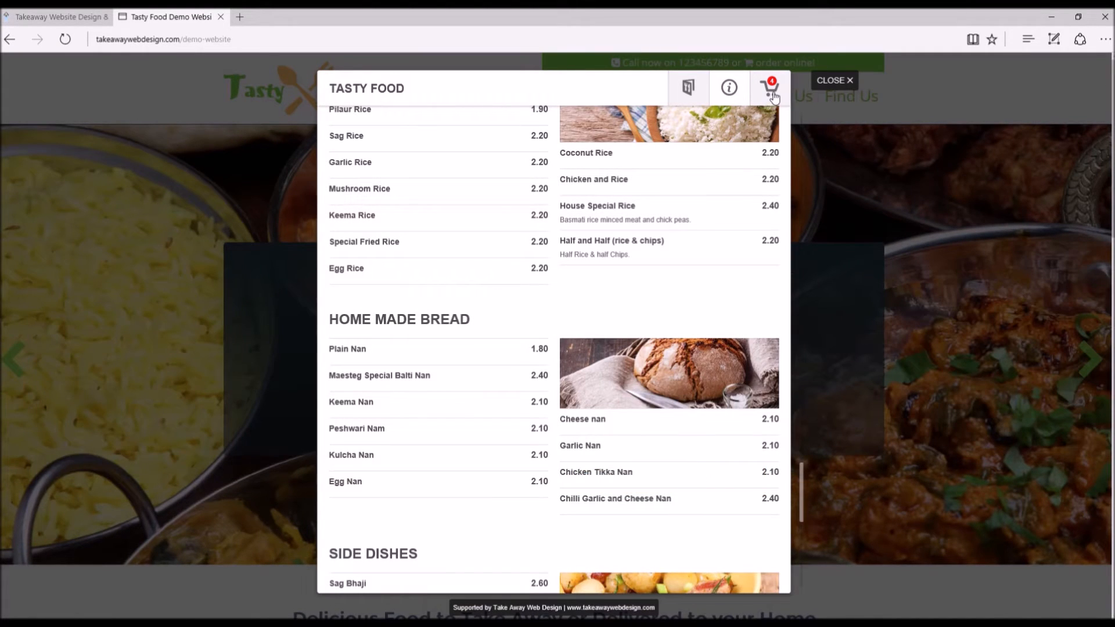
click(769, 88)
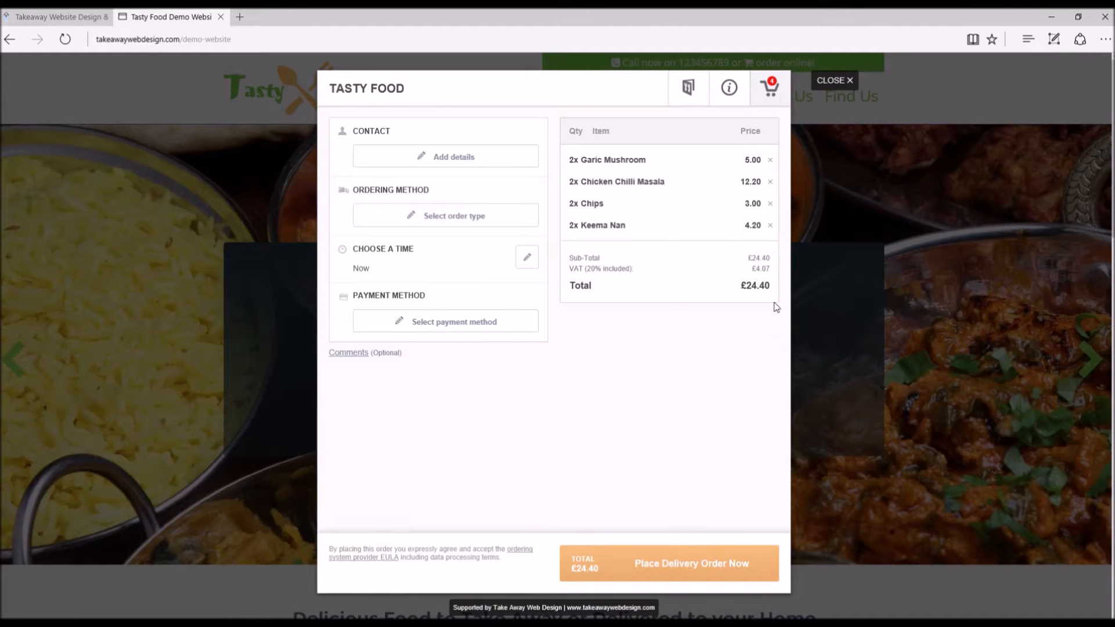
mouse_move(594, 176)
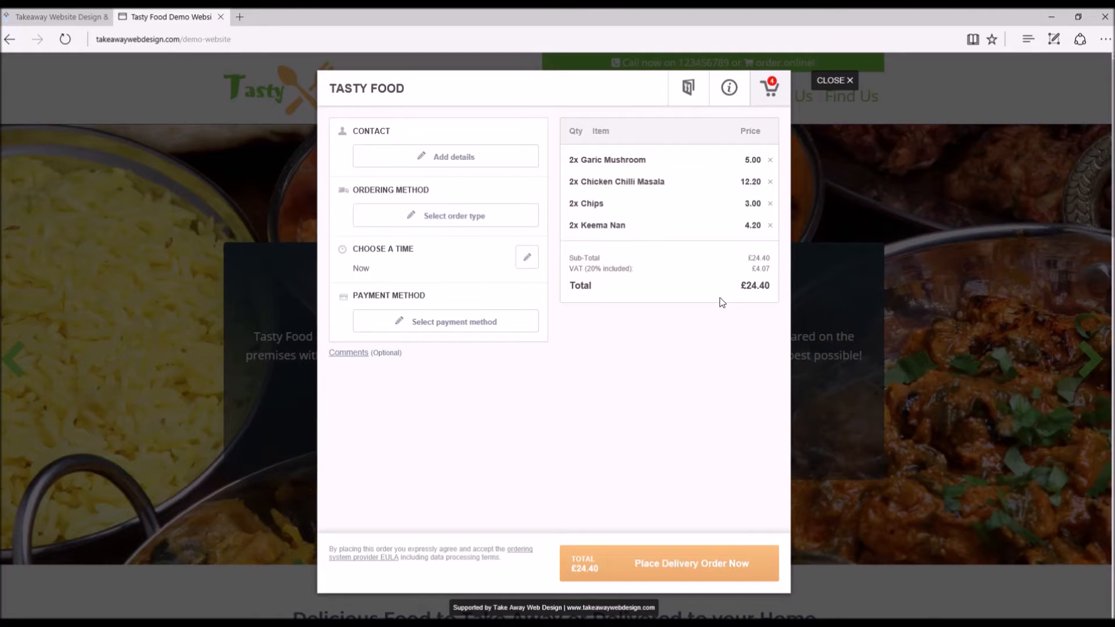
mouse_move(462, 156)
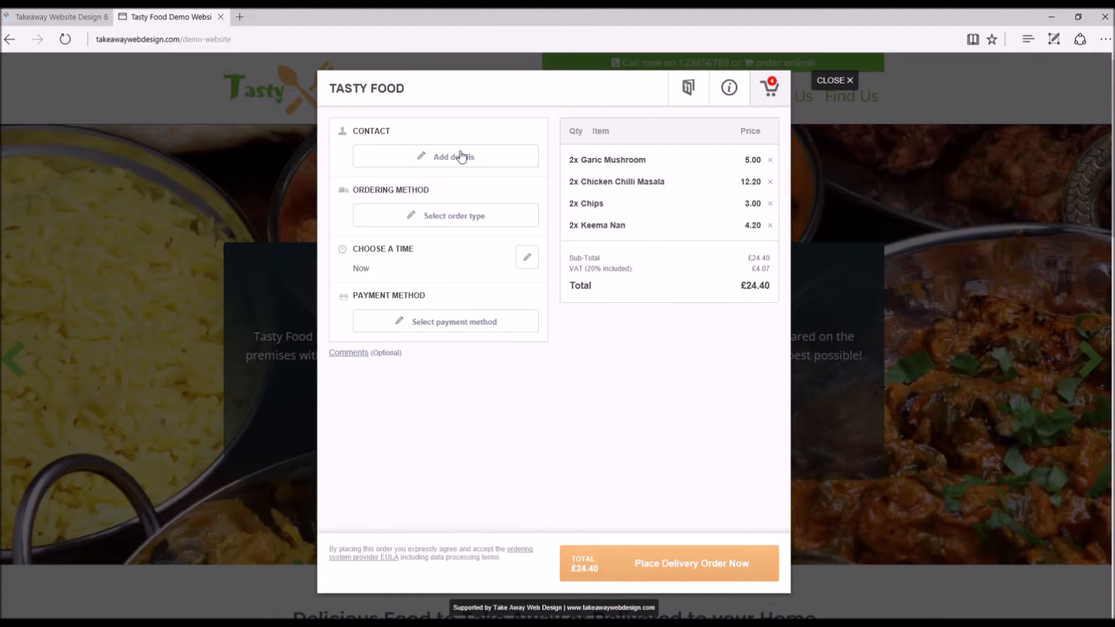
mouse_move(458, 158)
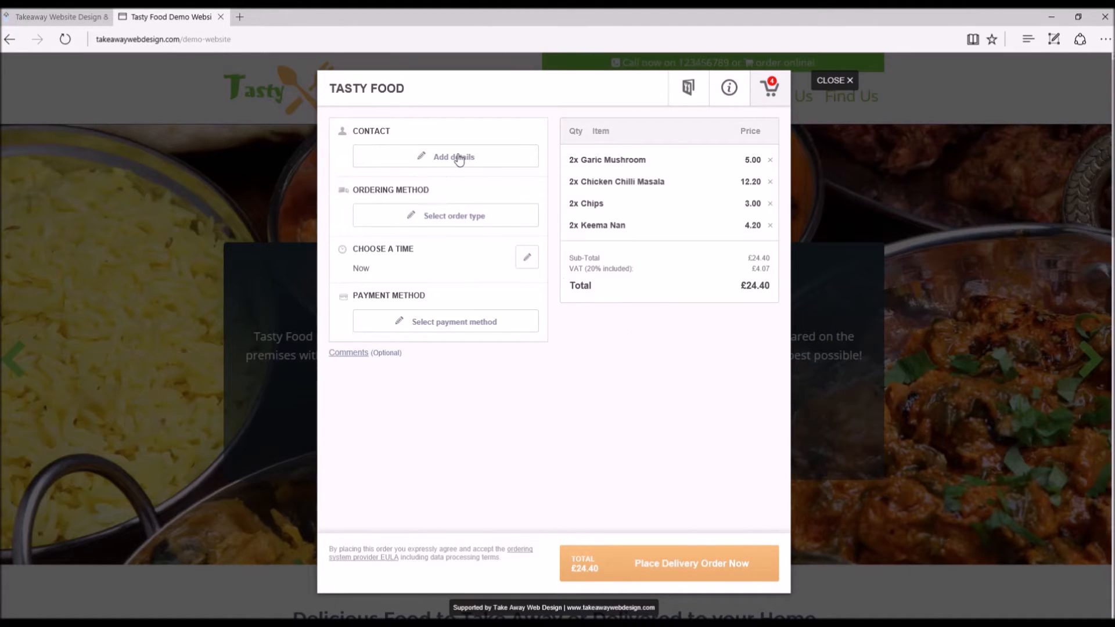
click(446, 157)
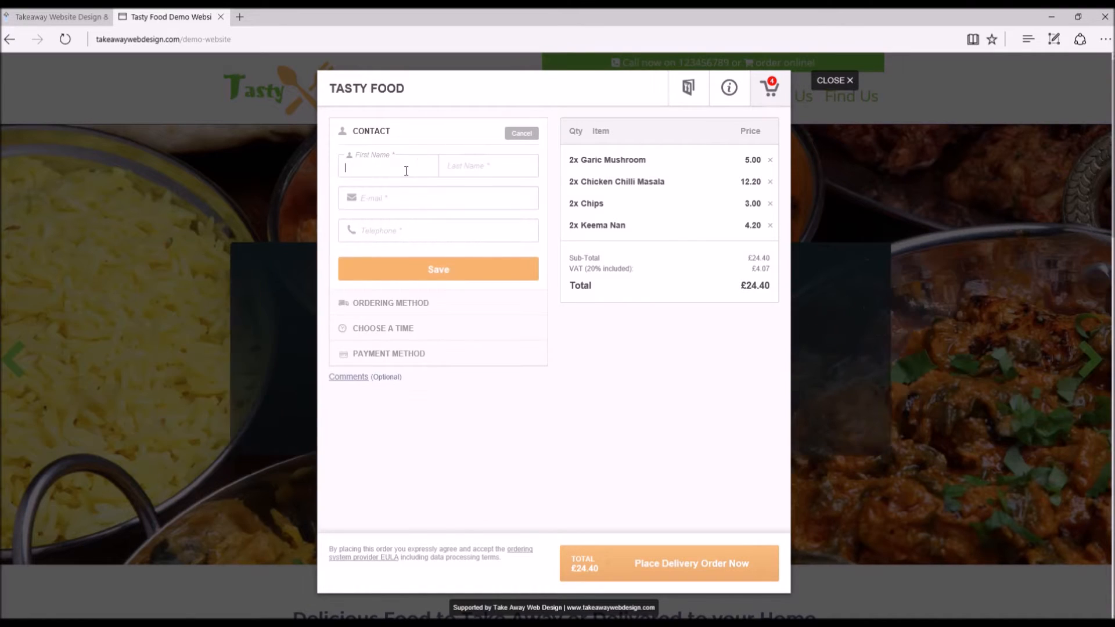
text(Da)
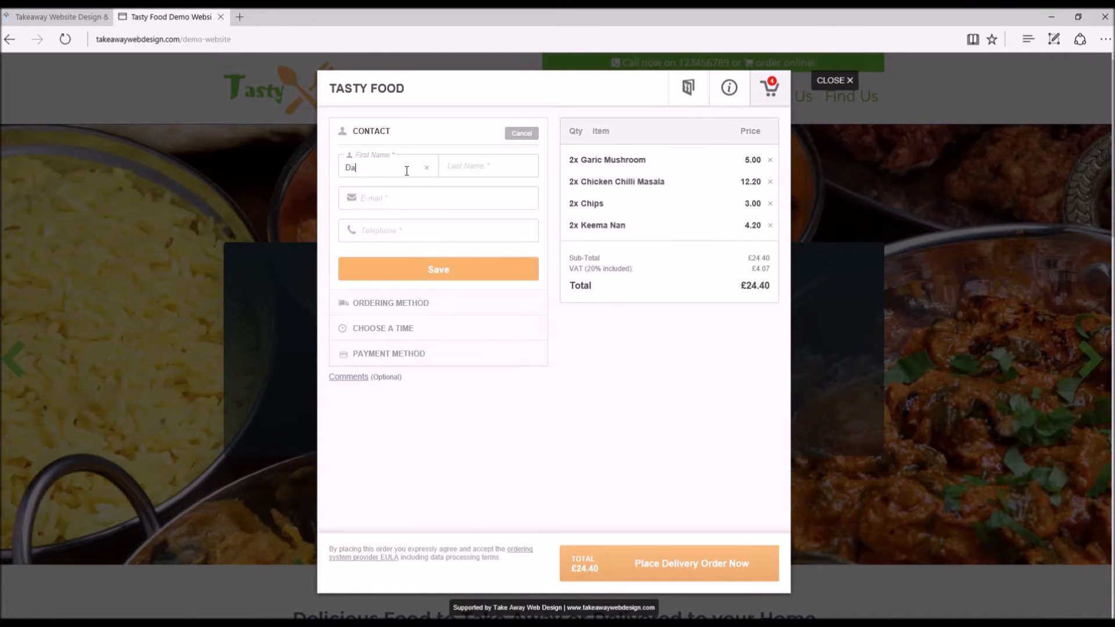
text(vid)
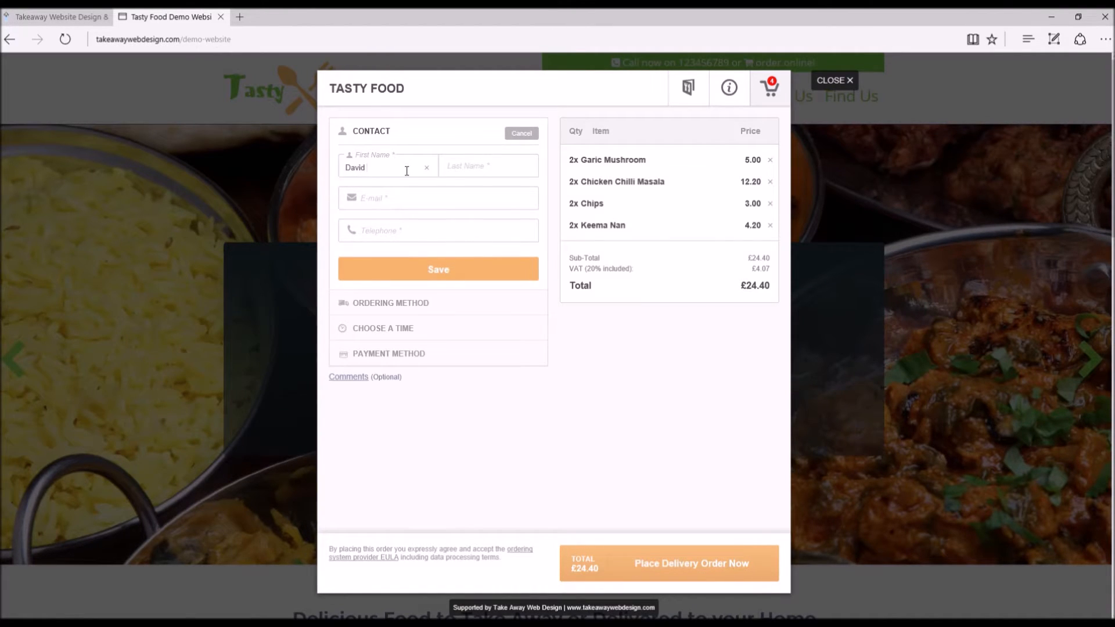
click(488, 168)
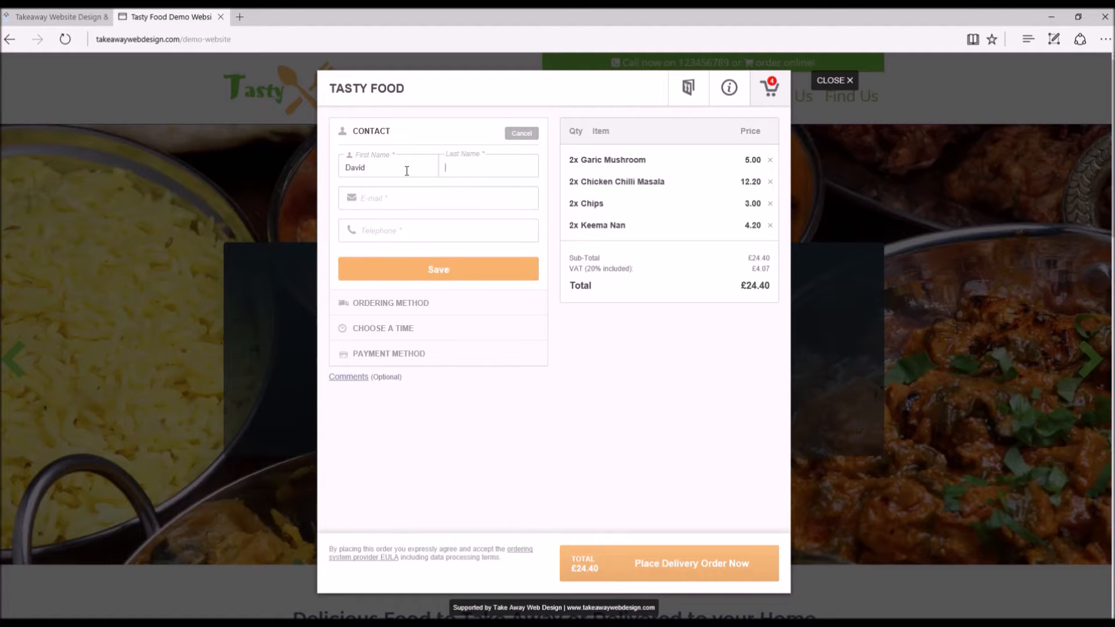
text(Cameron)
click(437, 198)
text(mail@)
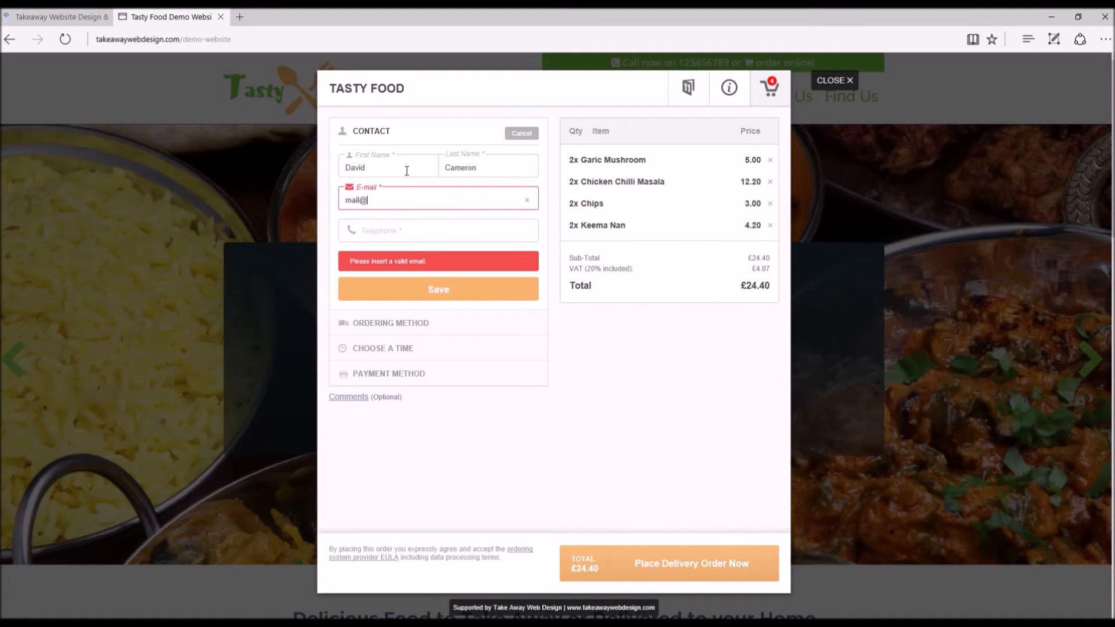
text(tak)
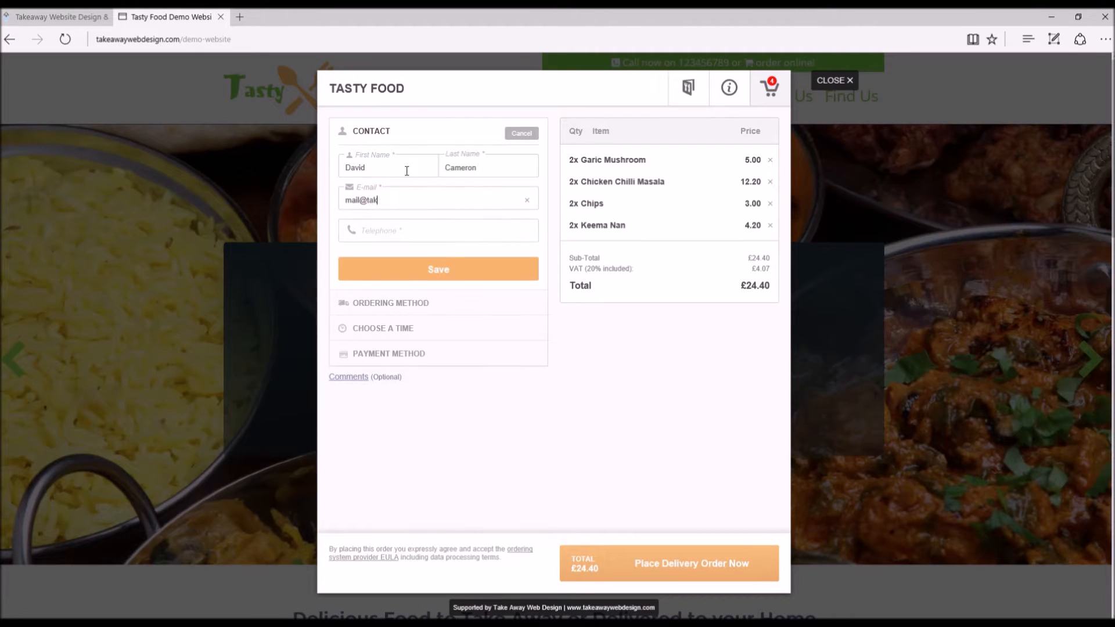
text(eaway)
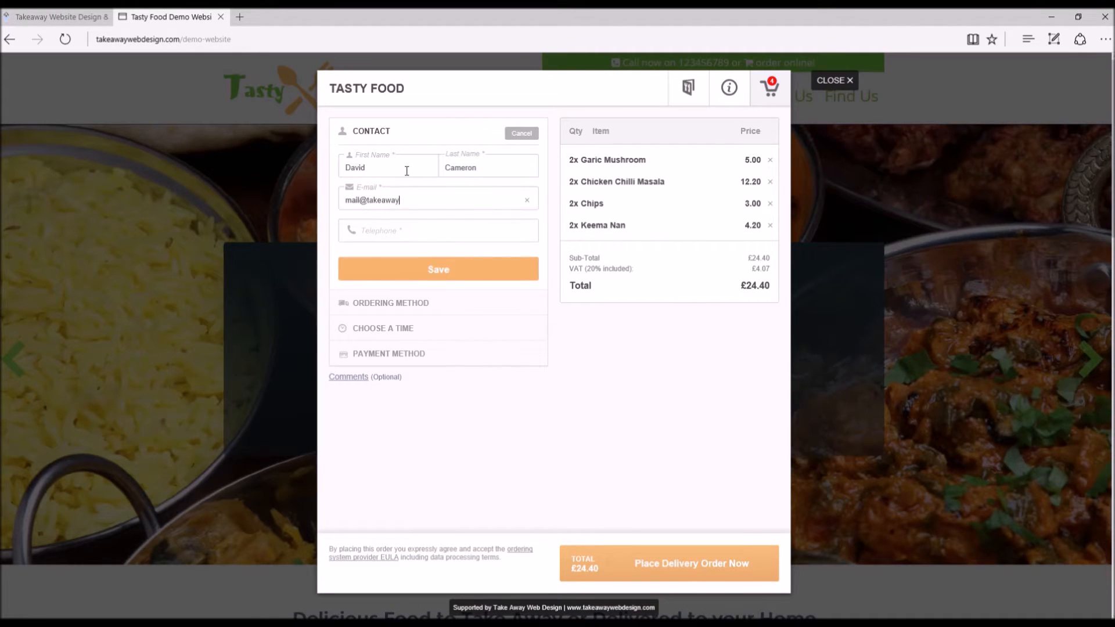
text(webdesign.com)
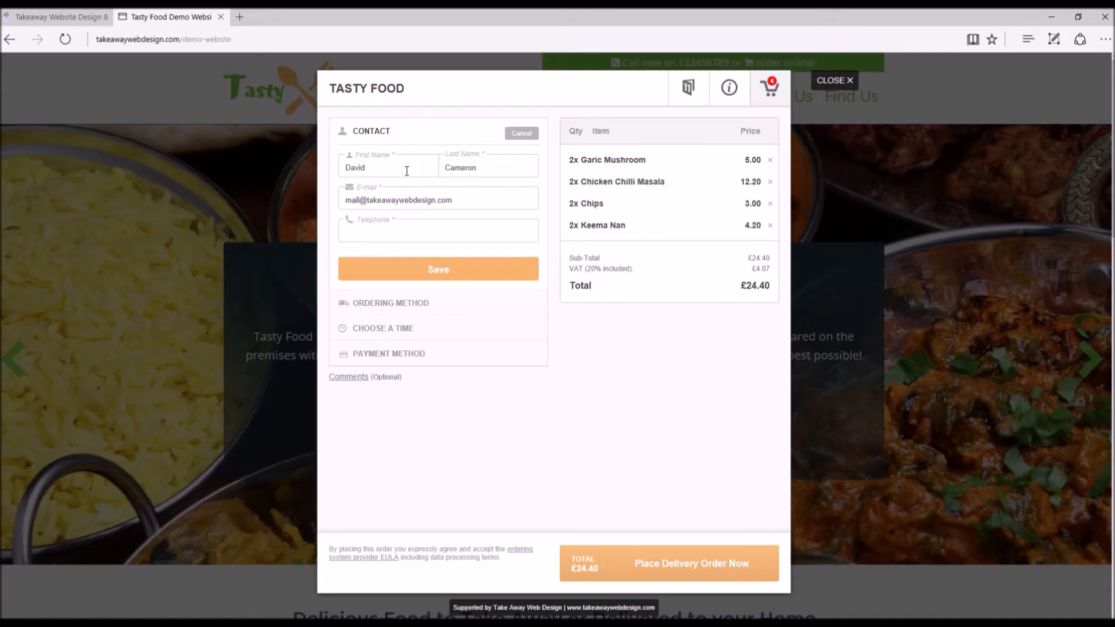
text(0)
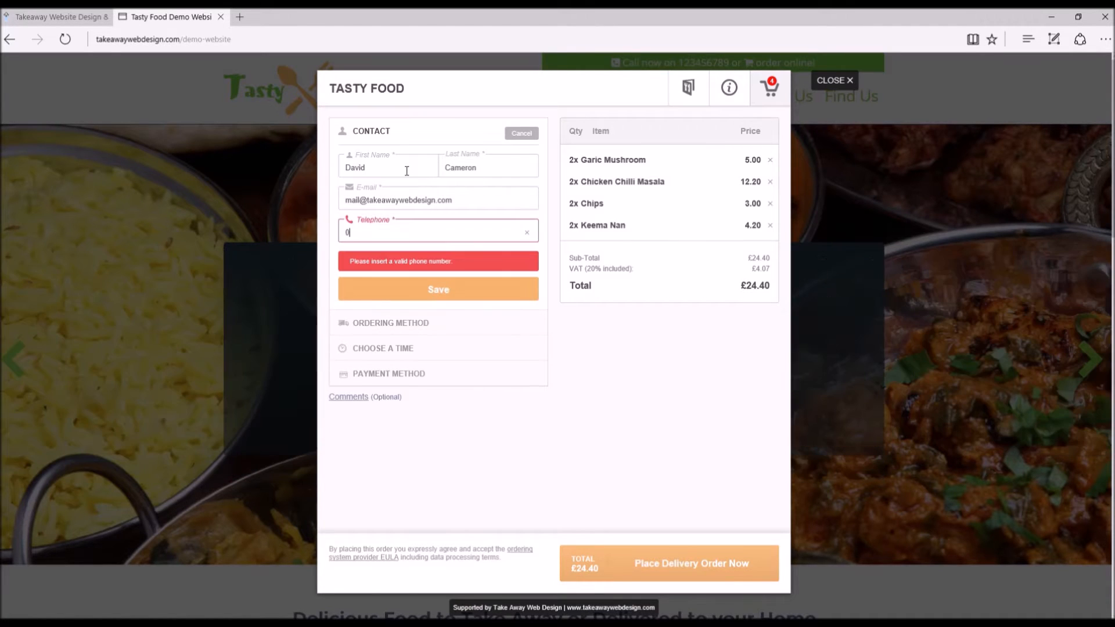
text(20)
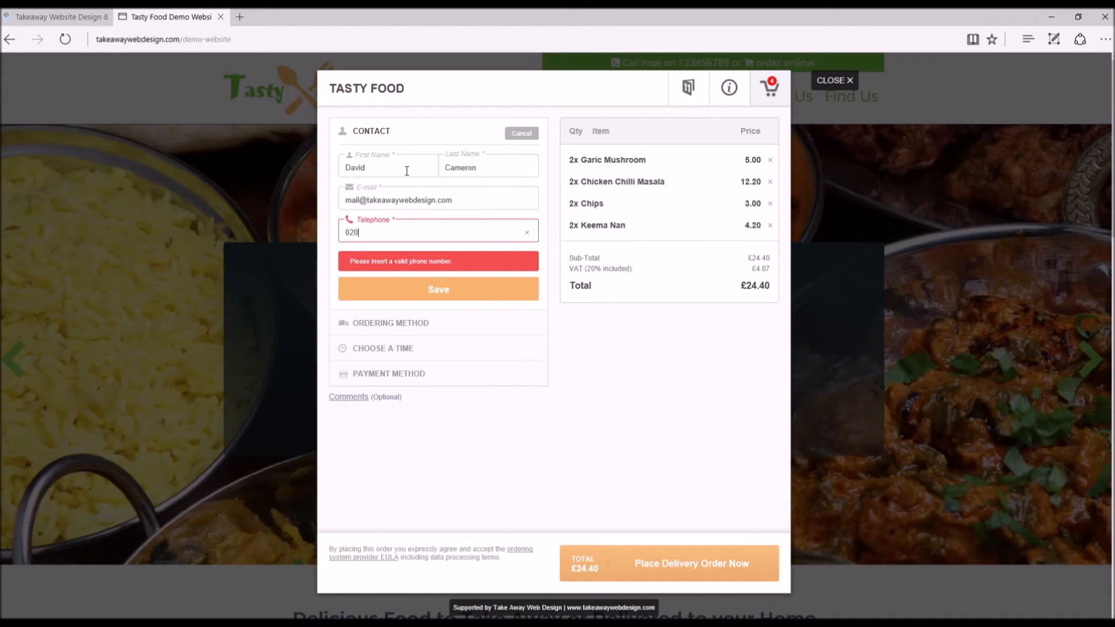
text(72)
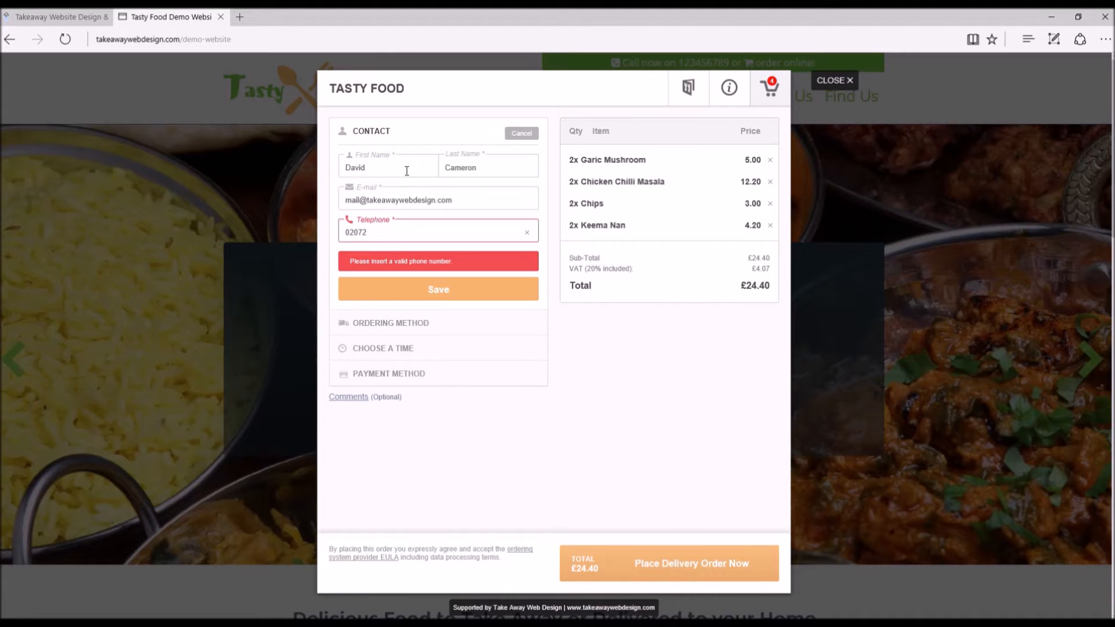
text(70)
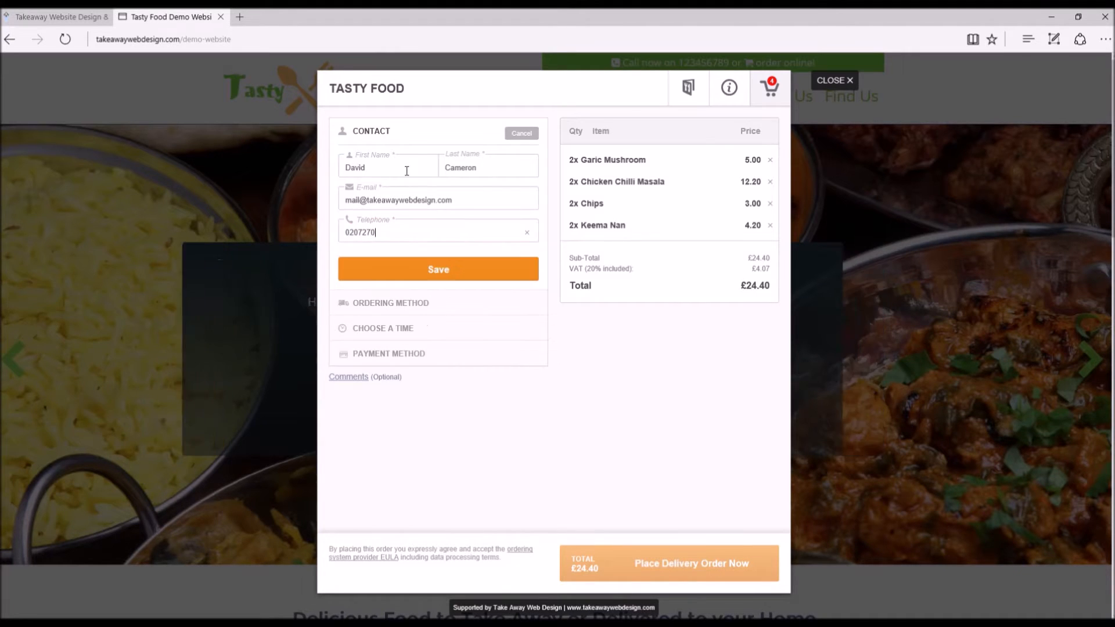
text(3000)
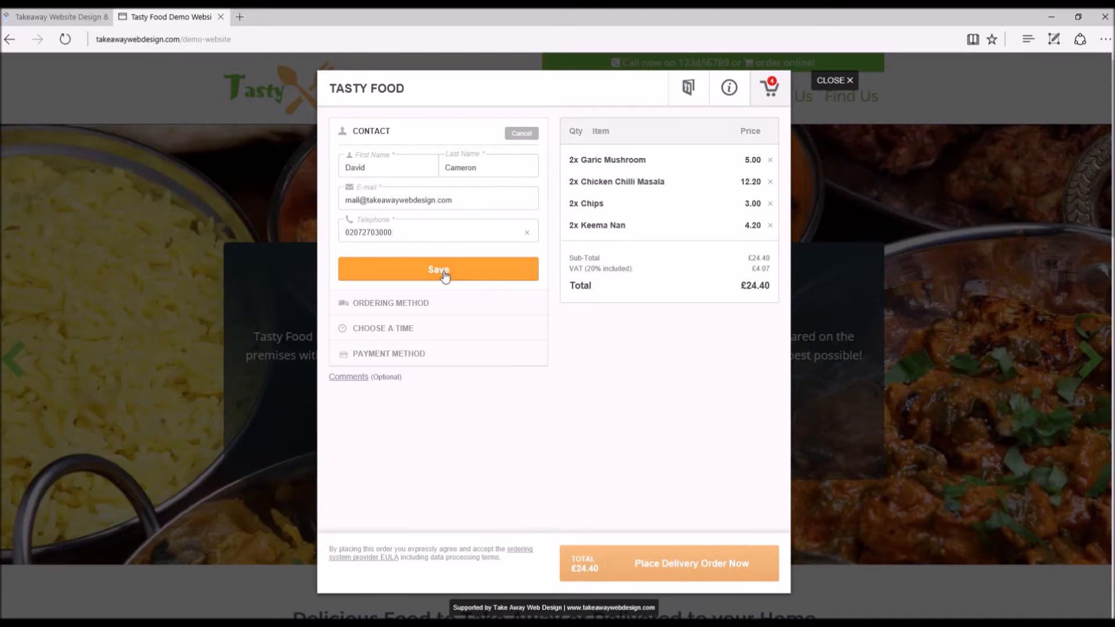
- Save the contact details and, after toggling Pickup, leave Delivery ticked as the order type
click(438, 268)
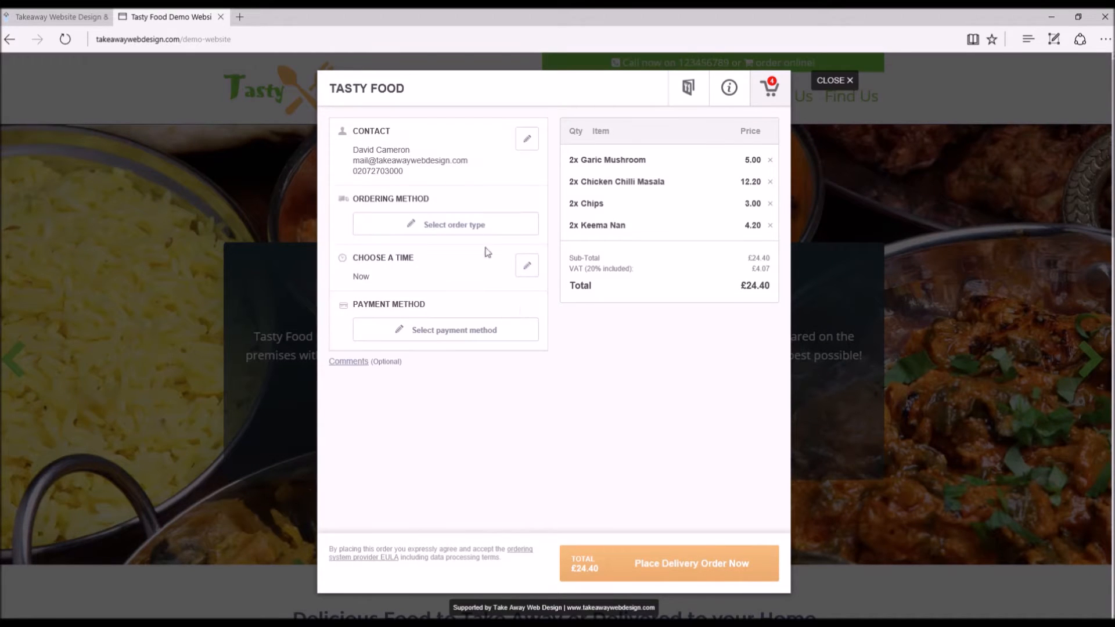
click(445, 225)
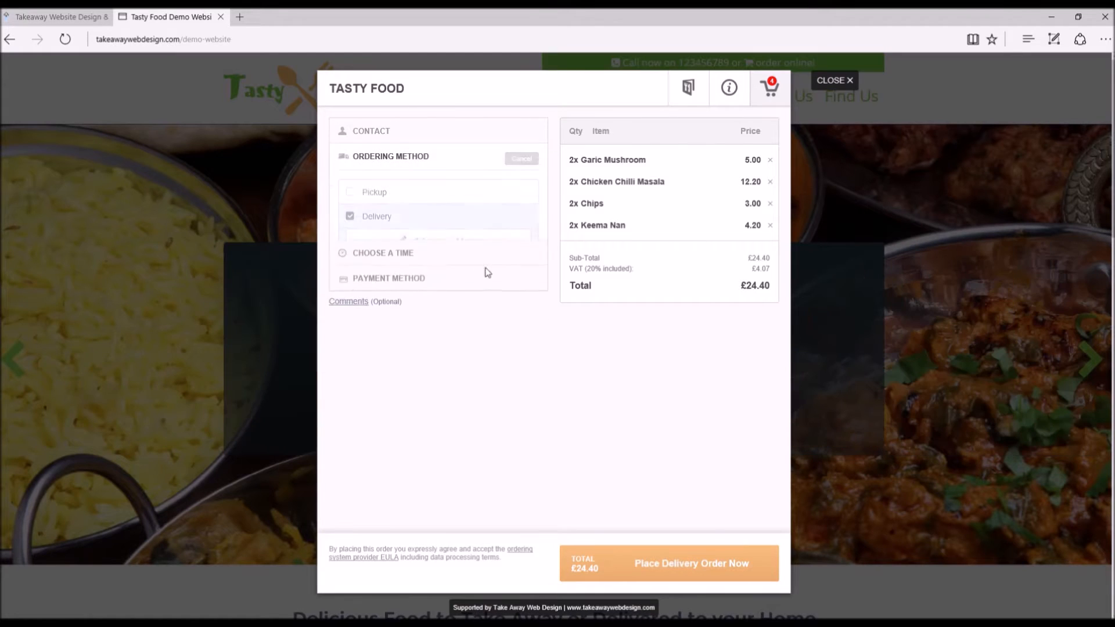
click(349, 192)
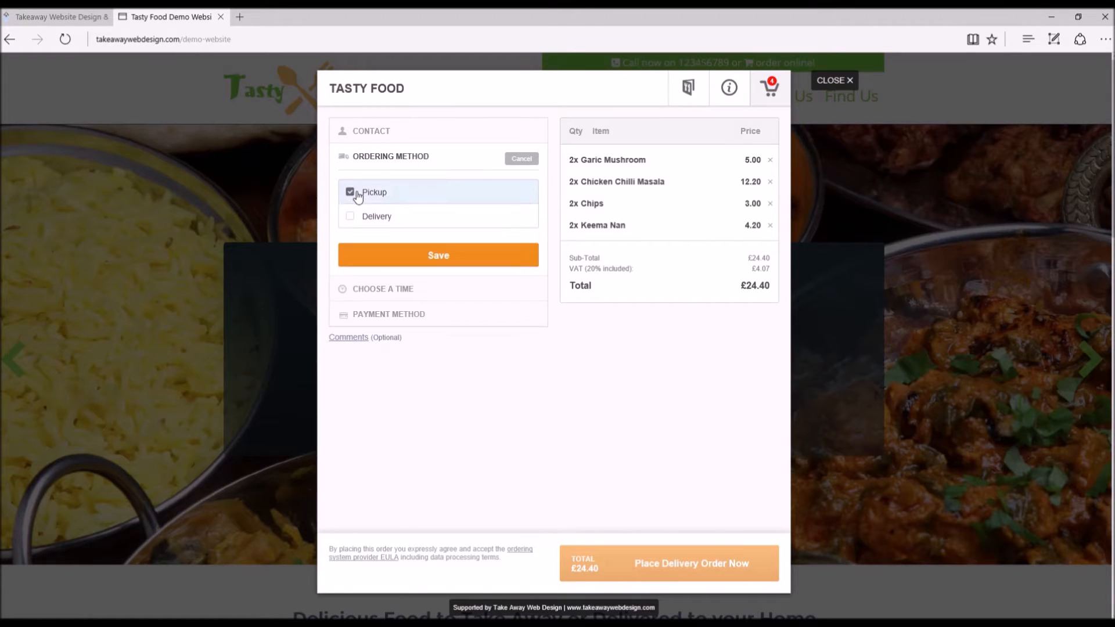
click(350, 216)
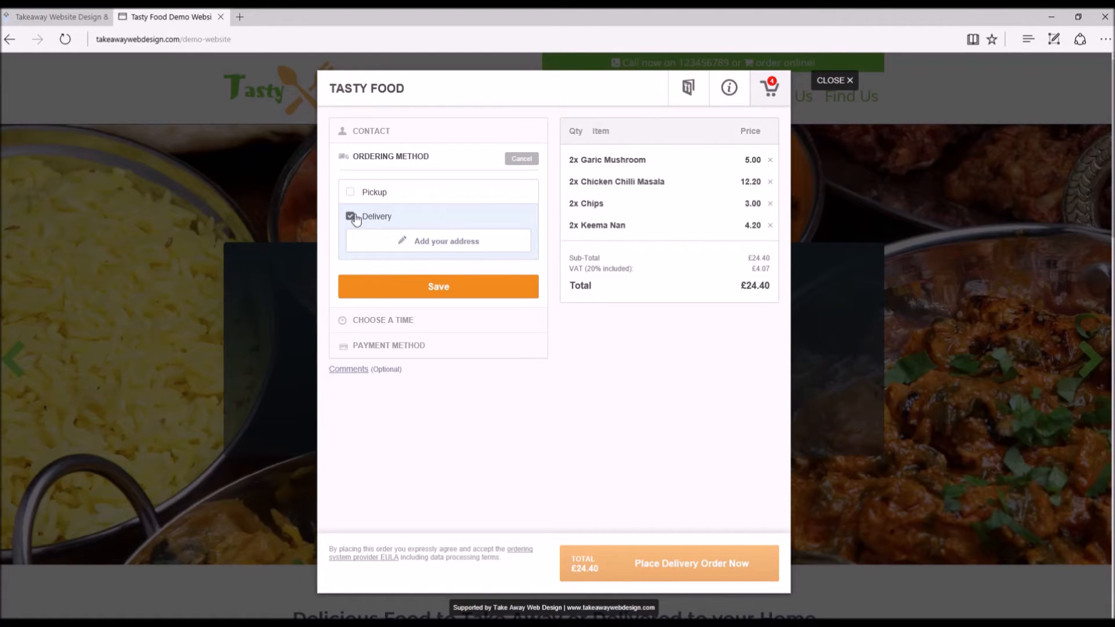
click(349, 192)
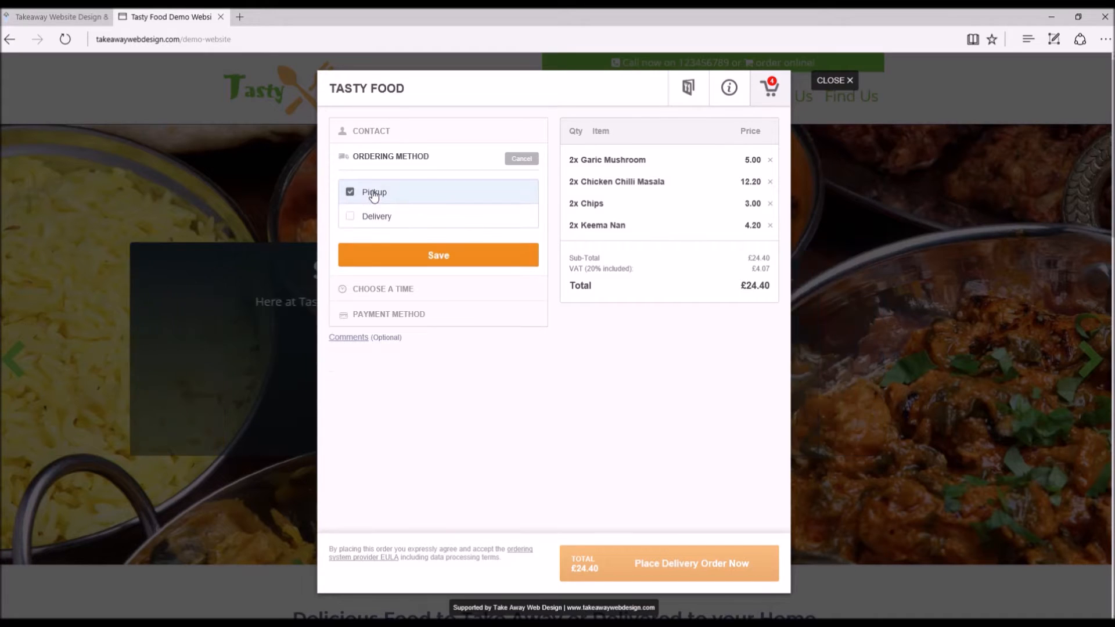
click(377, 216)
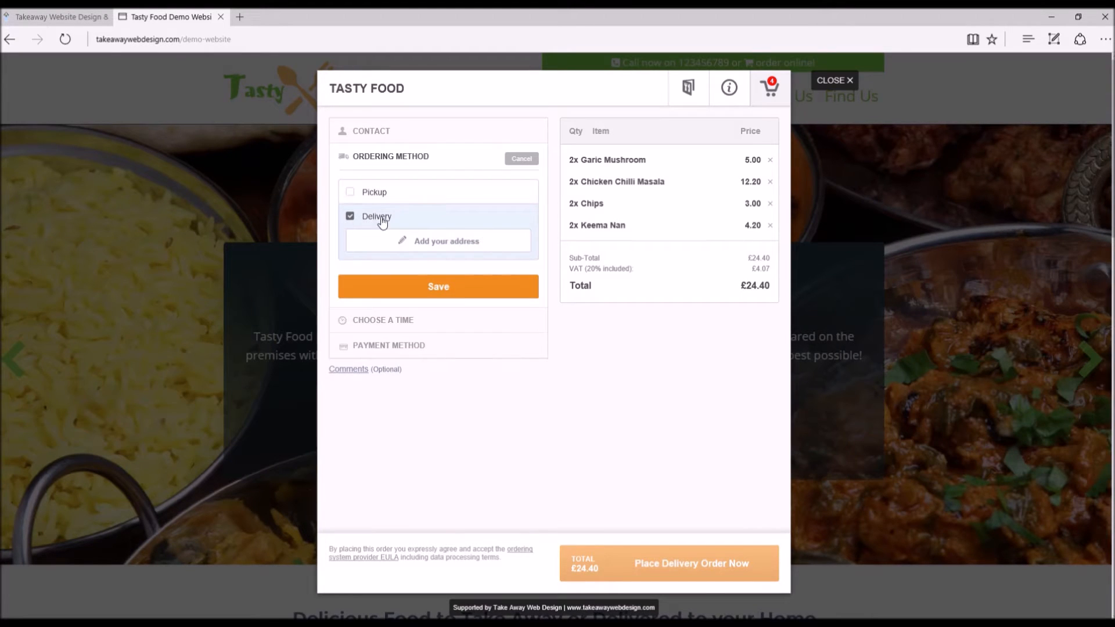
mouse_move(445, 252)
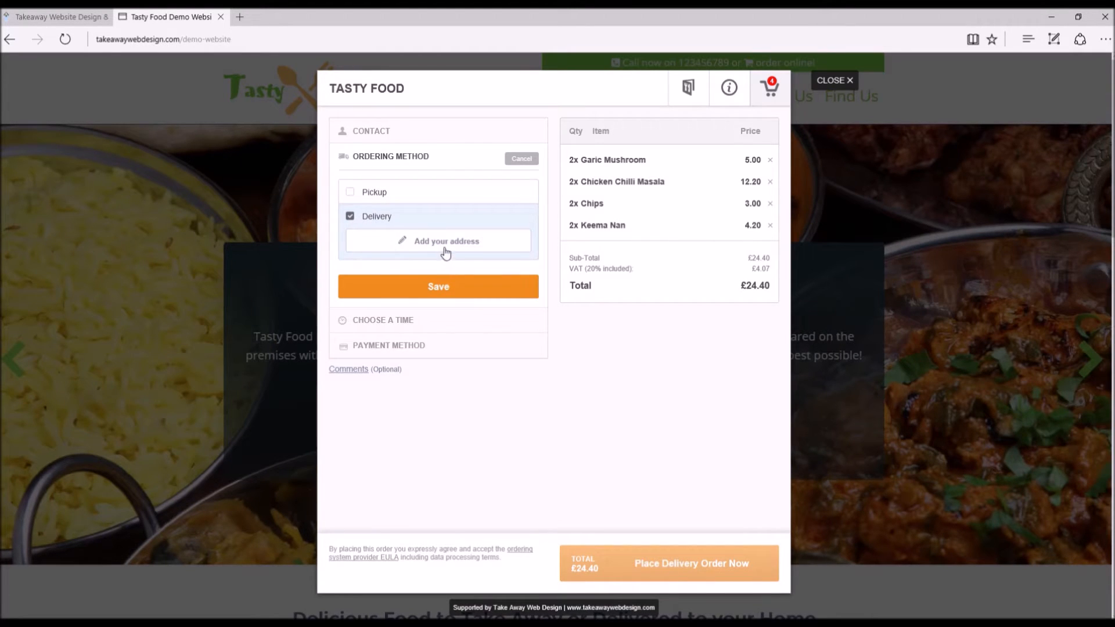
- Fill the address fields: street '10 Downing street', town 'London', postcode 'Sw1a 2AA'
click(438, 241)
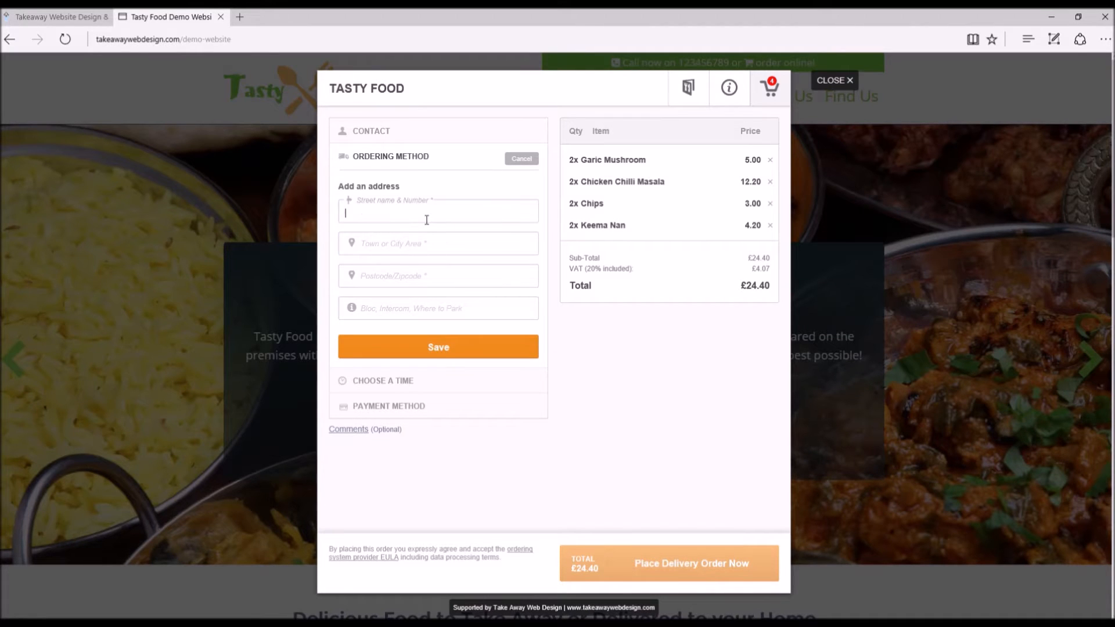
text(10)
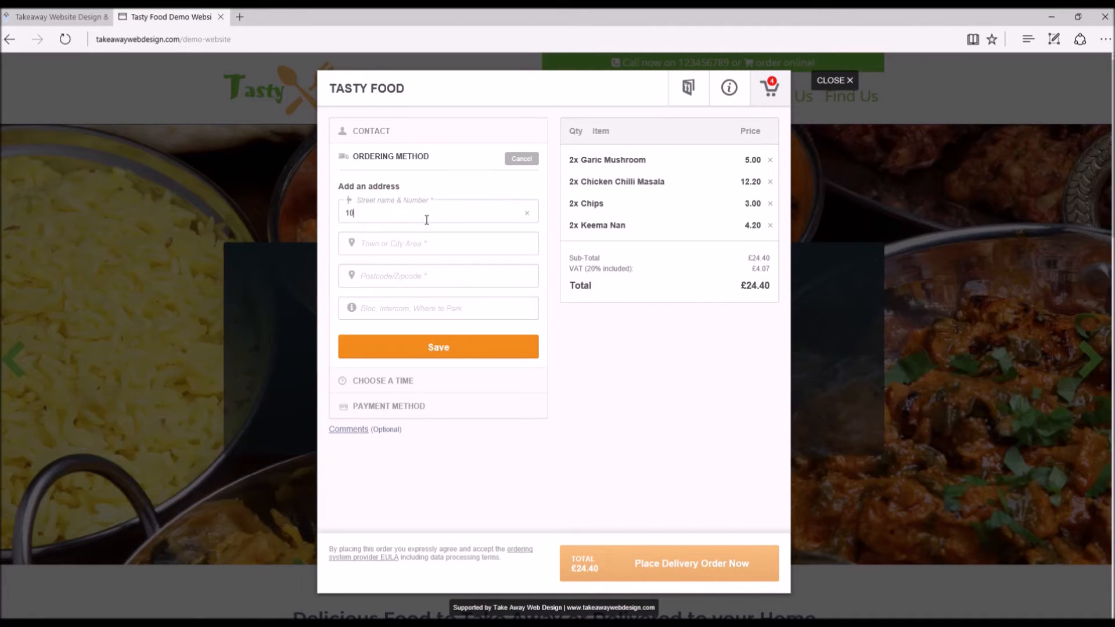
text(Dow)
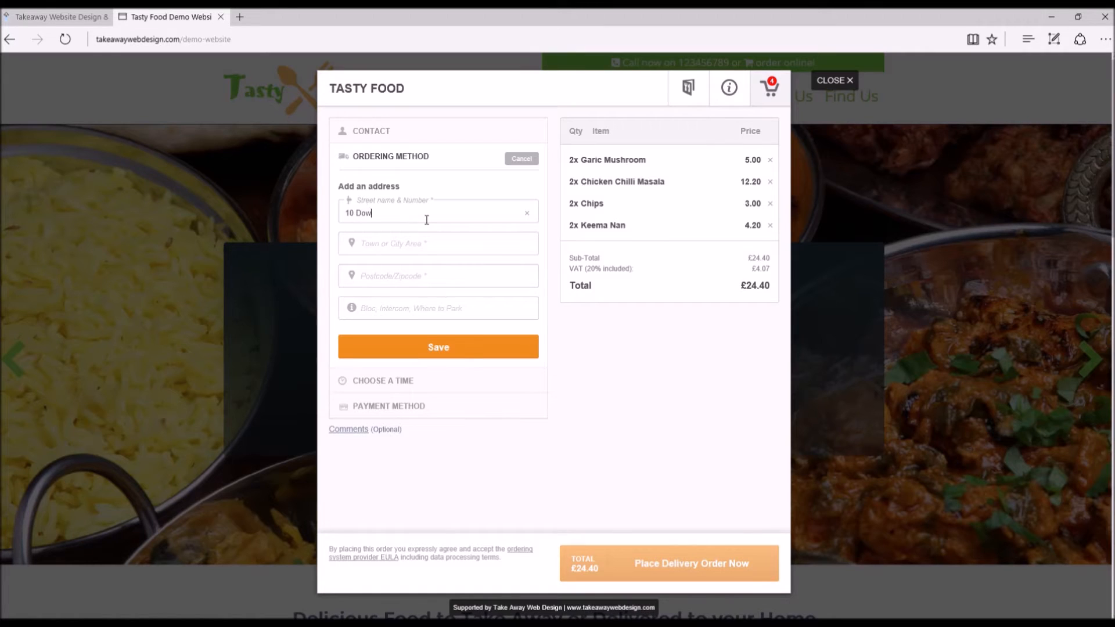
text(ning)
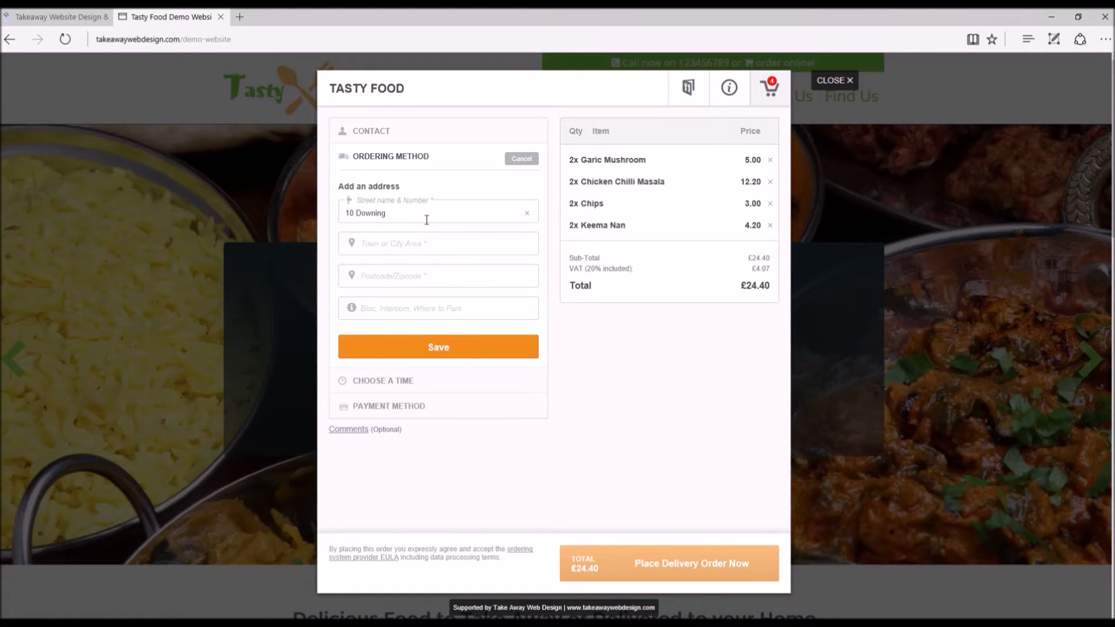
text(street)
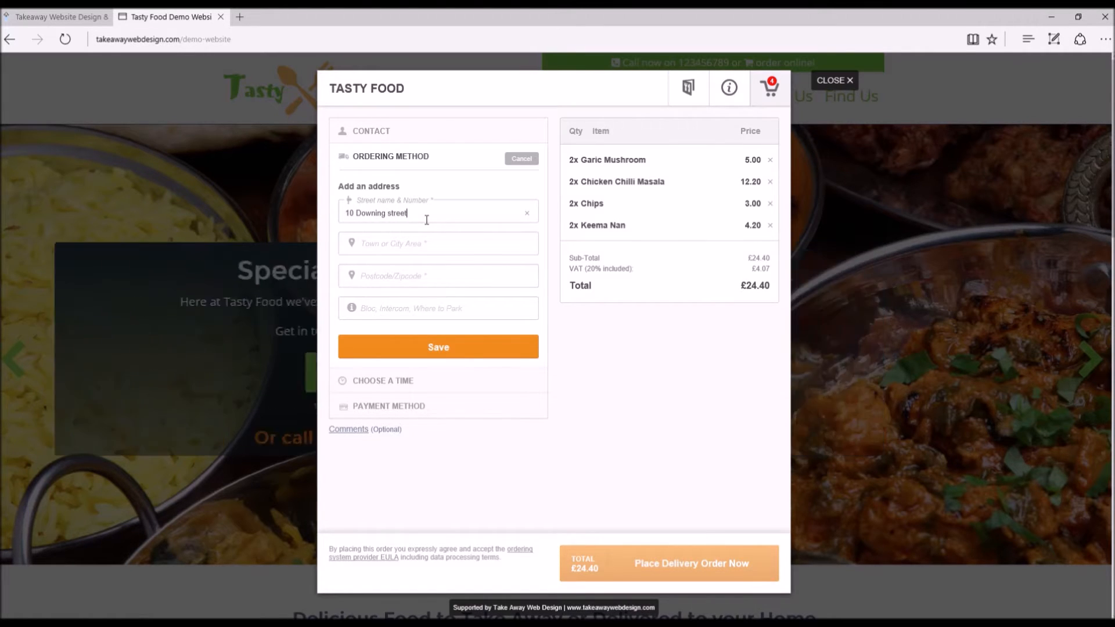
click(438, 243)
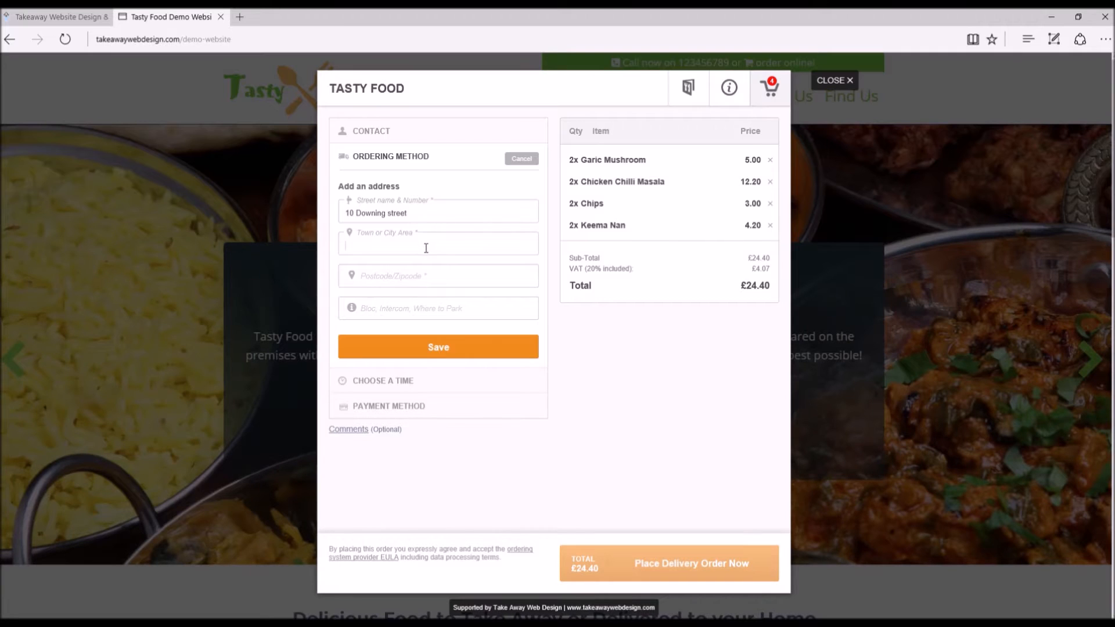
text(London)
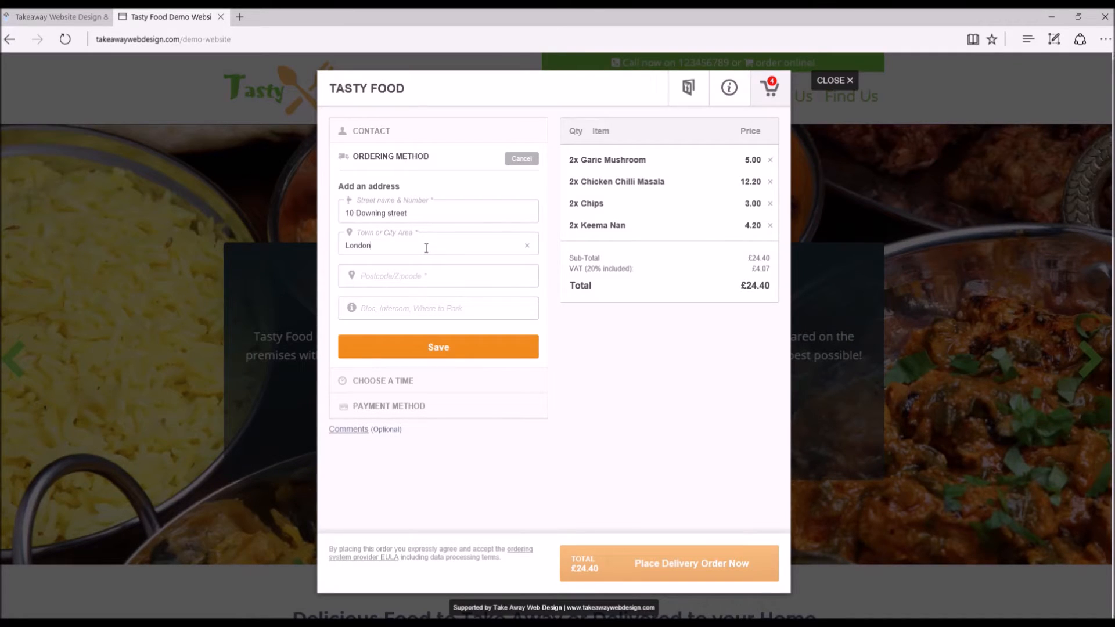
click(438, 276)
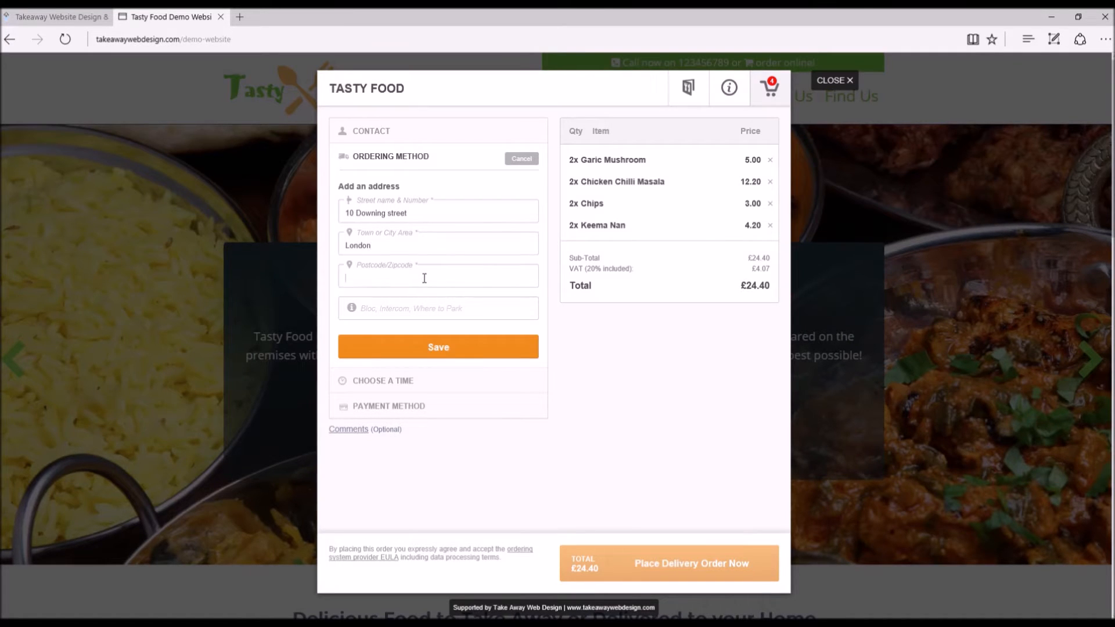
text(Sw)
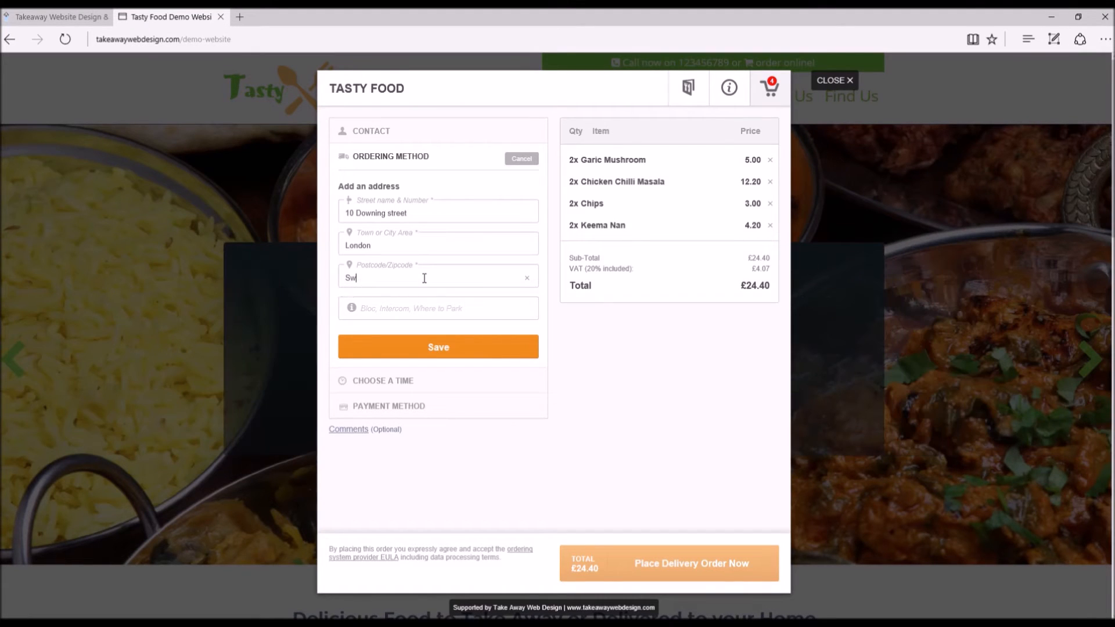
text(1)
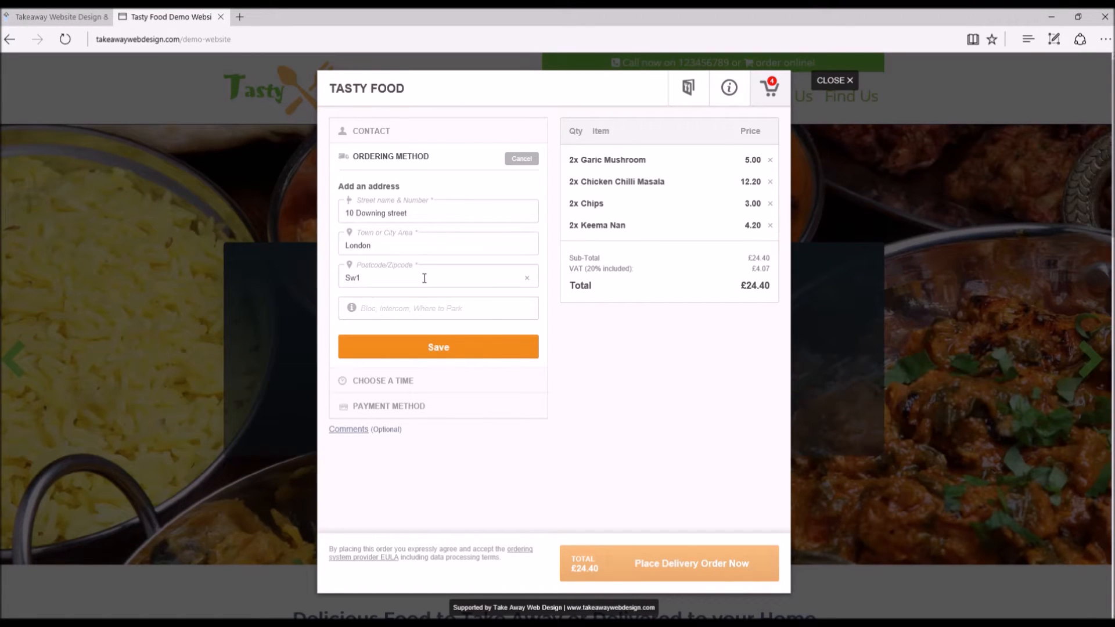
text(a)
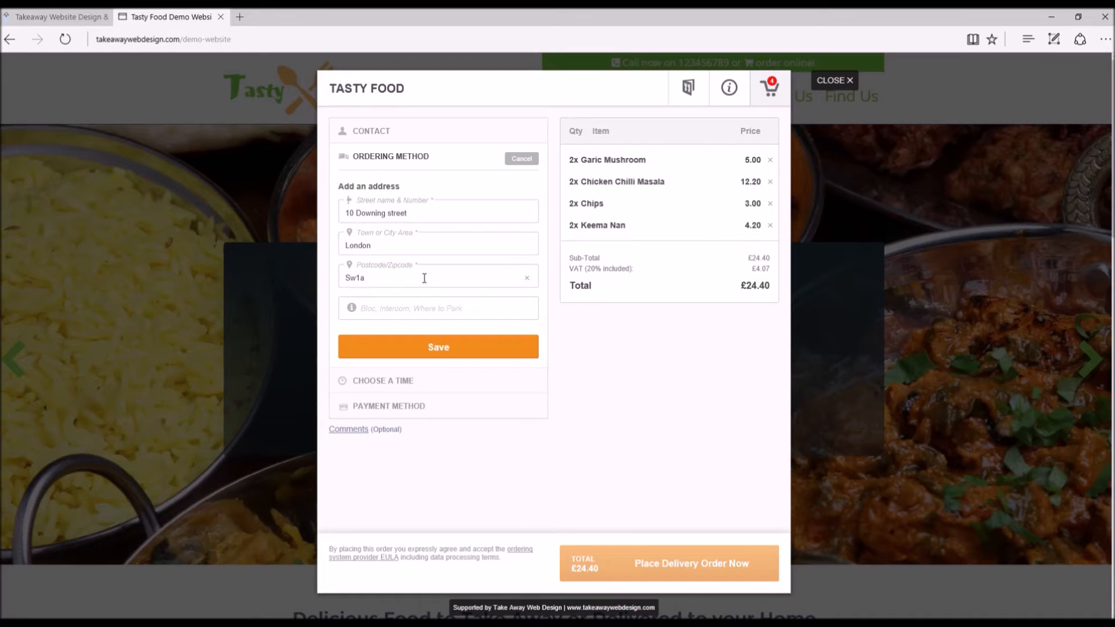
text(2AA)
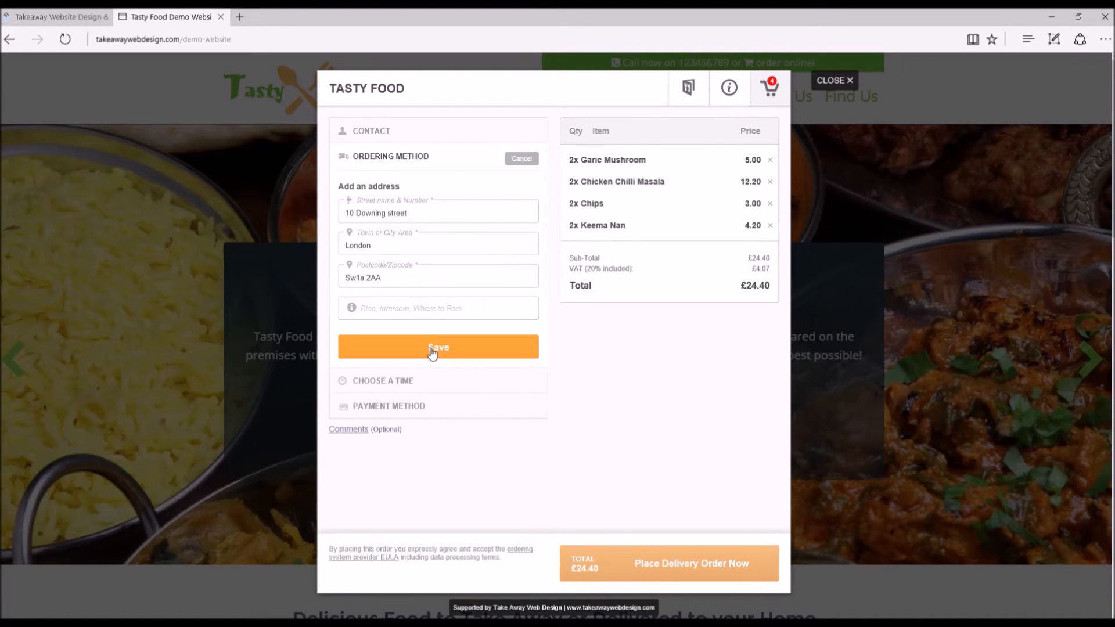
- Save the address, accept the pinned map location and save Delivery as the ordering method
click(438, 347)
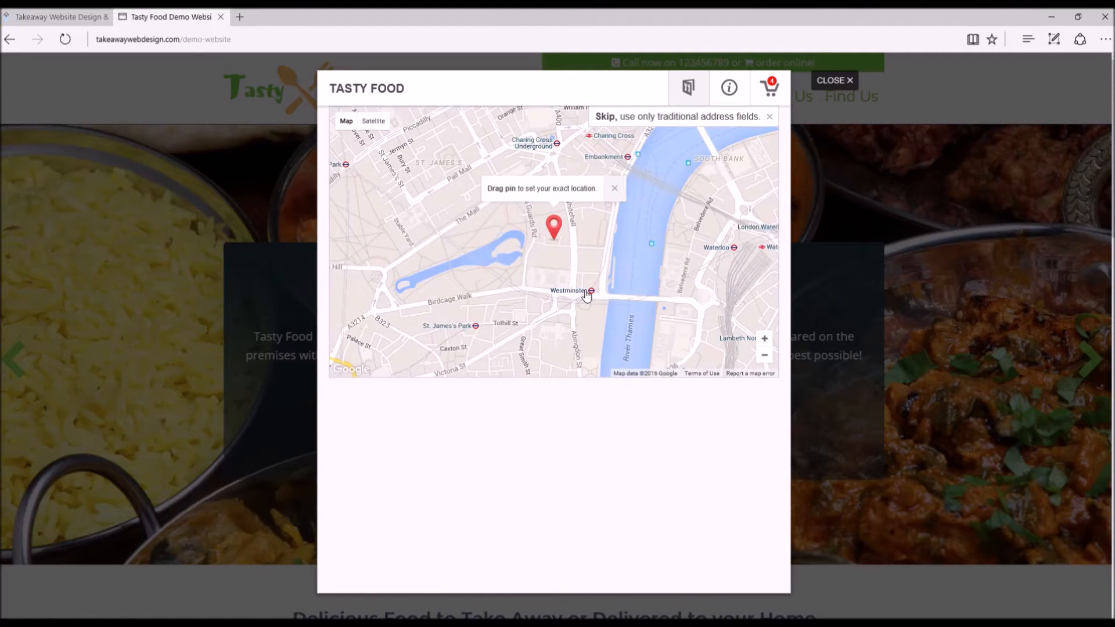
mouse_move(741, 298)
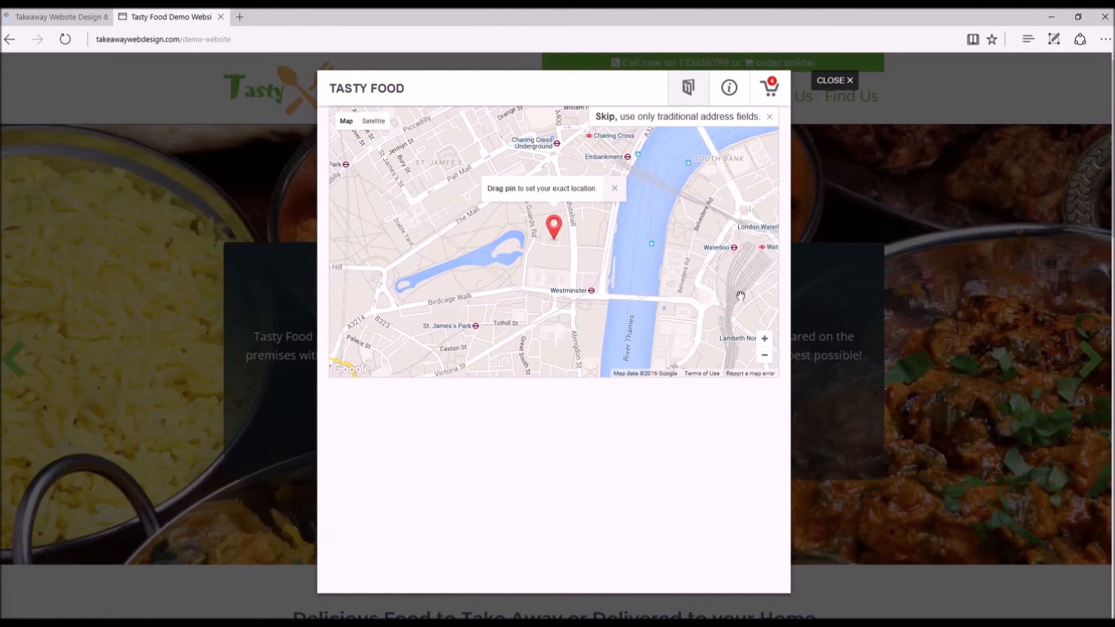
click(765, 338)
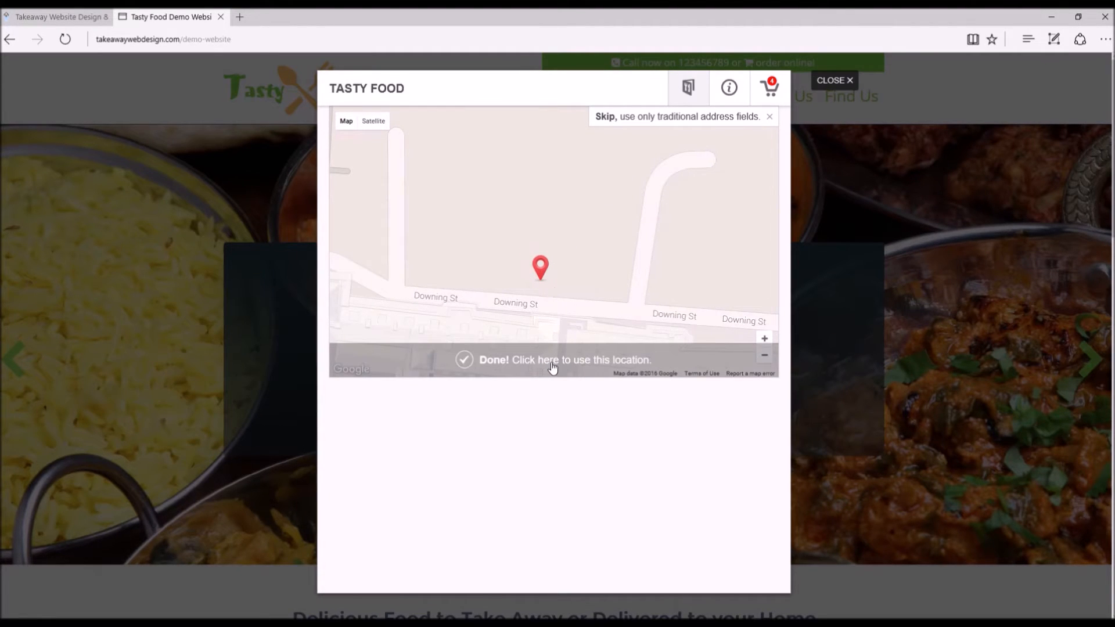
click(552, 365)
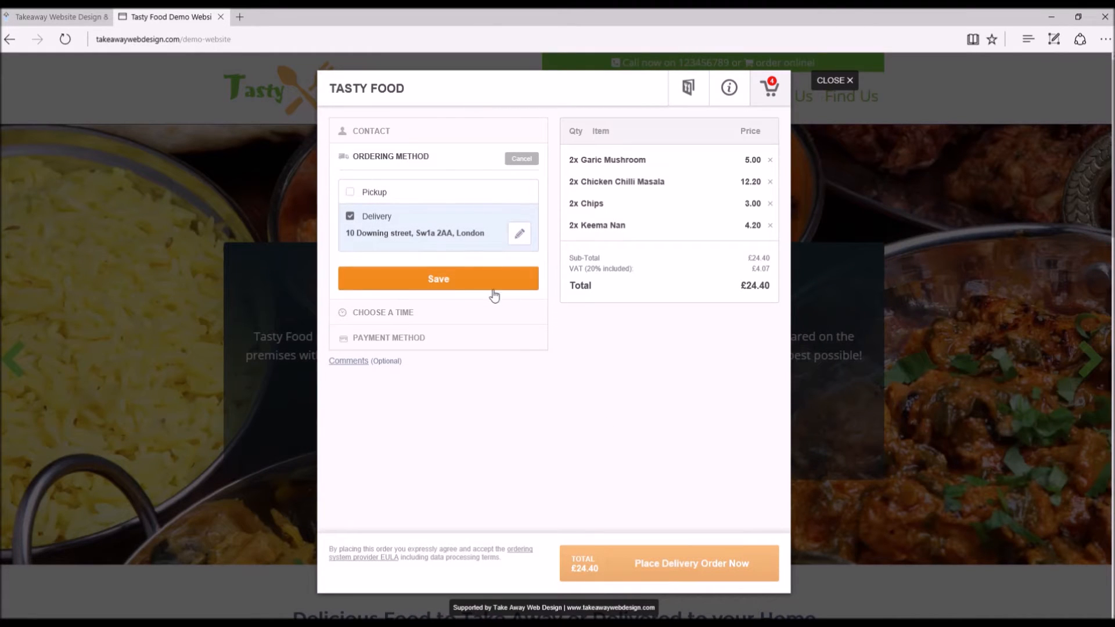
click(438, 278)
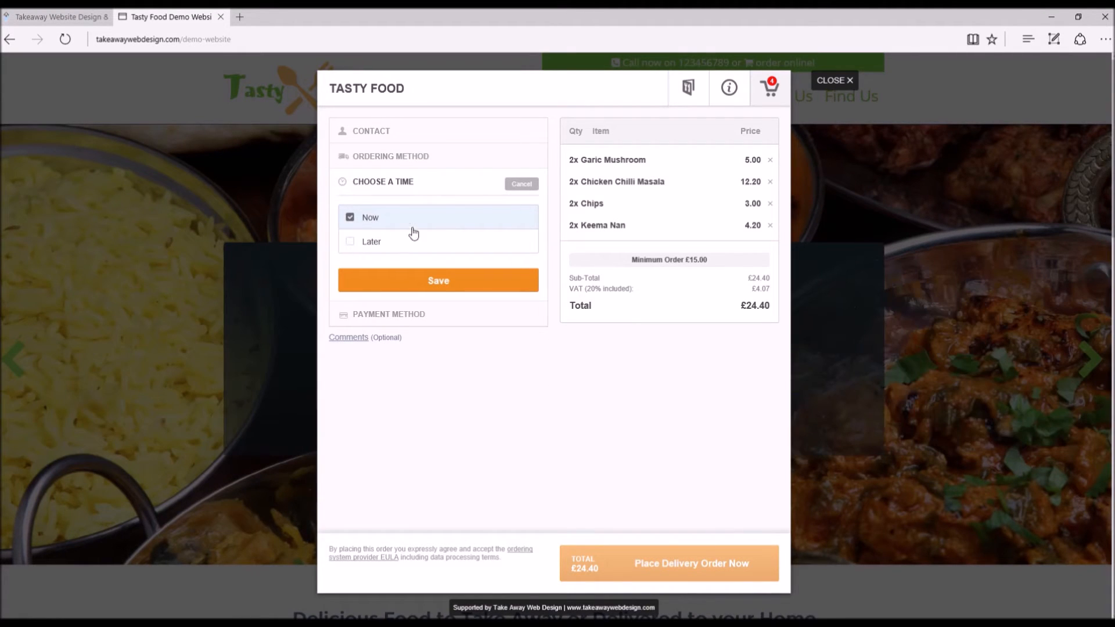
- Set the order time to Later, keeping Today and choosing 19:30
click(370, 241)
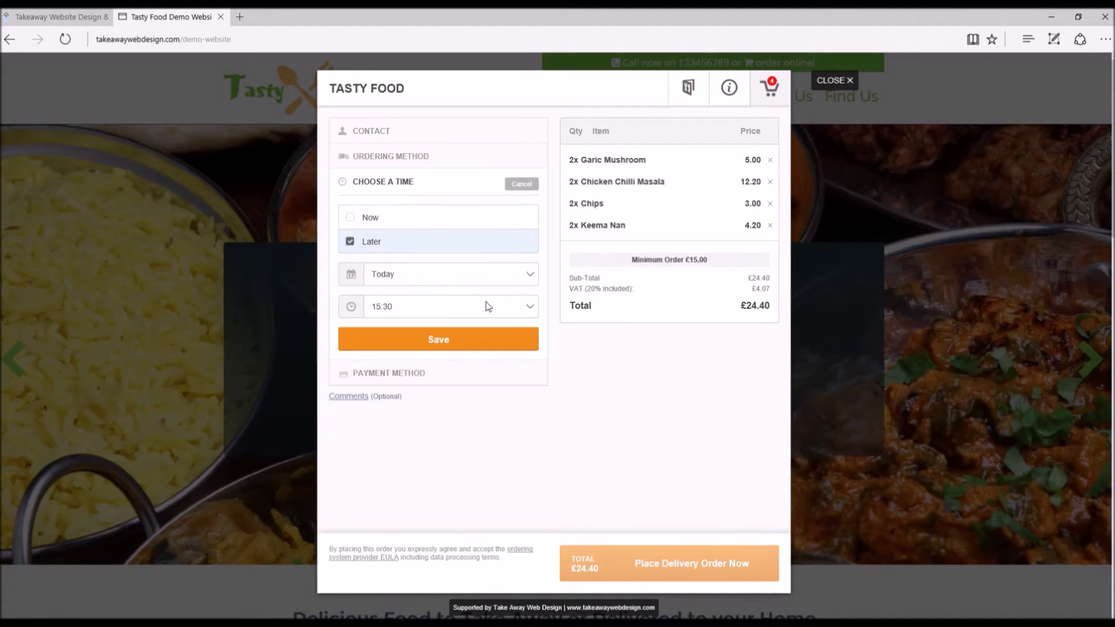
click(449, 274)
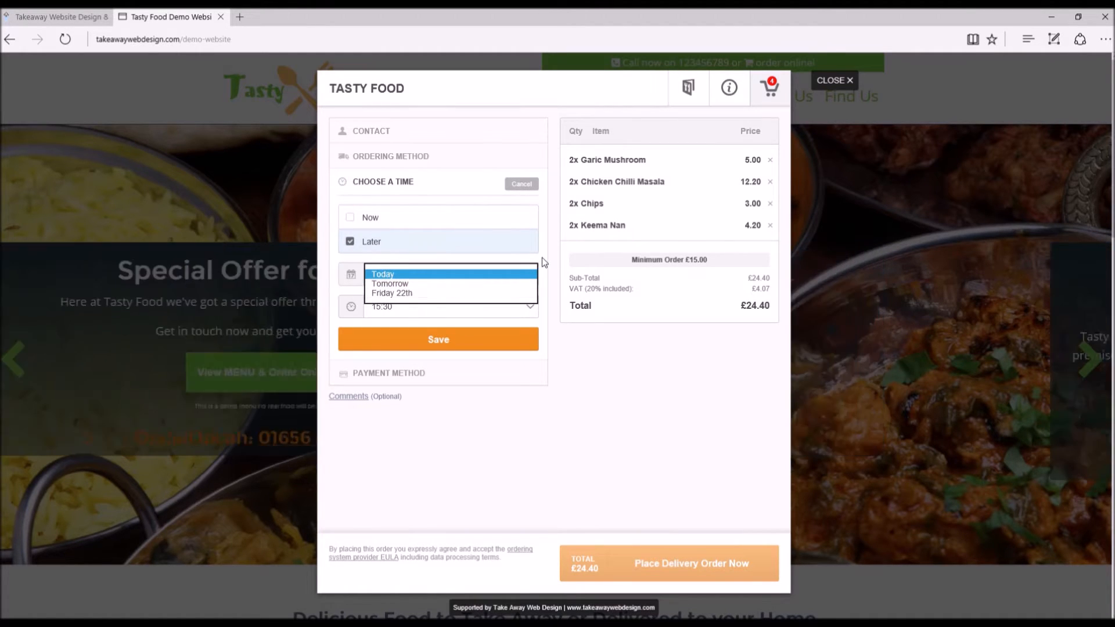
click(382, 275)
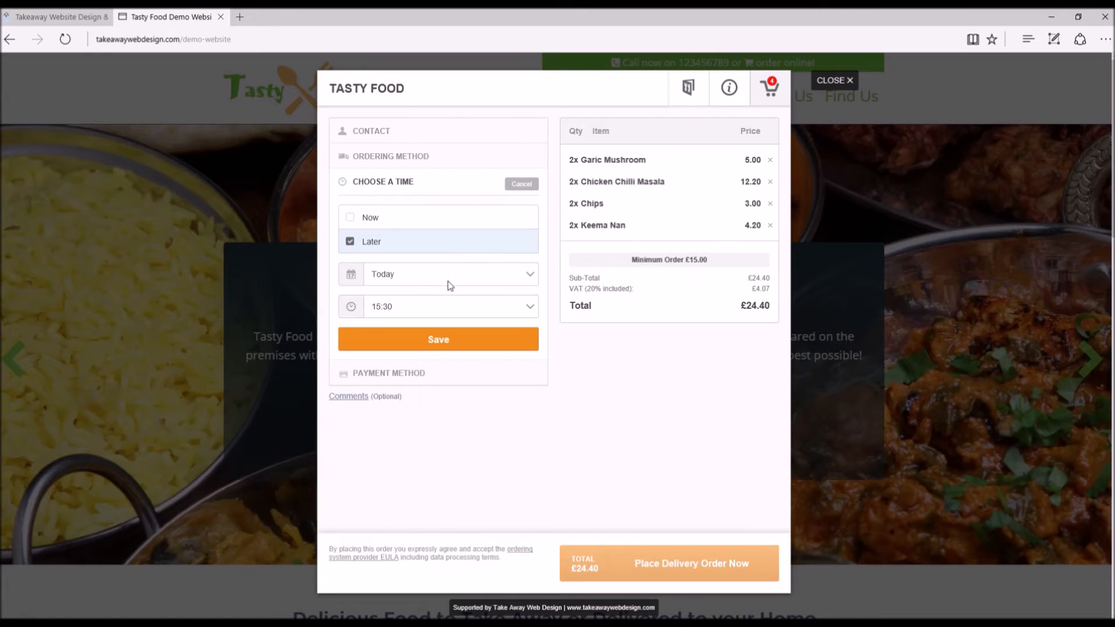
mouse_move(459, 291)
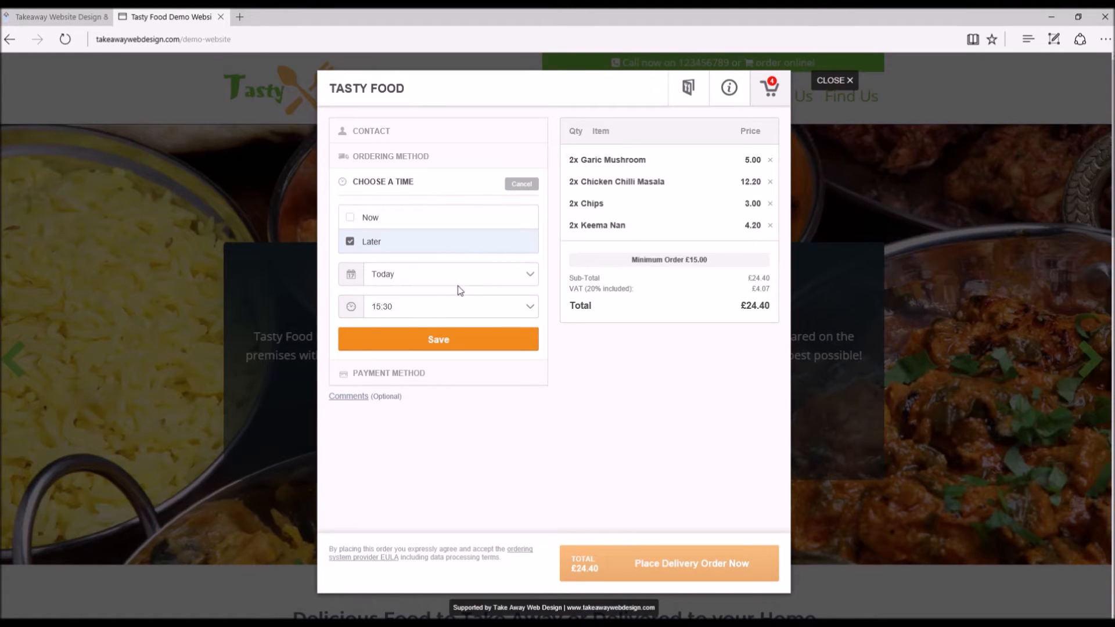
click(449, 274)
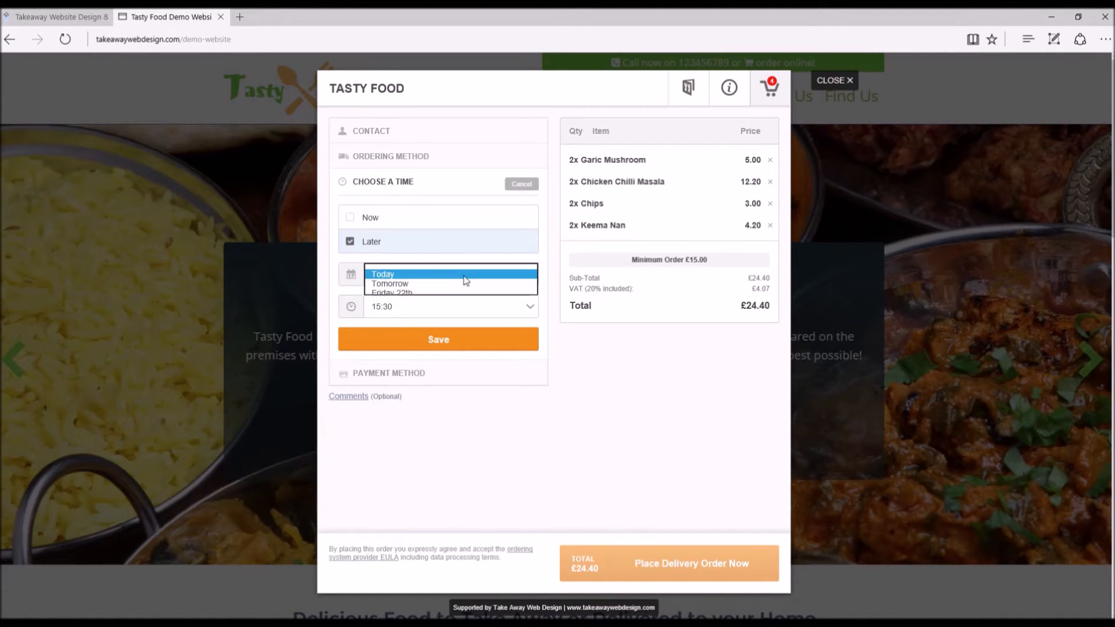
click(382, 274)
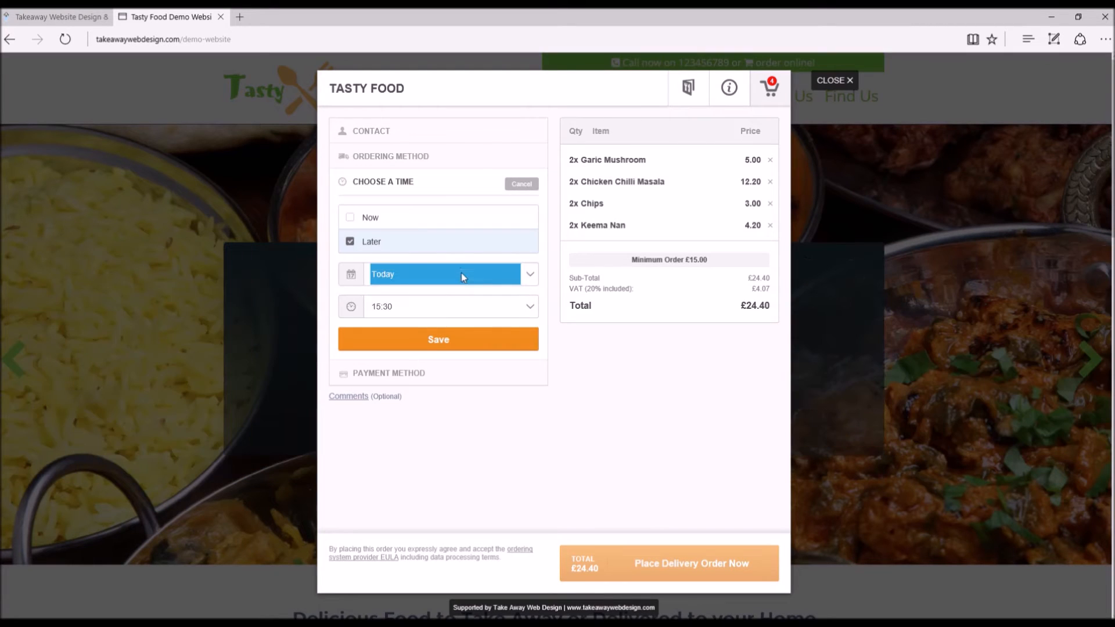
click(450, 307)
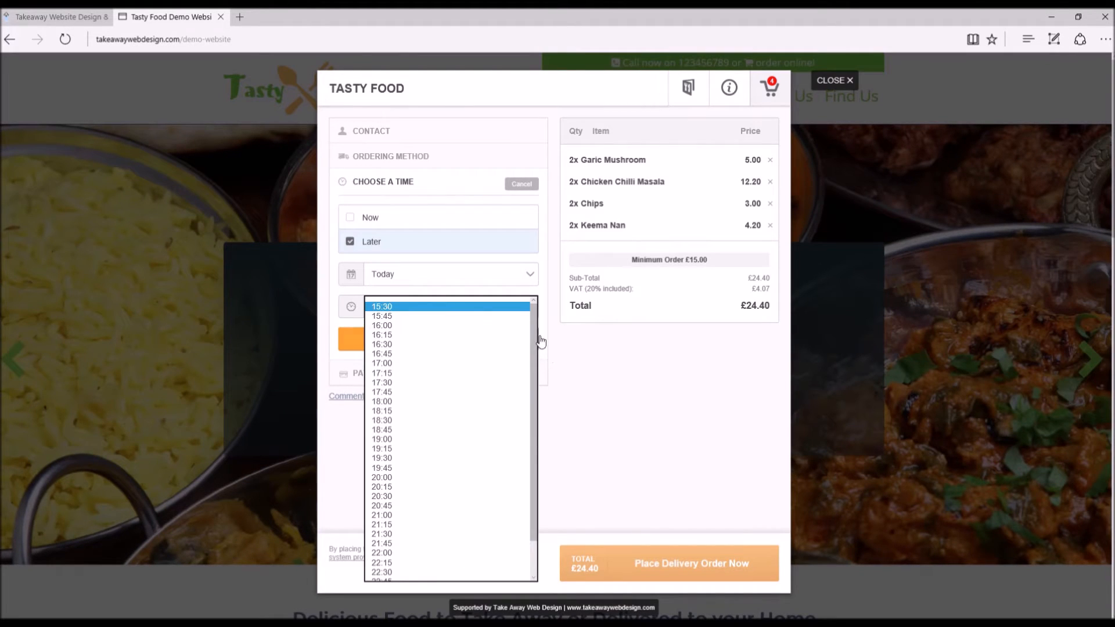
click(382, 353)
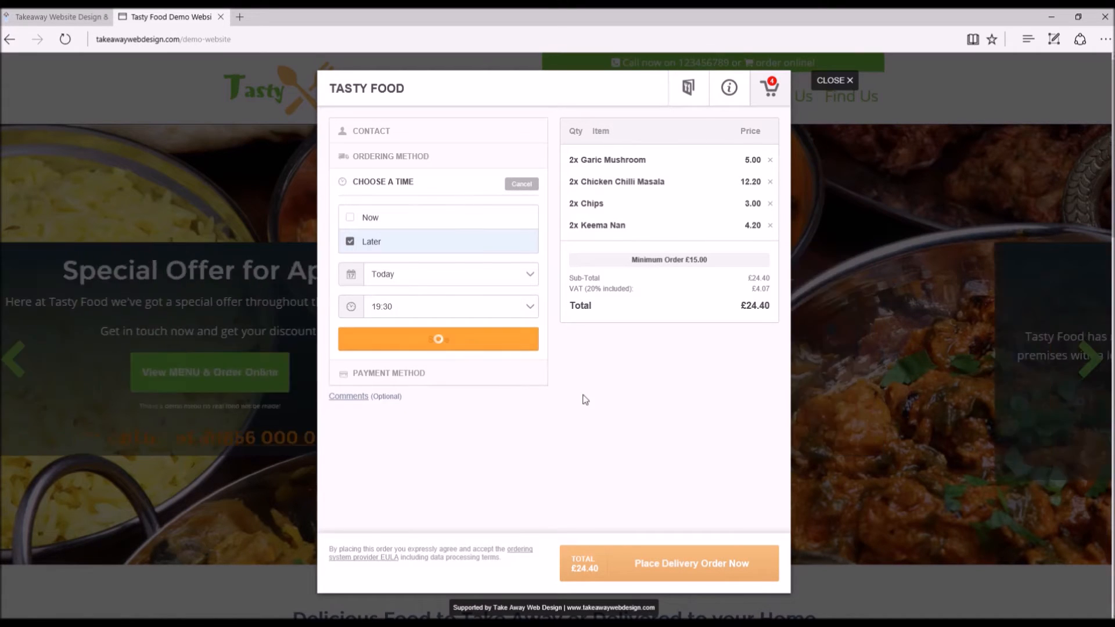
- Save the time, then choose Cash as the payment method and save it
click(438, 338)
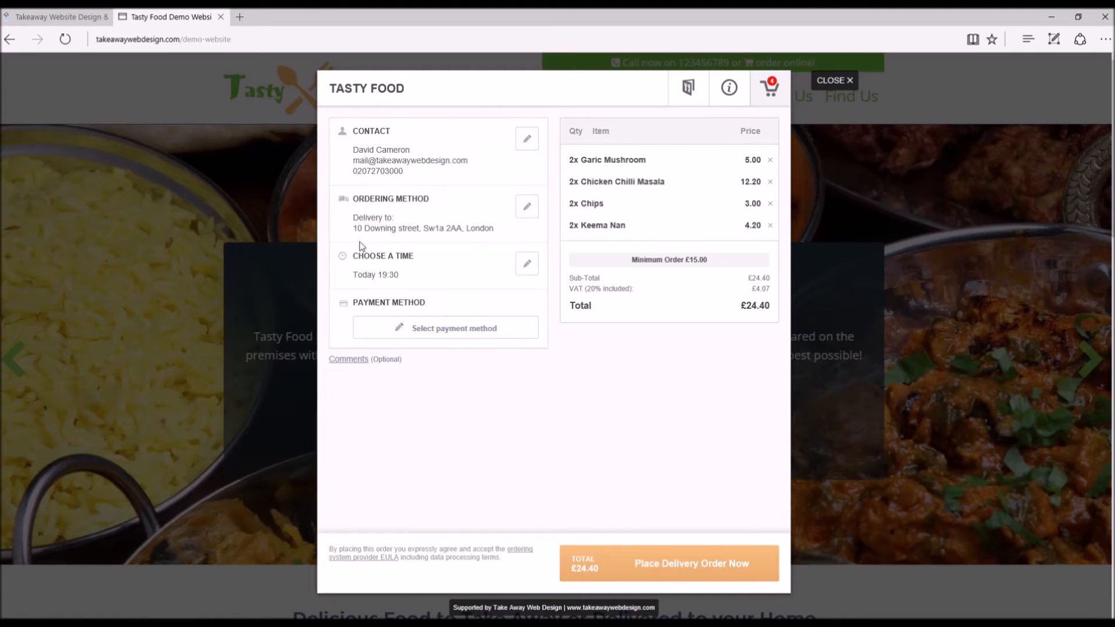
mouse_move(416, 215)
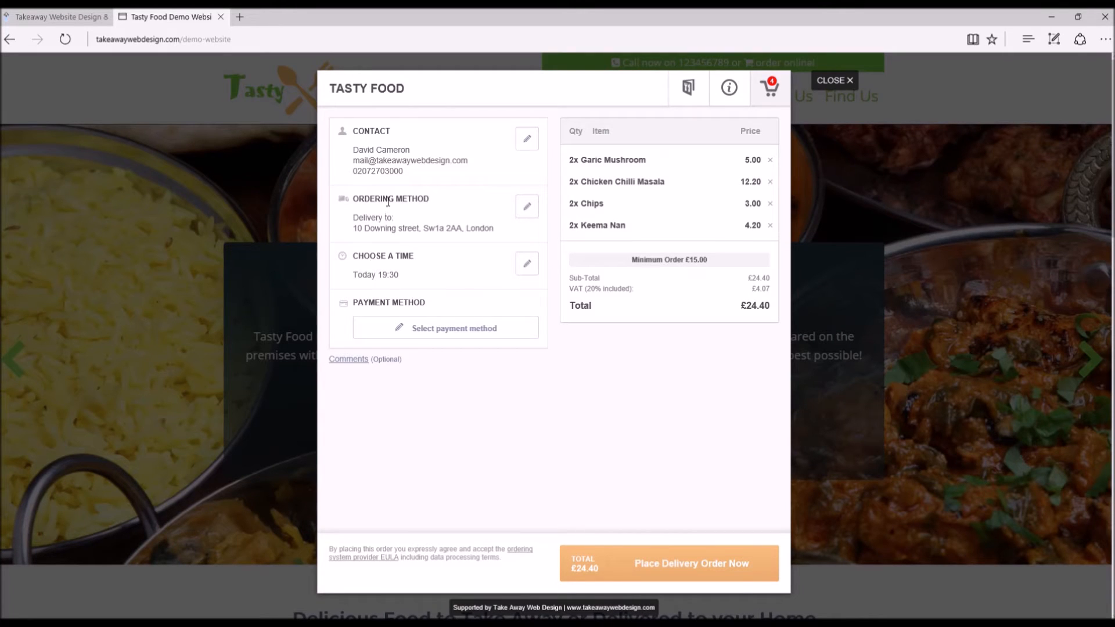
mouse_move(477, 298)
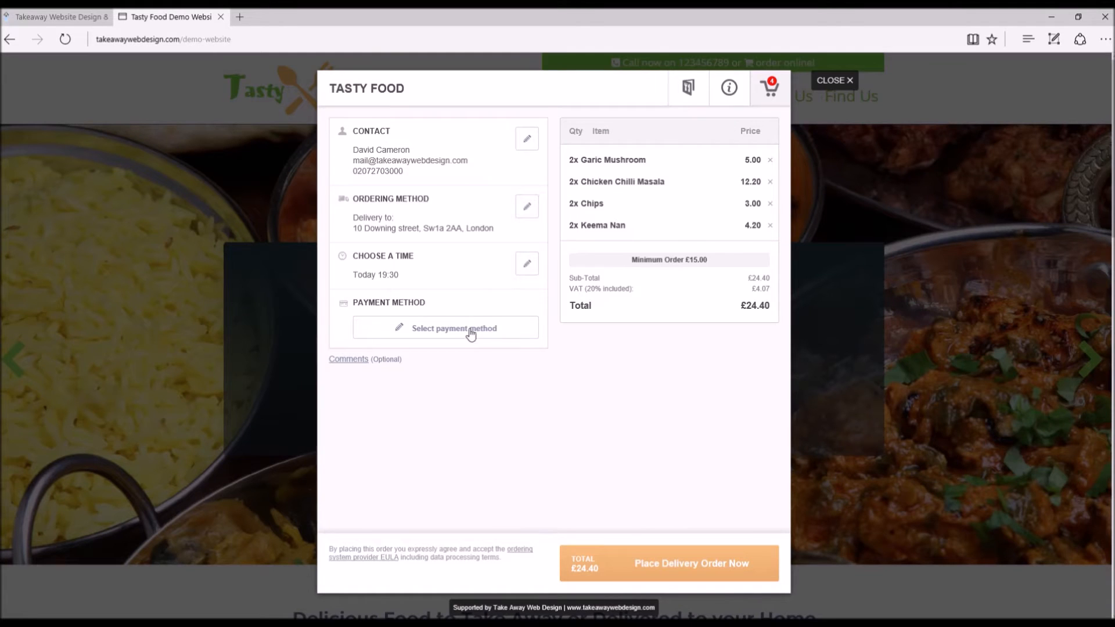
click(455, 327)
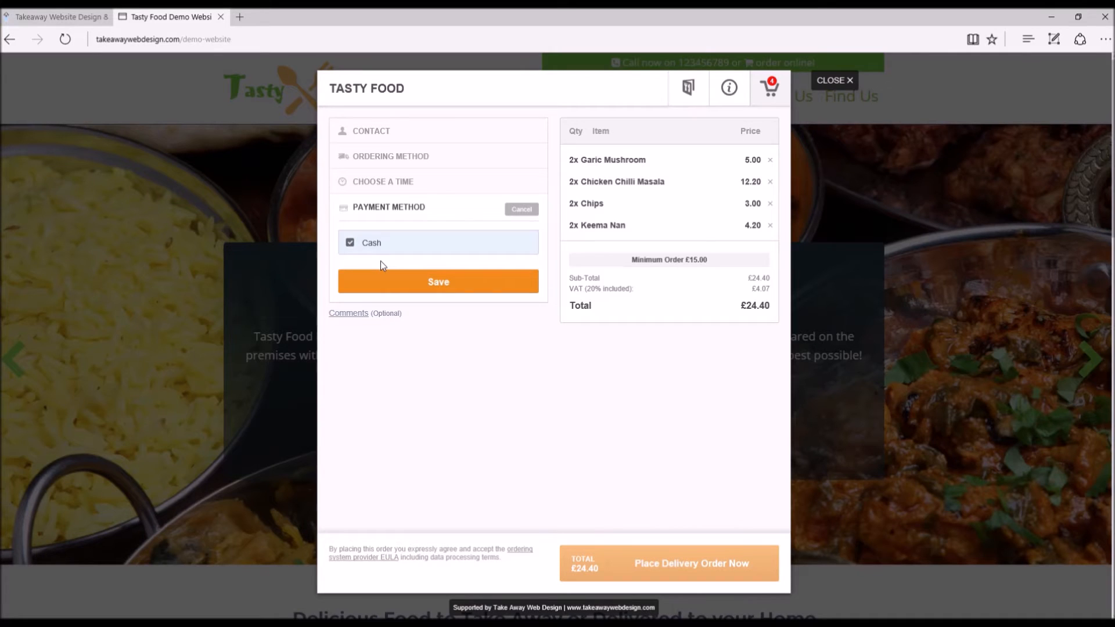
click(438, 281)
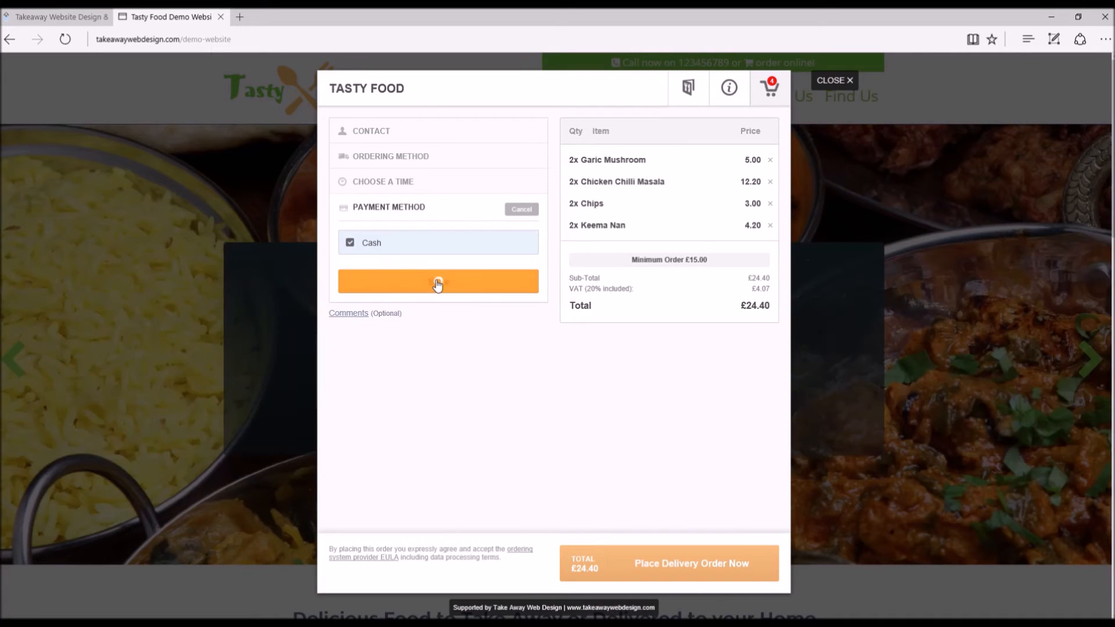
click(437, 281)
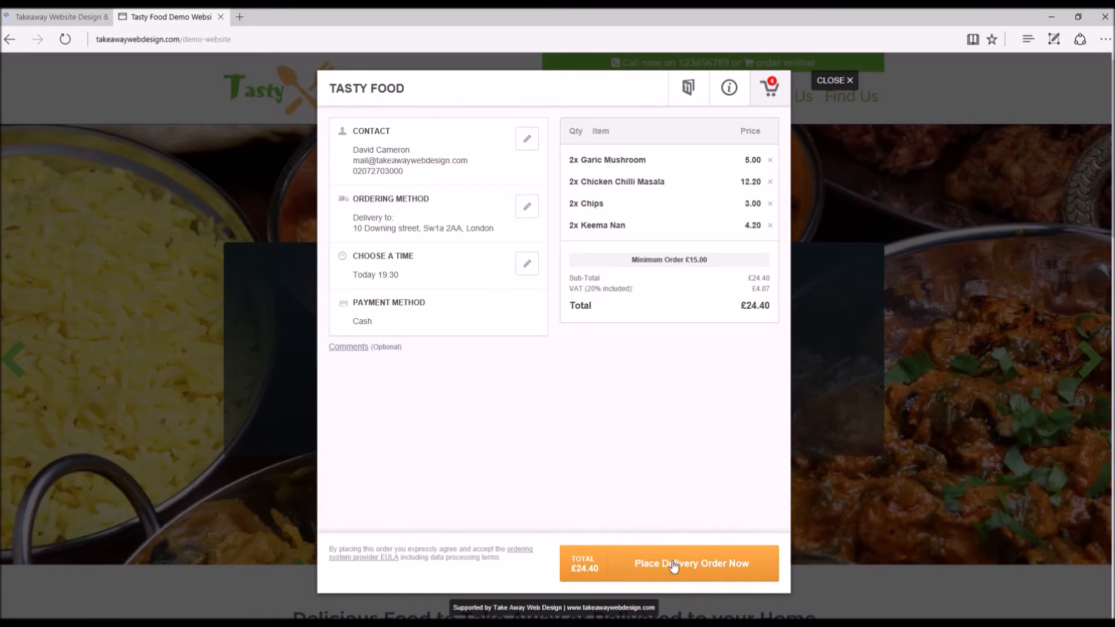
- Place the delivery order and get it confirmed for Wednesday 20 at 19:30
click(689, 563)
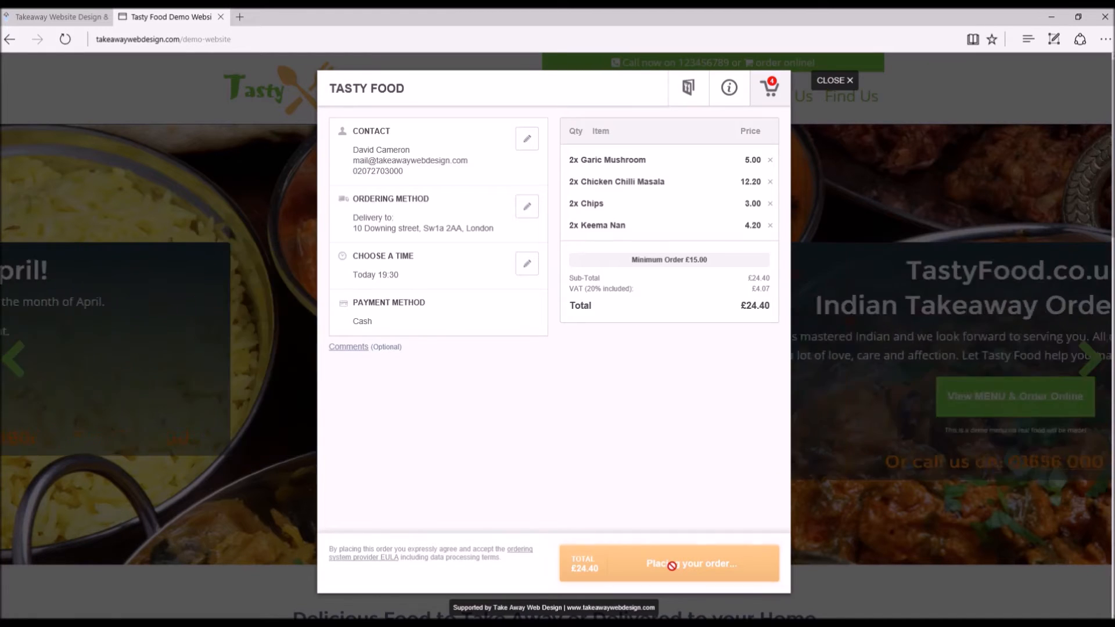
click(669, 564)
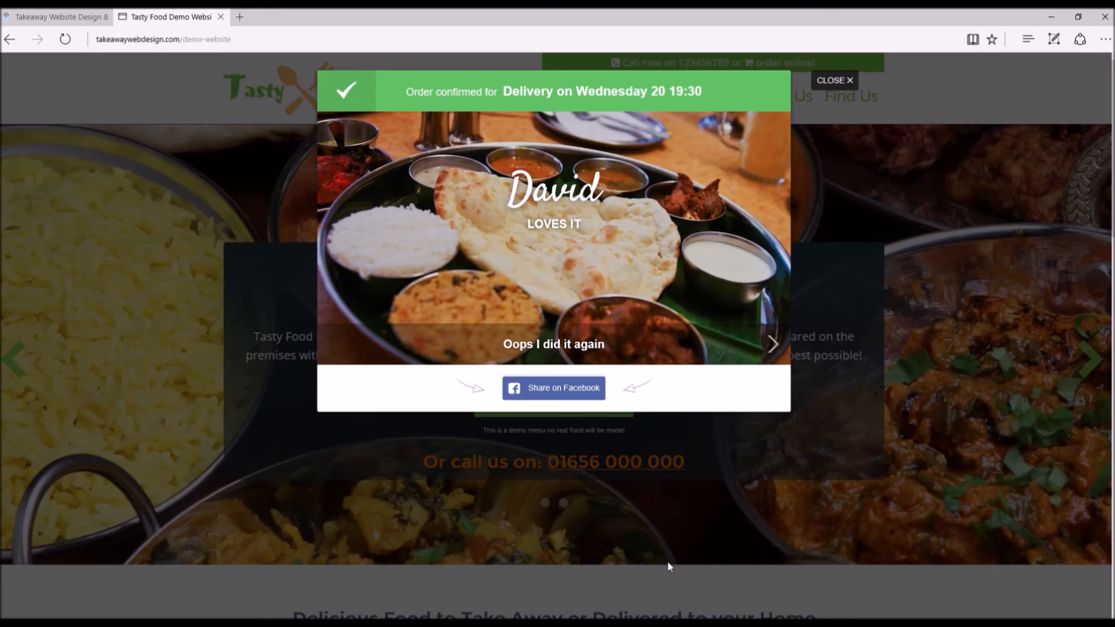
mouse_move(689, 108)
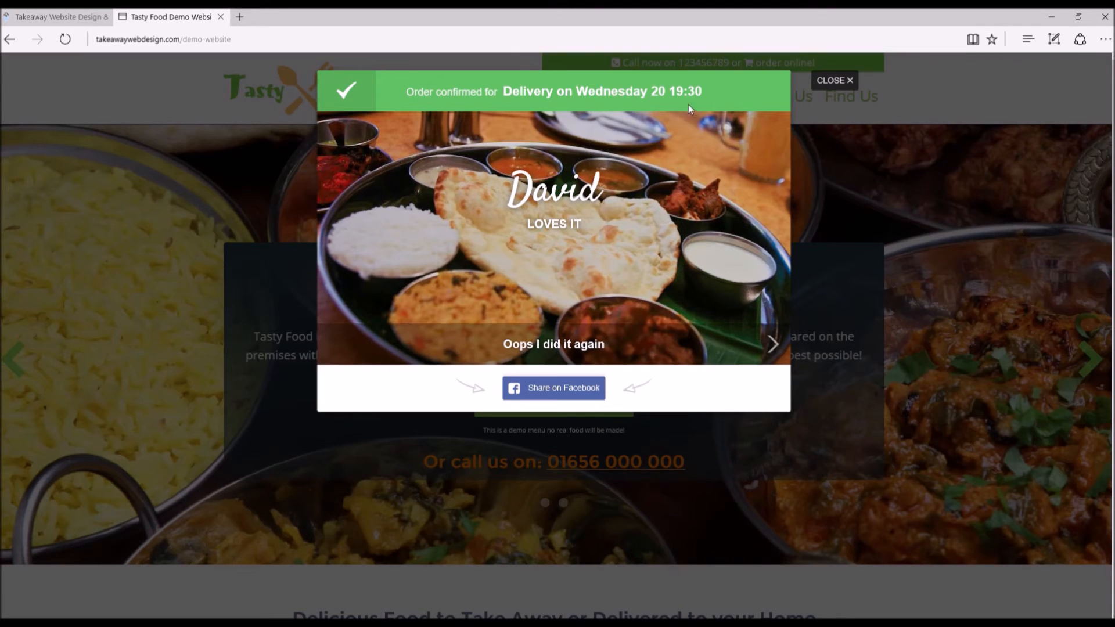
mouse_move(651, 255)
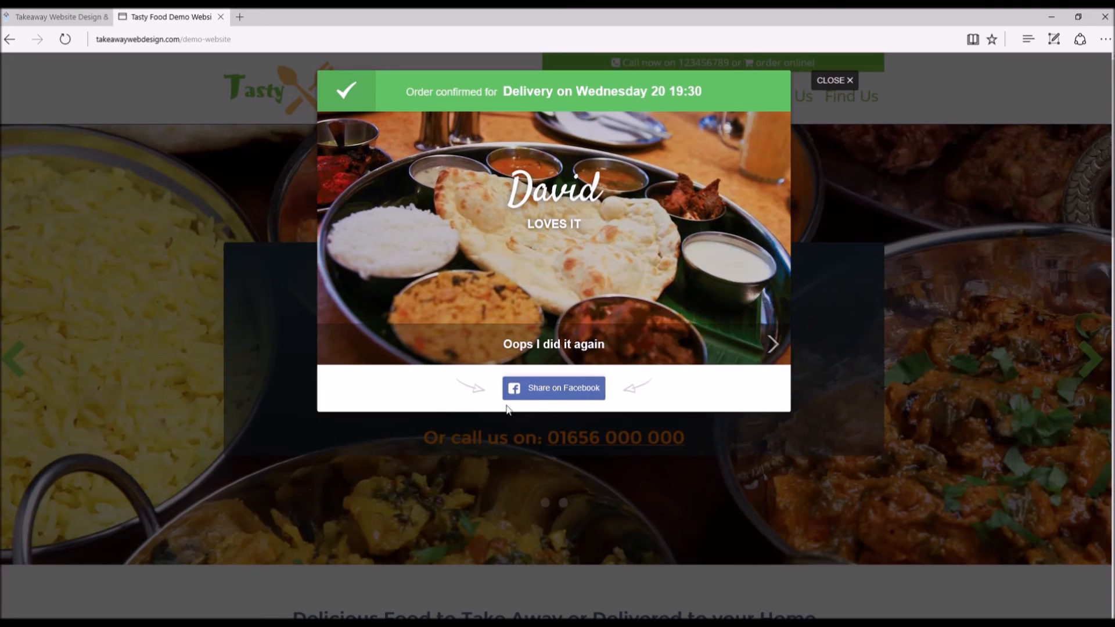
mouse_move(559, 403)
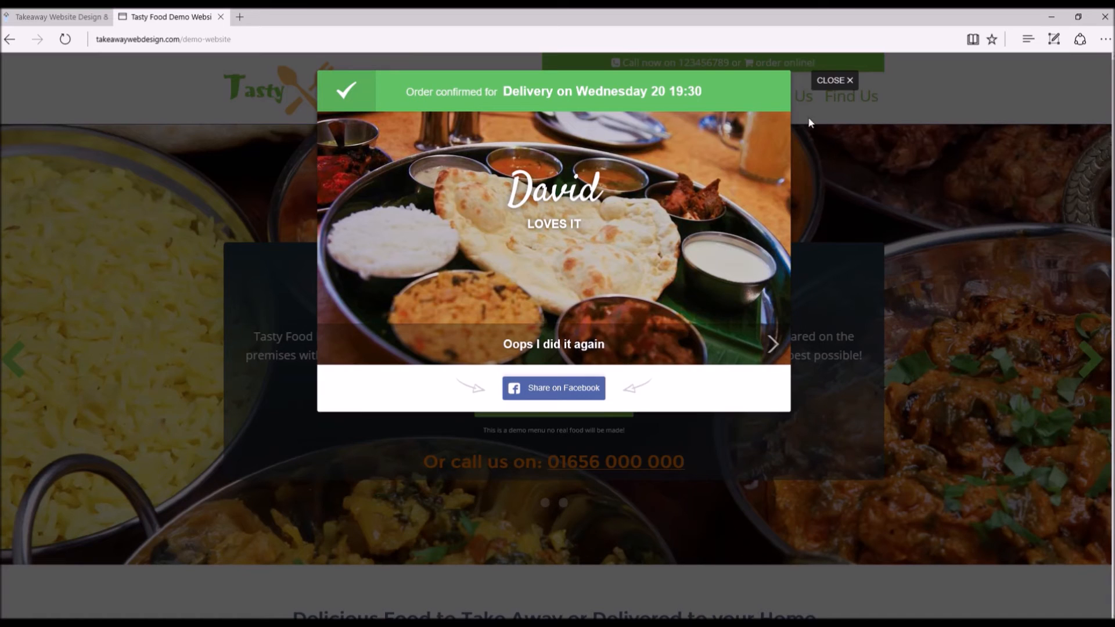
mouse_move(835, 87)
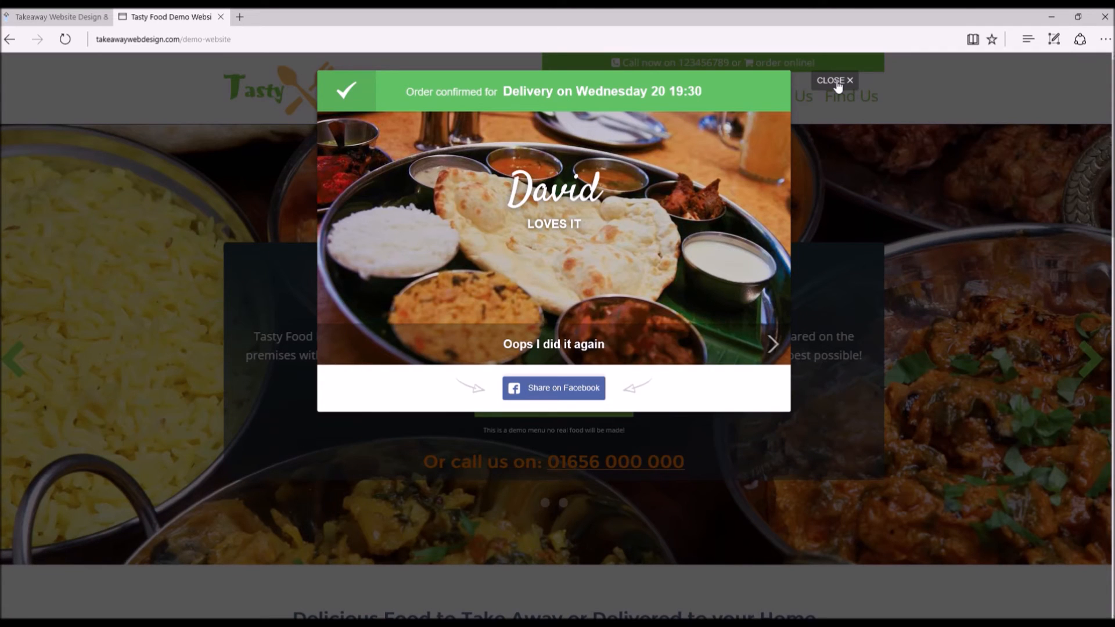
mouse_move(810, 112)
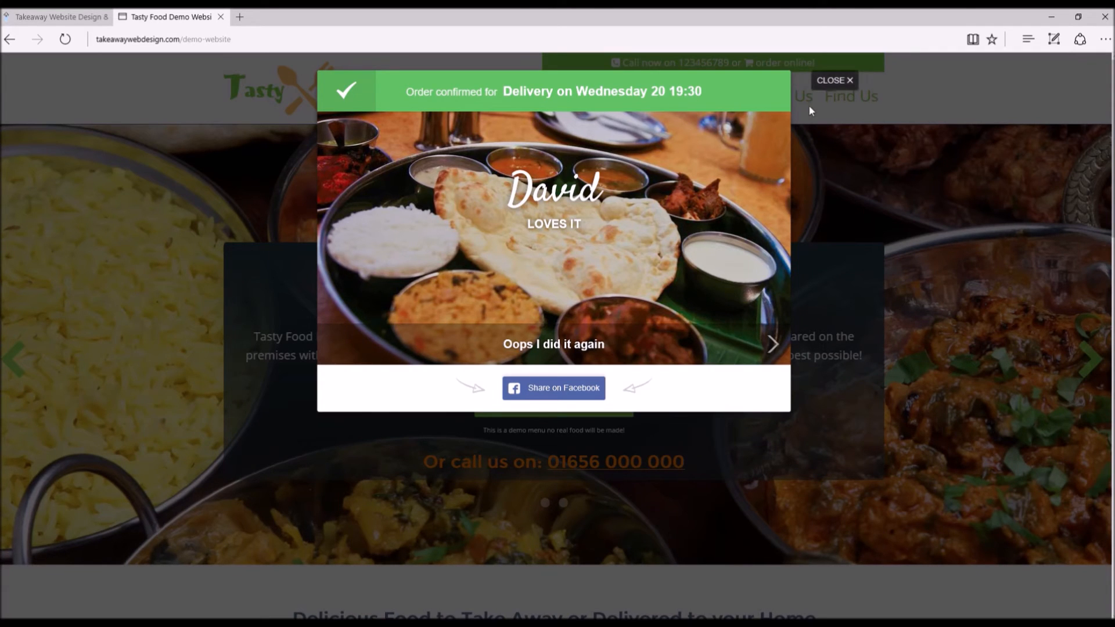
- Close the confirmation, return to the Takeaway Web Design homepage and advance its banner to the demo website slide
click(834, 80)
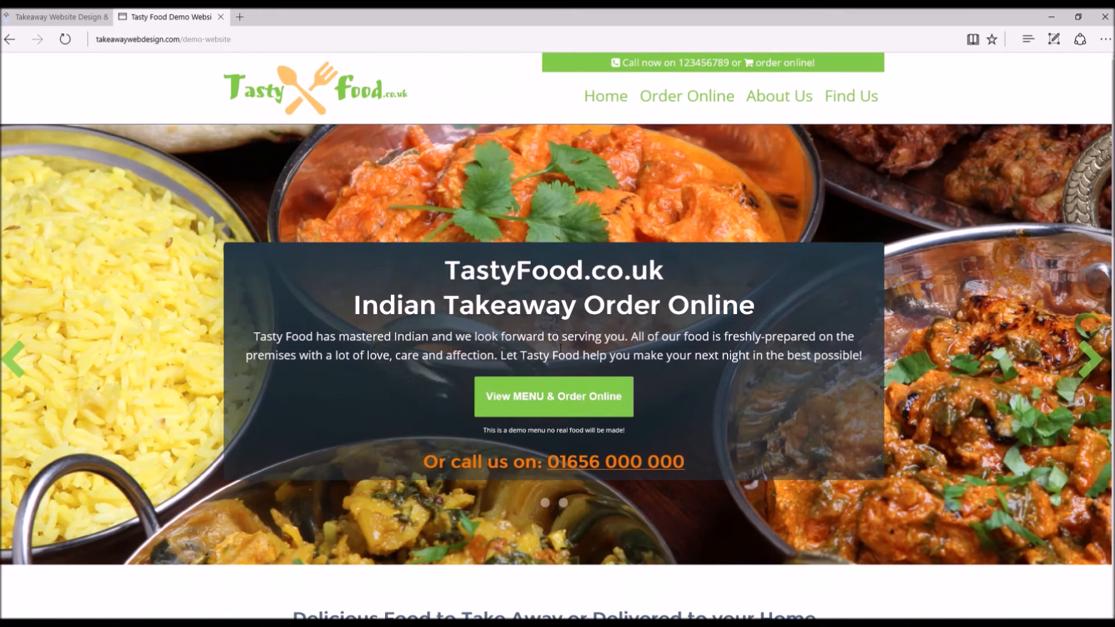
mouse_move(553, 396)
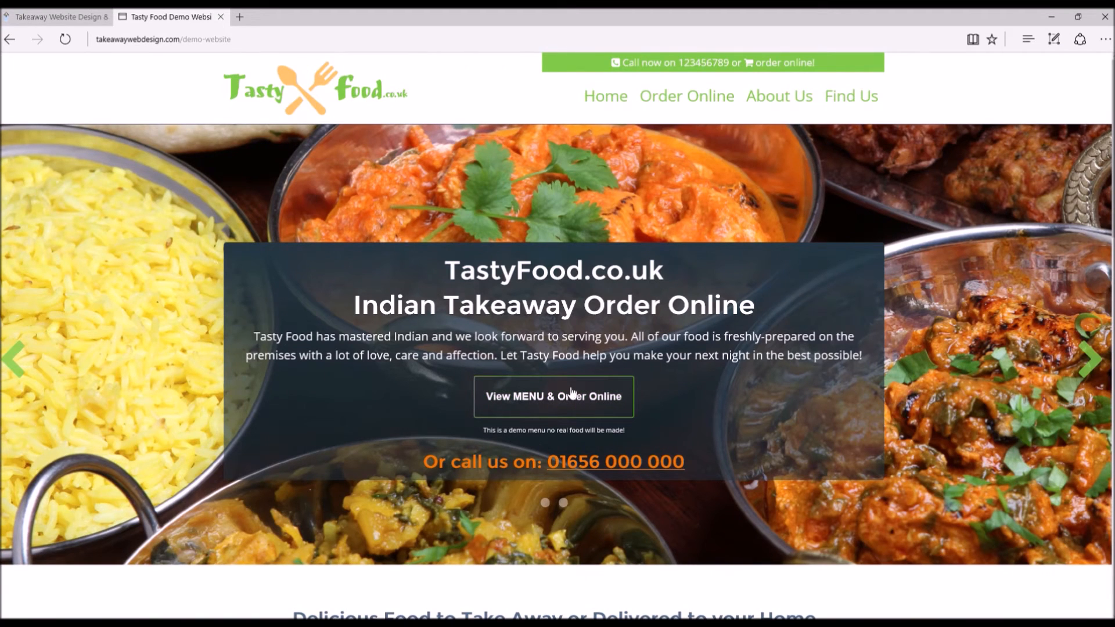
click(57, 16)
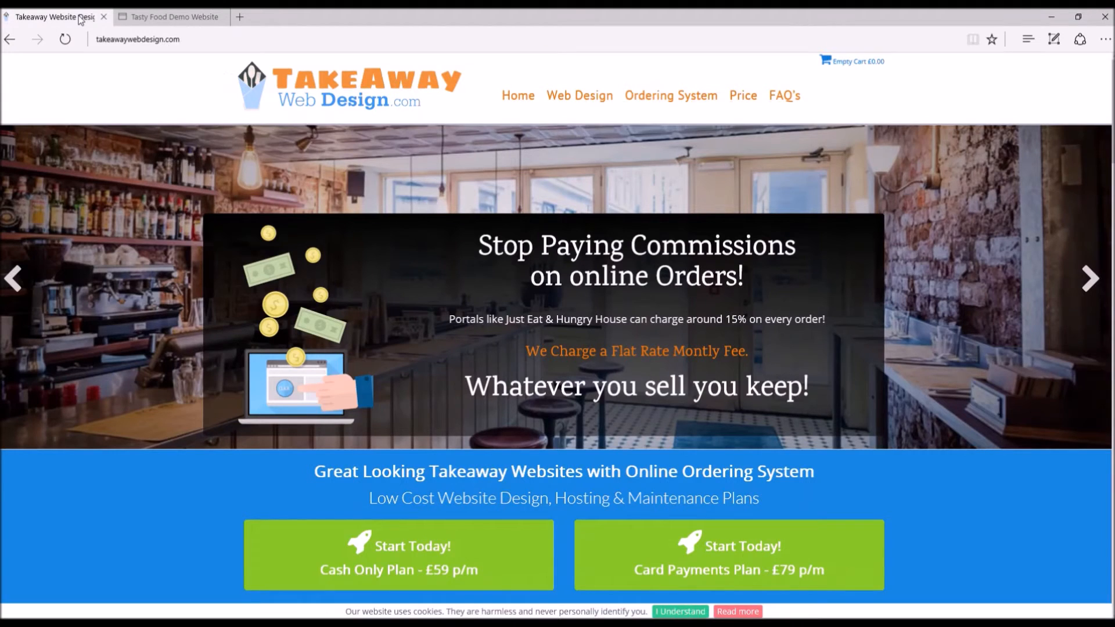
mouse_move(751, 342)
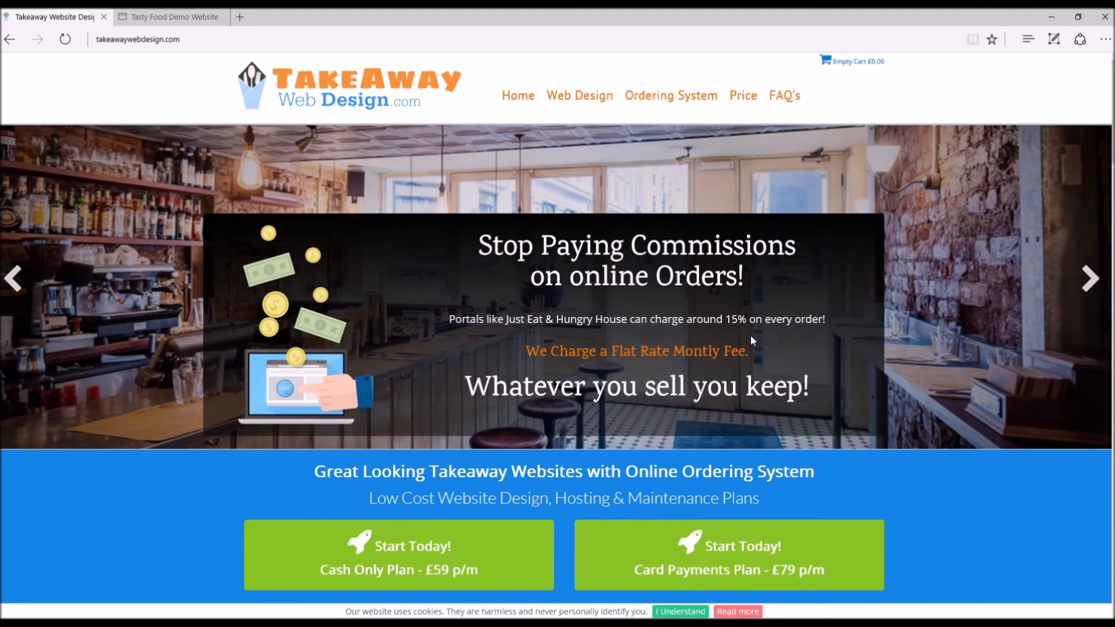
mouse_move(1099, 288)
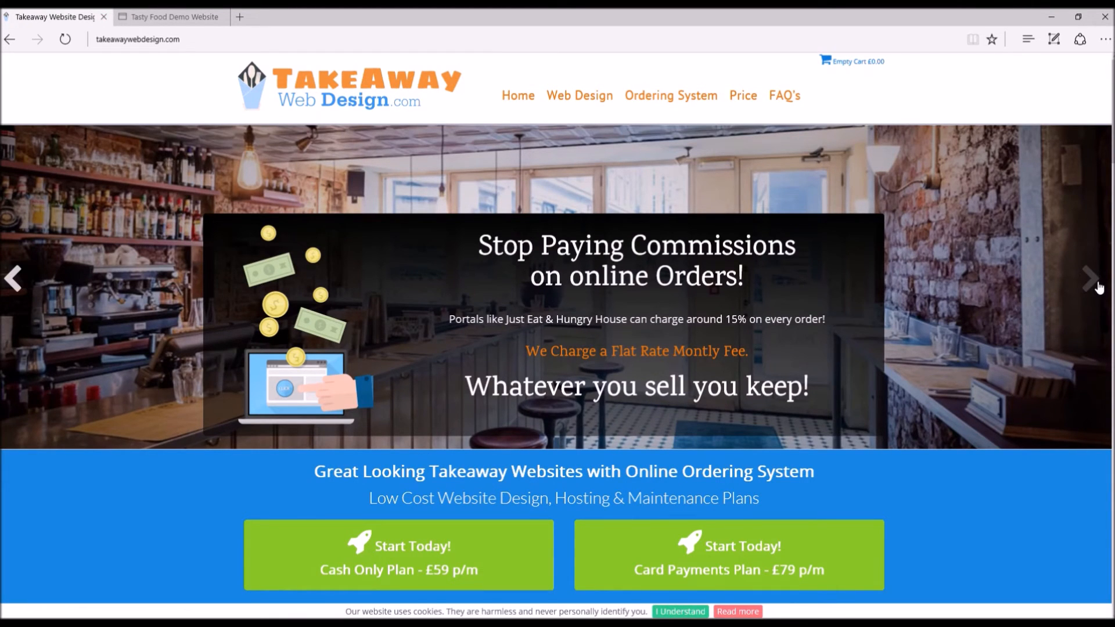
click(1092, 278)
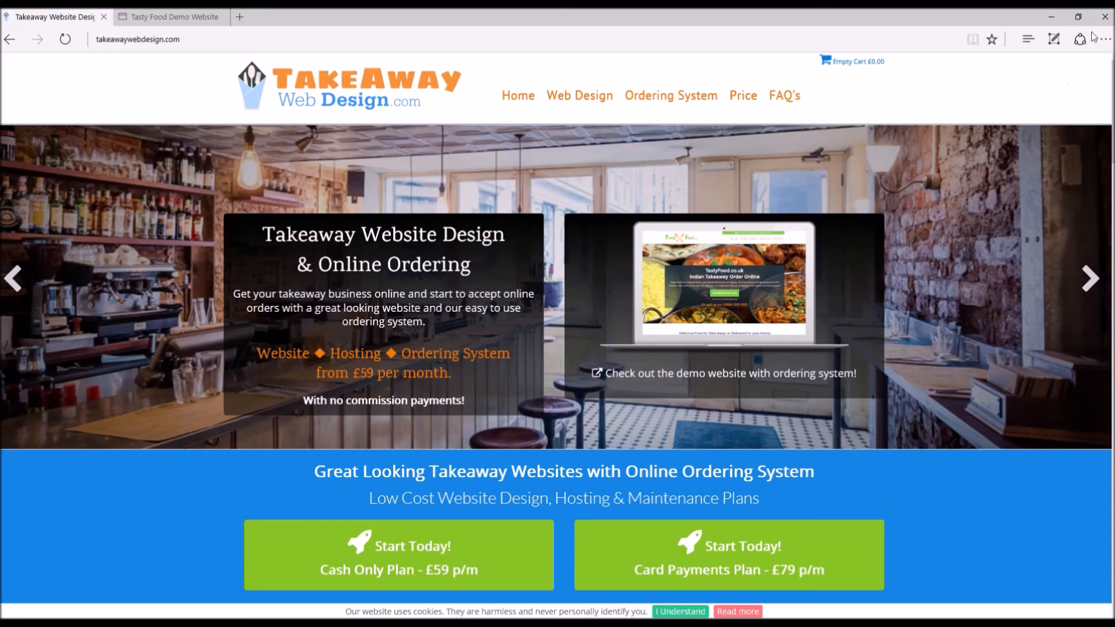
mouse_move(1099, 36)
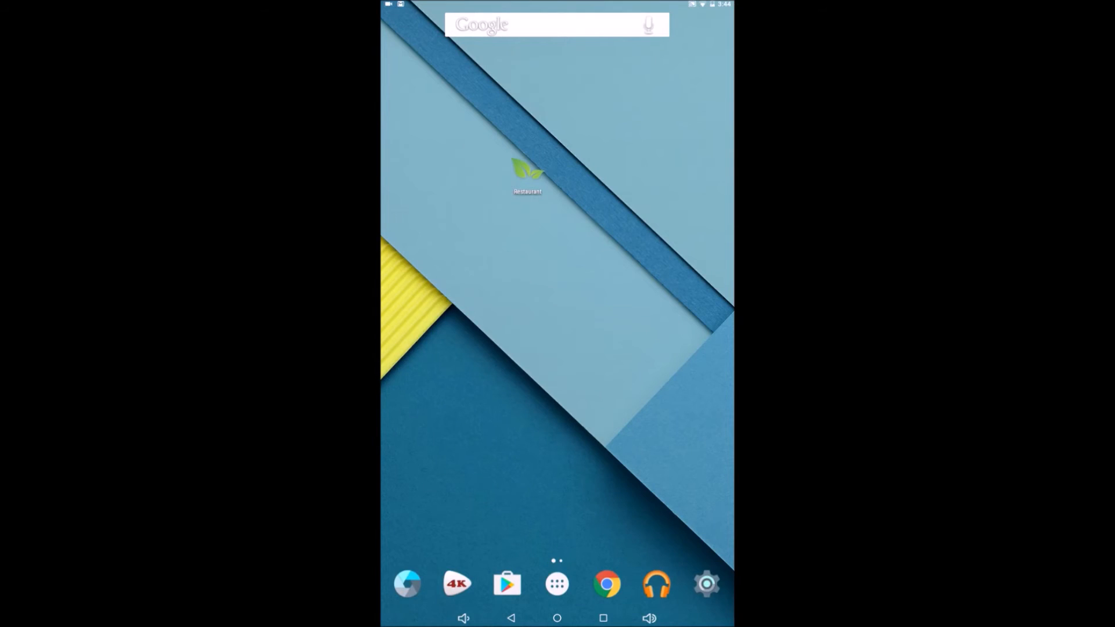
- Launch the restaurant orders app and show My Orders with the pending 10 Downing street delivery
click(527, 170)
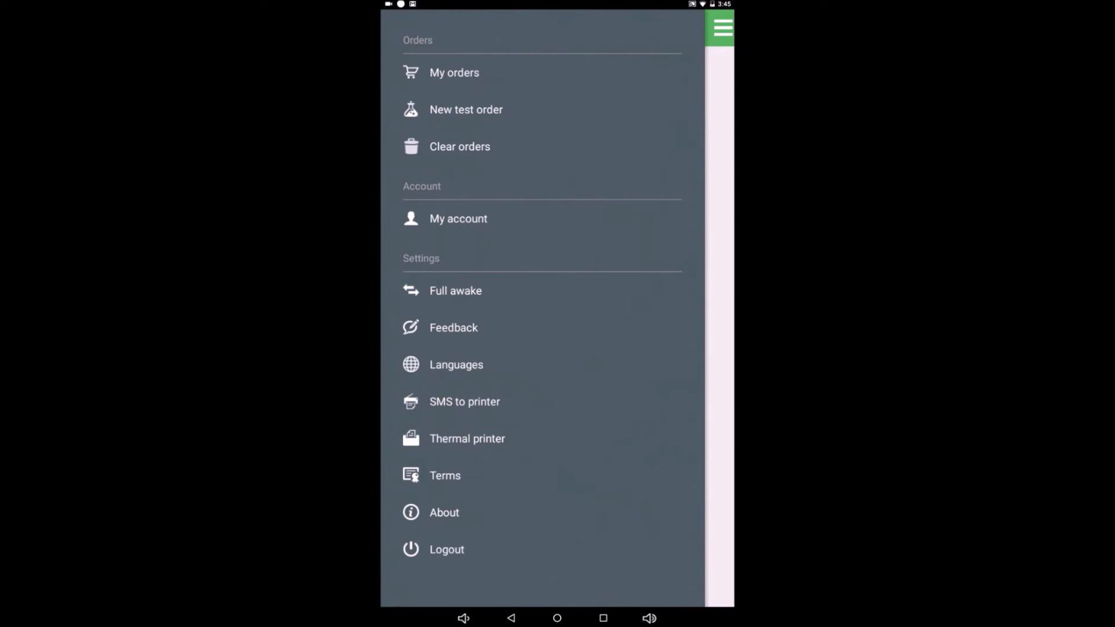
click(454, 72)
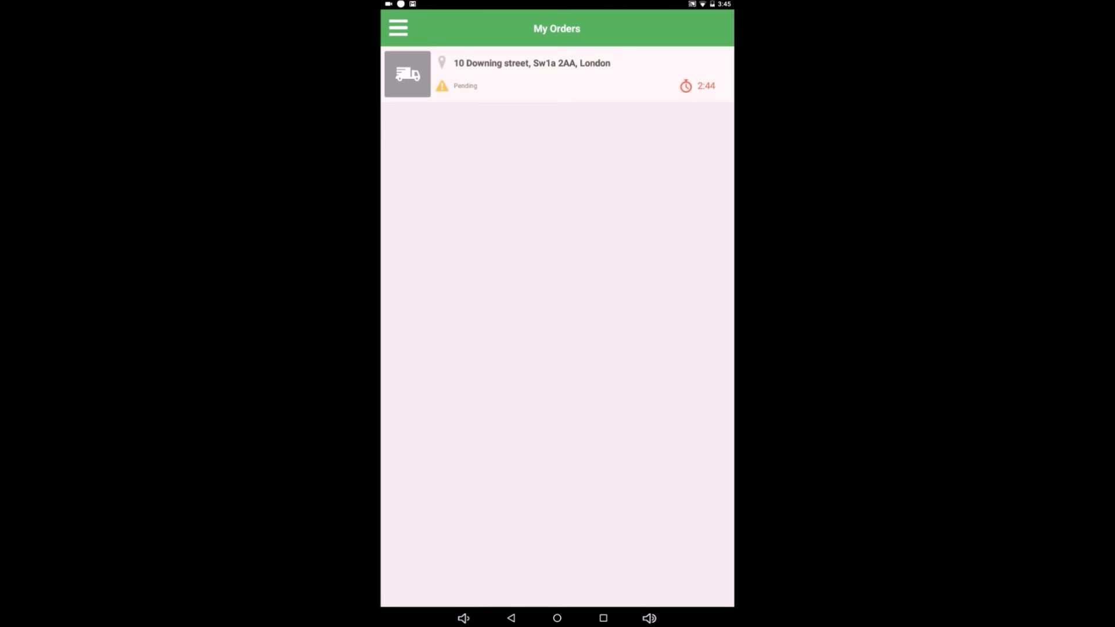
- Review the pending 10 Downing street order's details
click(555, 74)
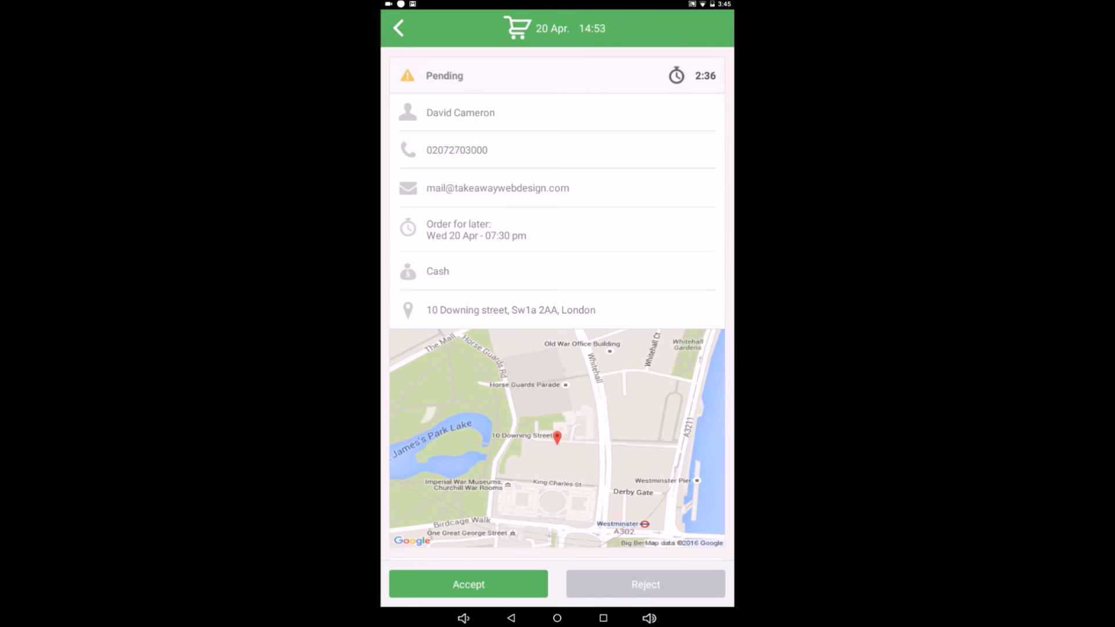
scroll(down, 3)
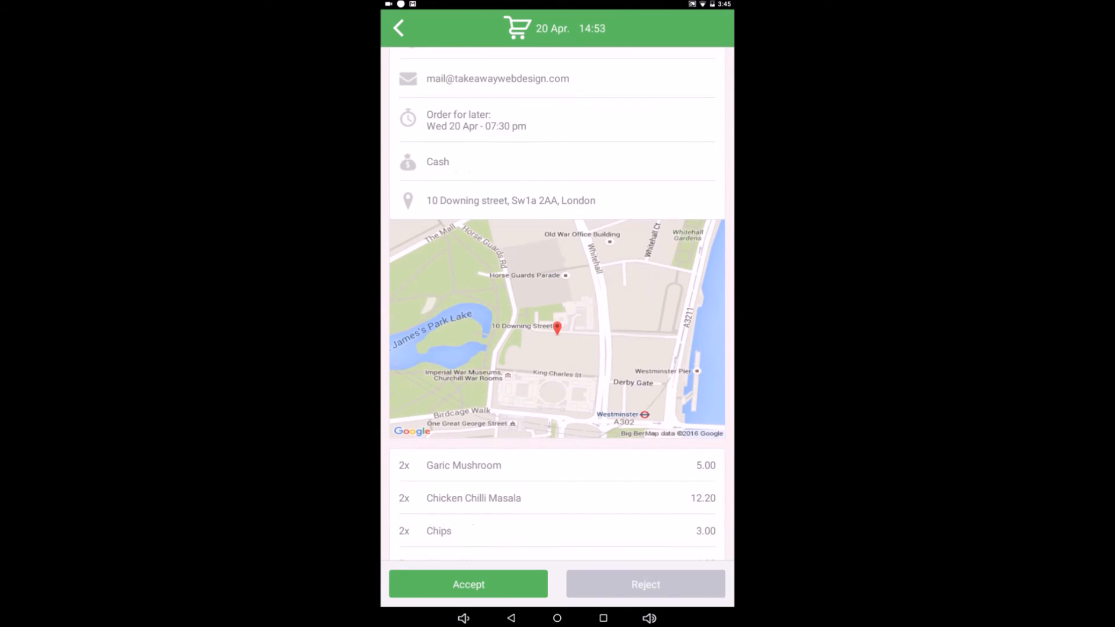
scroll(down, 3)
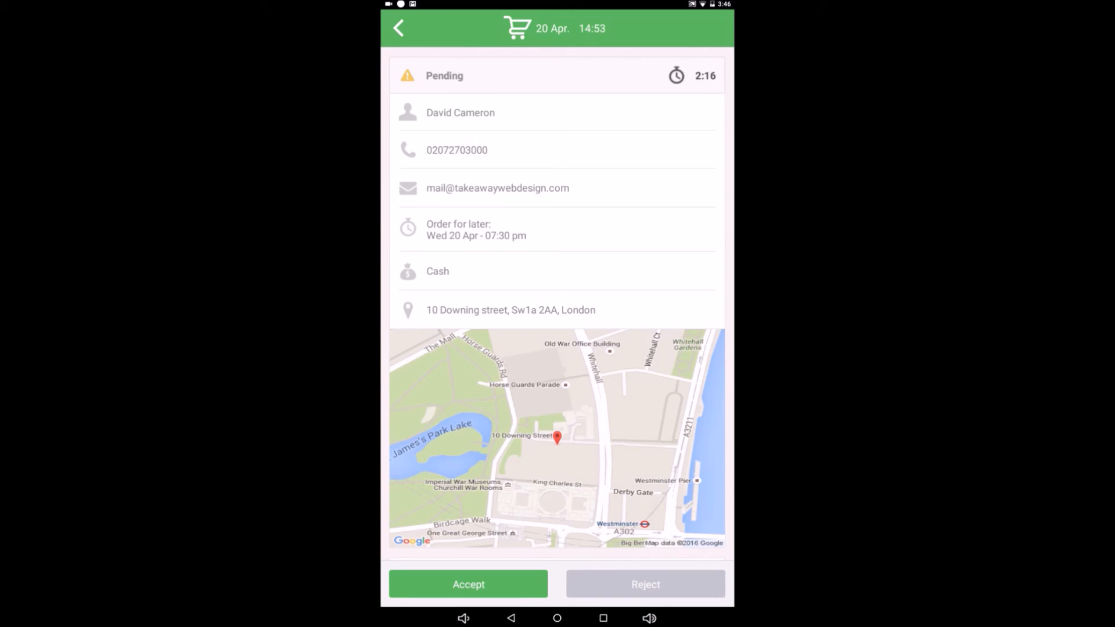
scroll(down, 3)
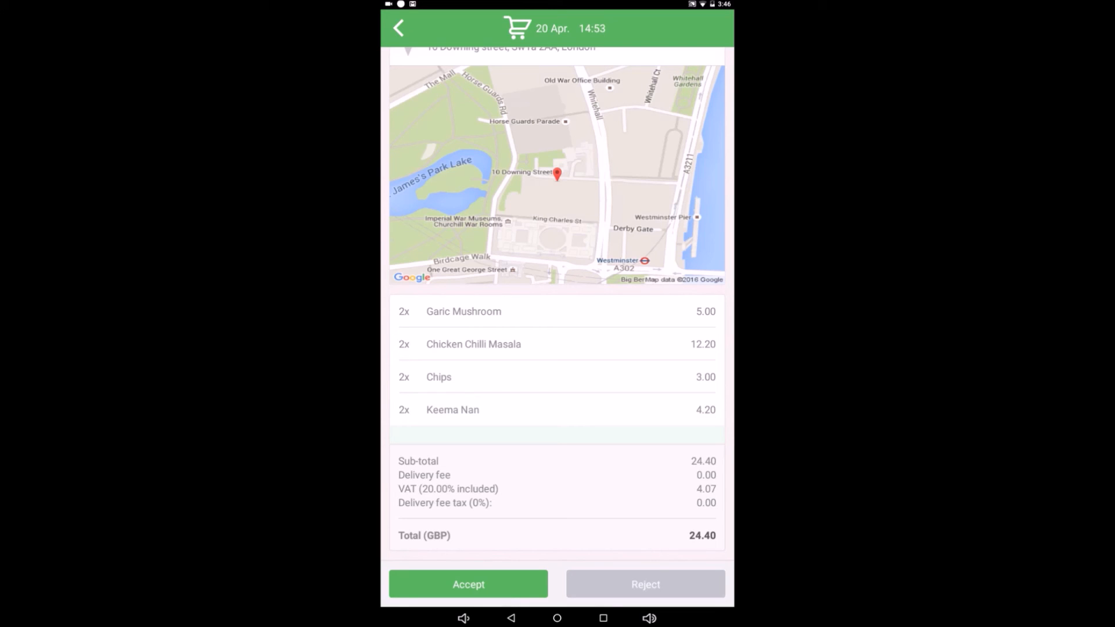
- Accept and confirm the order for Wed 20 Apr at 07:30 pm
click(468, 585)
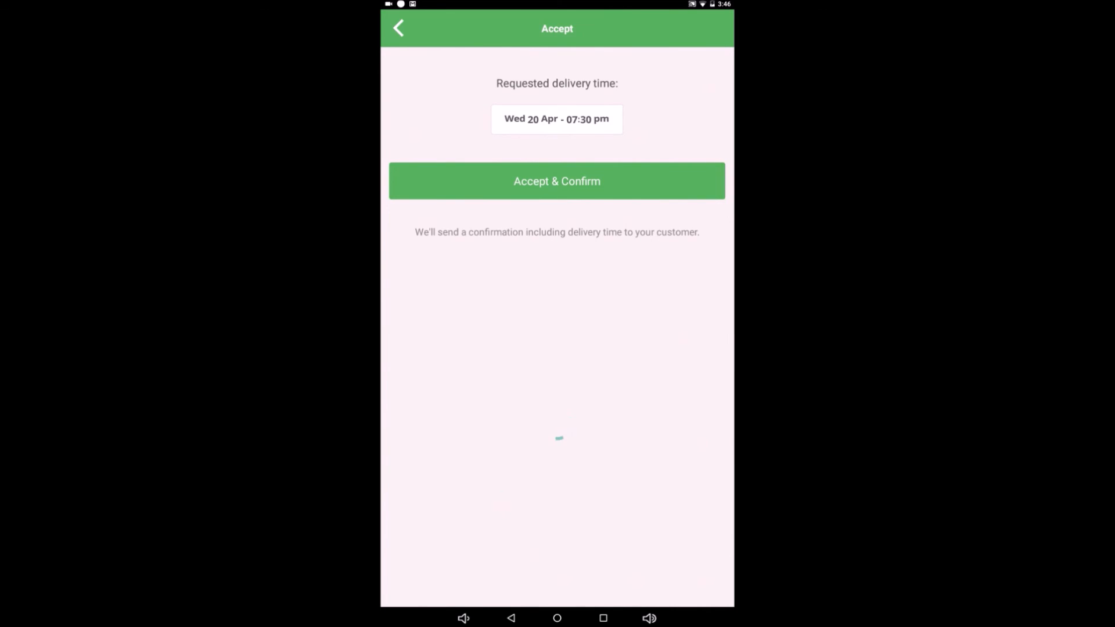
click(557, 181)
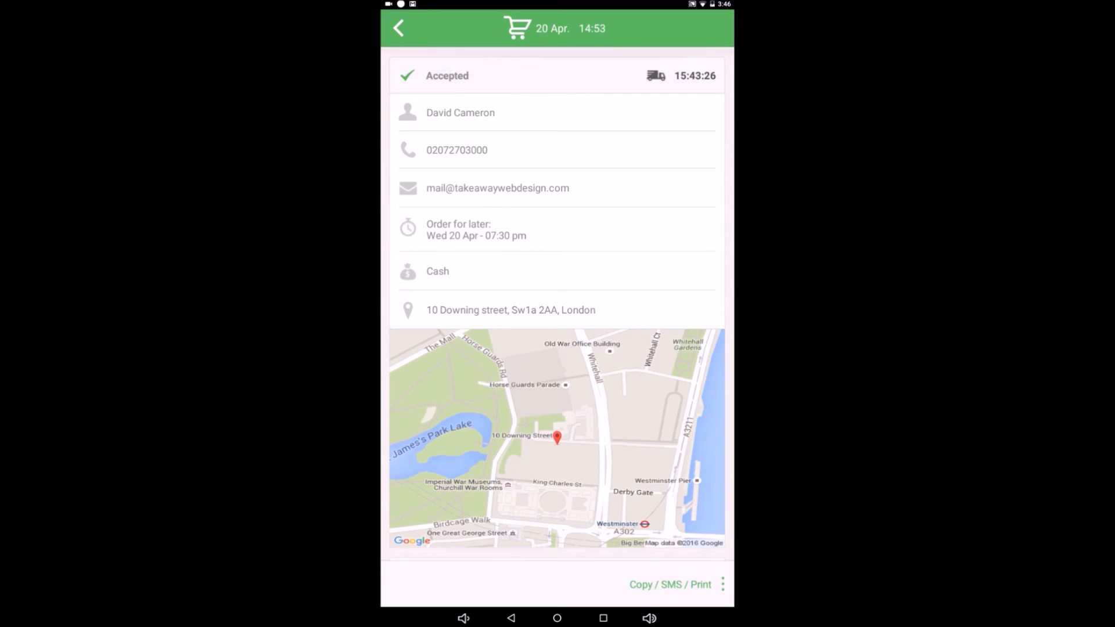
- Return to My Orders and review the now-accepted 10 Downing street order's details
click(398, 28)
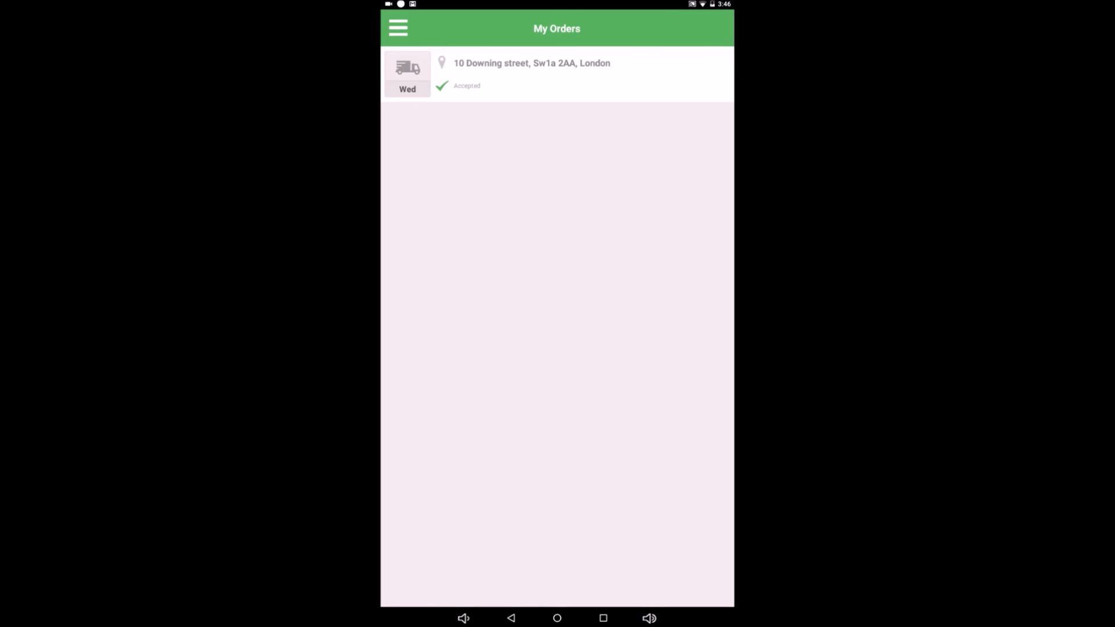
click(530, 74)
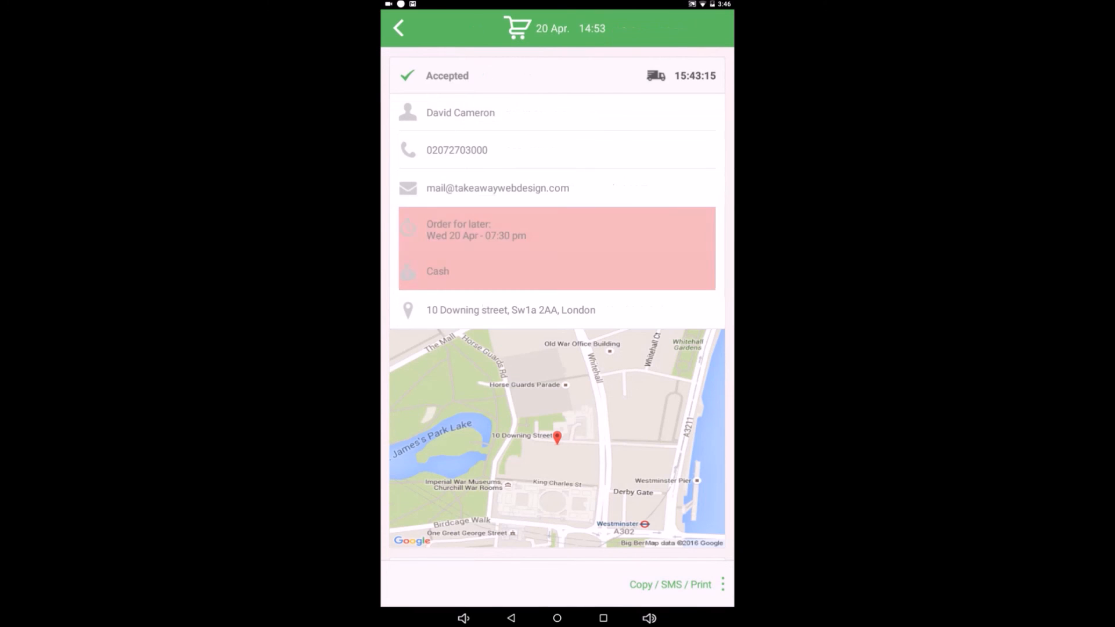
scroll(down, 3)
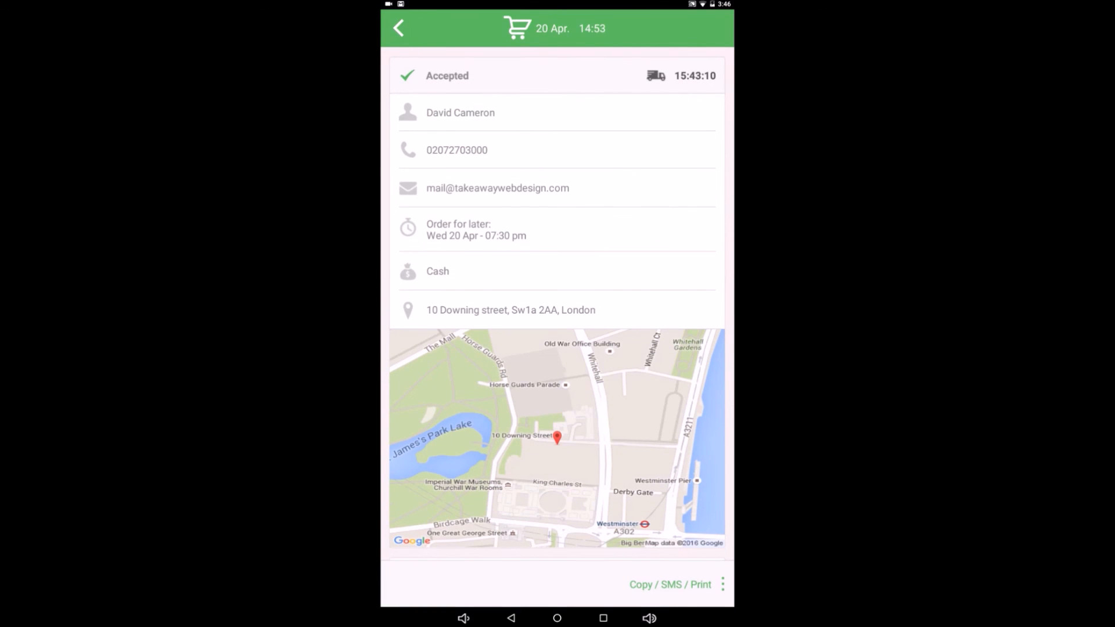
click(398, 27)
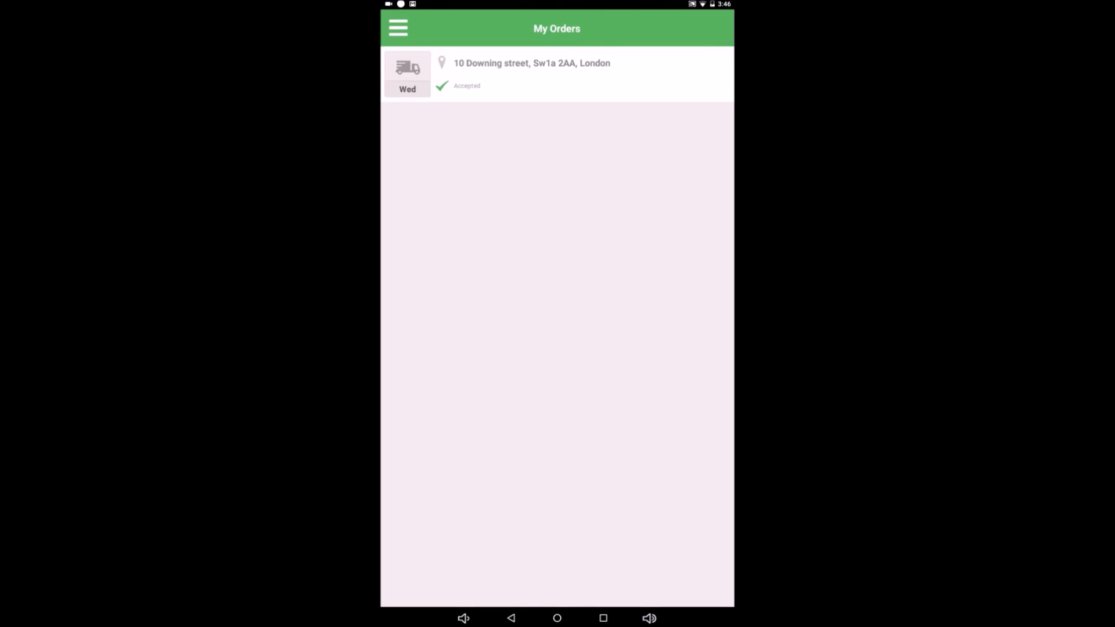
- Reopen the accepted order once more, then settle back on the My Orders list
click(531, 63)
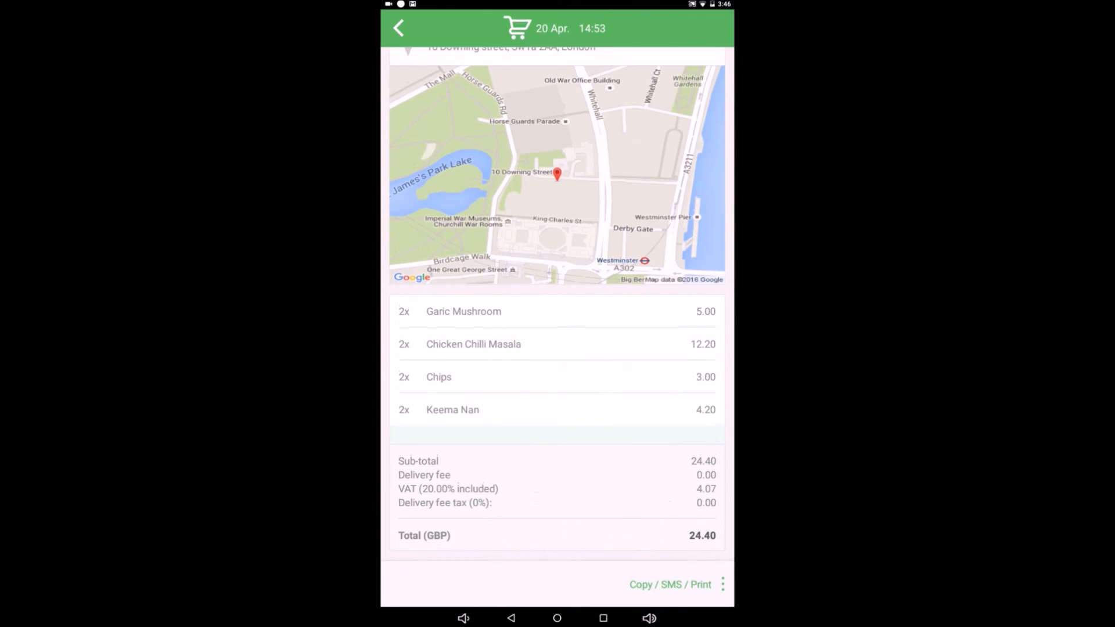
click(722, 584)
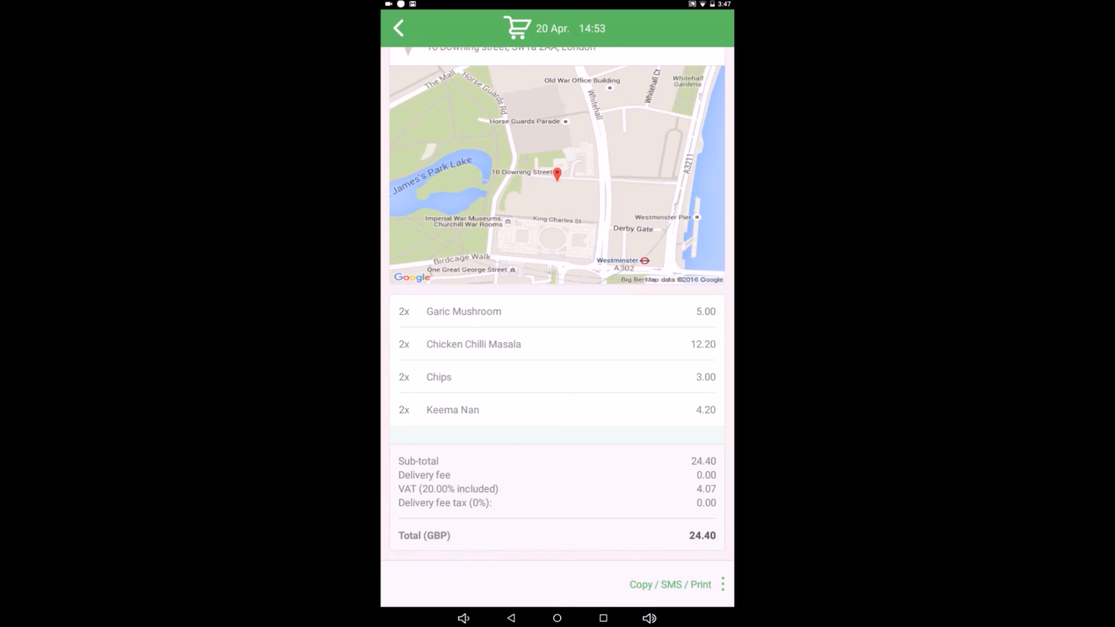
click(399, 28)
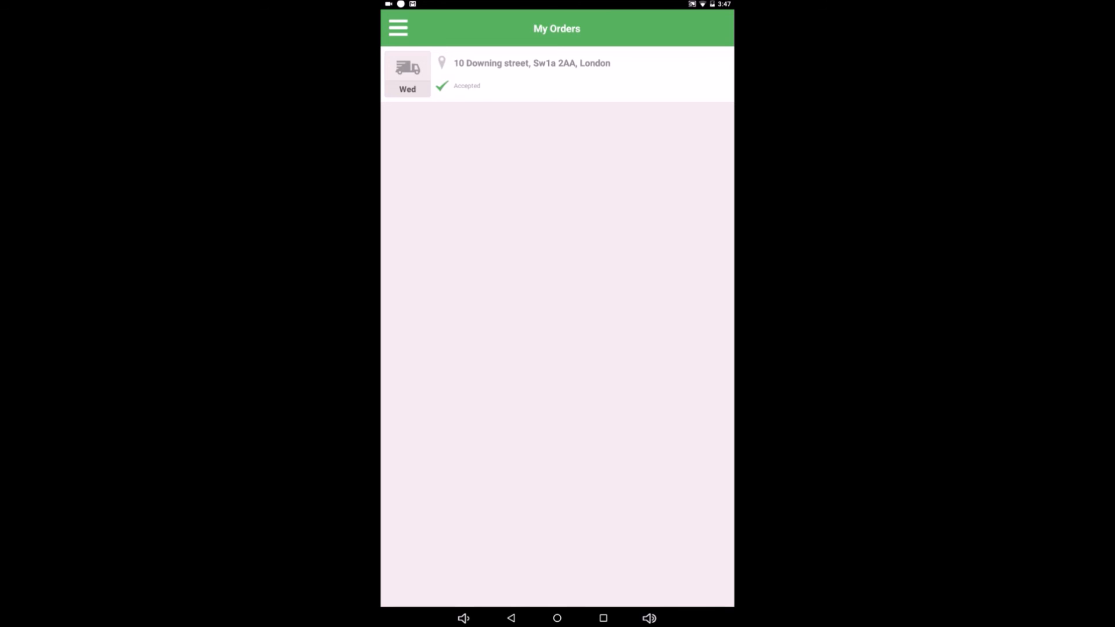
click(397, 28)
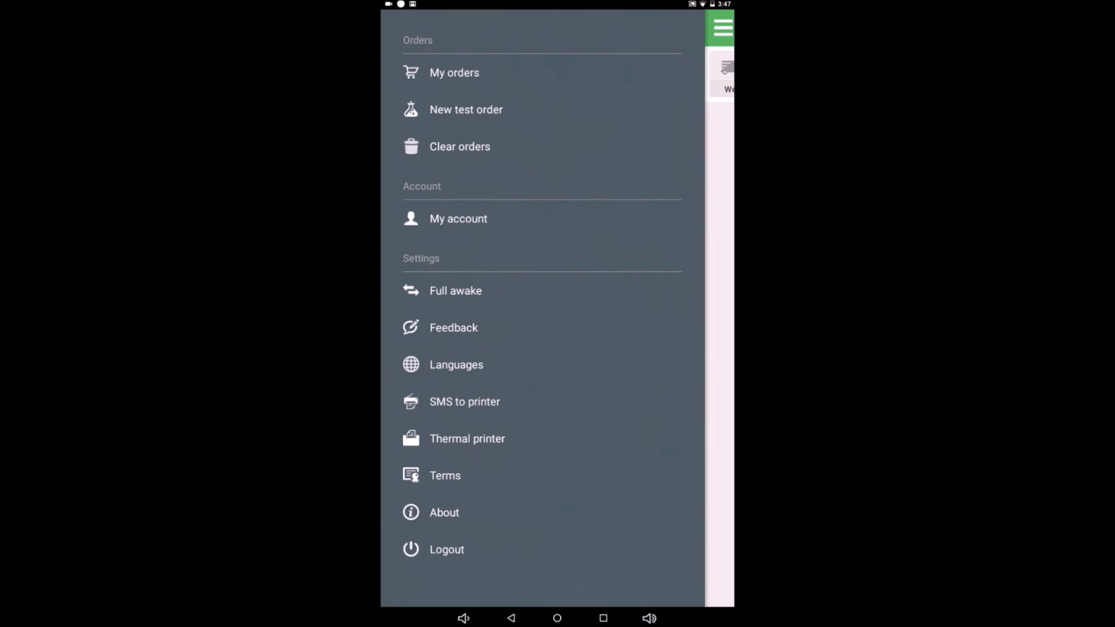
click(454, 72)
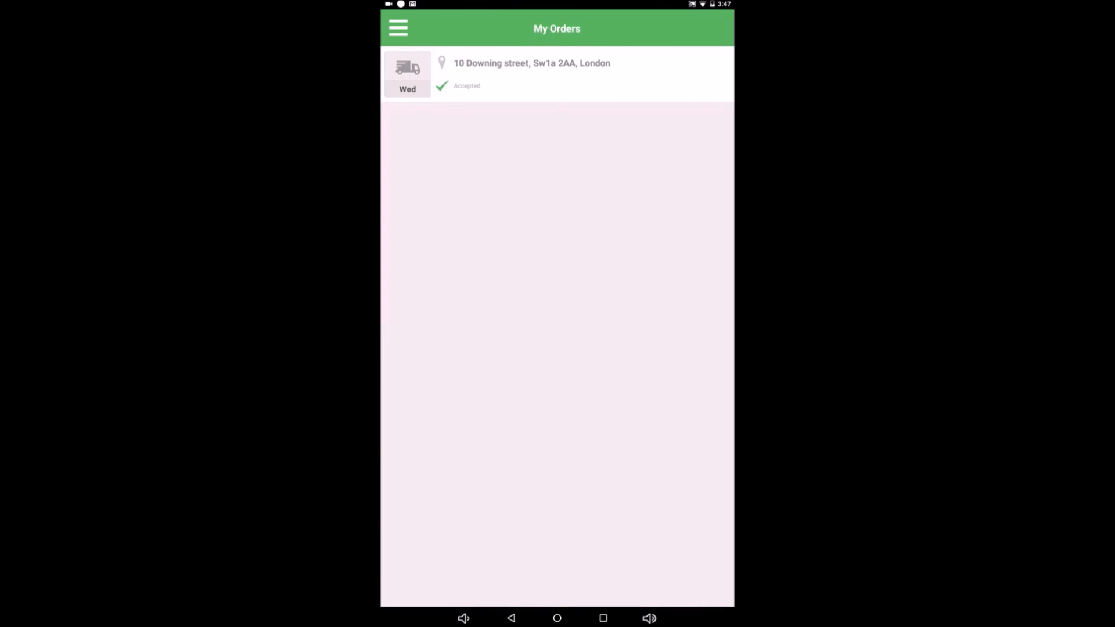